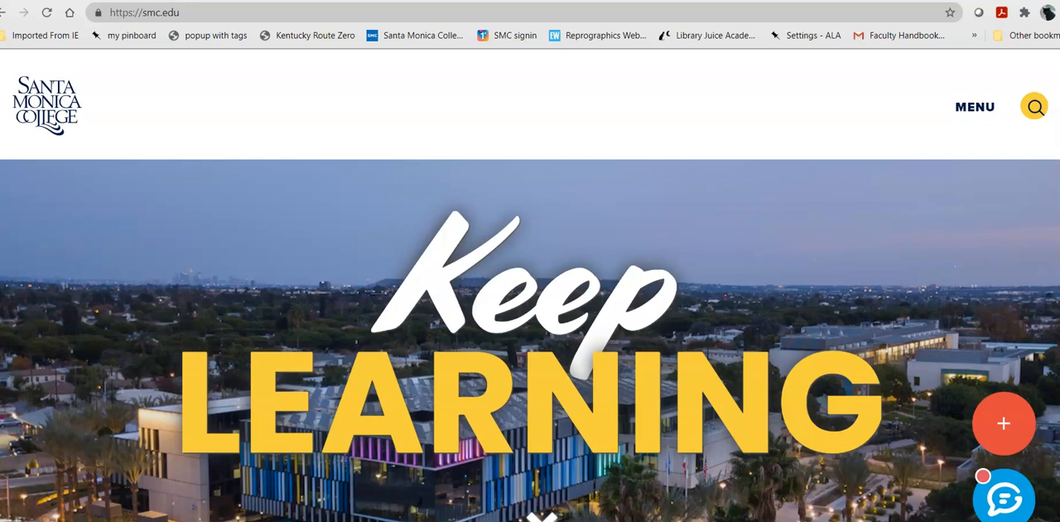
{"action": "mouse_move", "coordinate": [238, 157]}
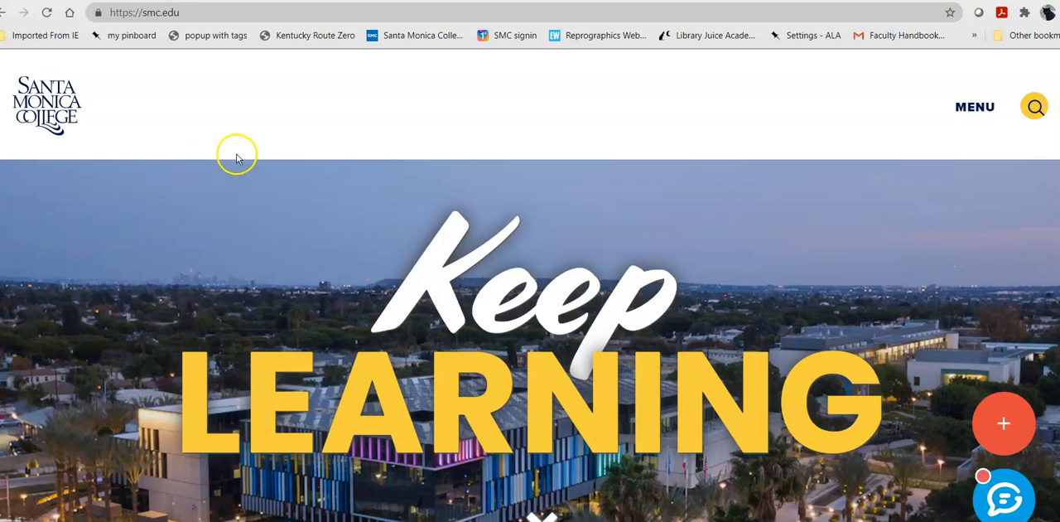
Go to the Library page through Student Support in the site's main menu.
{"action": "left_click", "coordinate": [975, 106]}
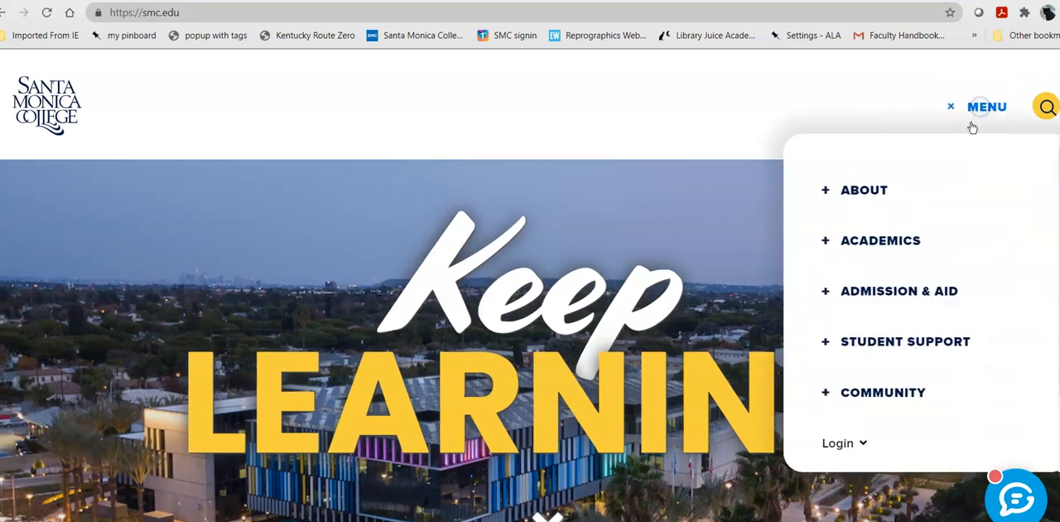
{"action": "mouse_move", "coordinate": [849, 348]}
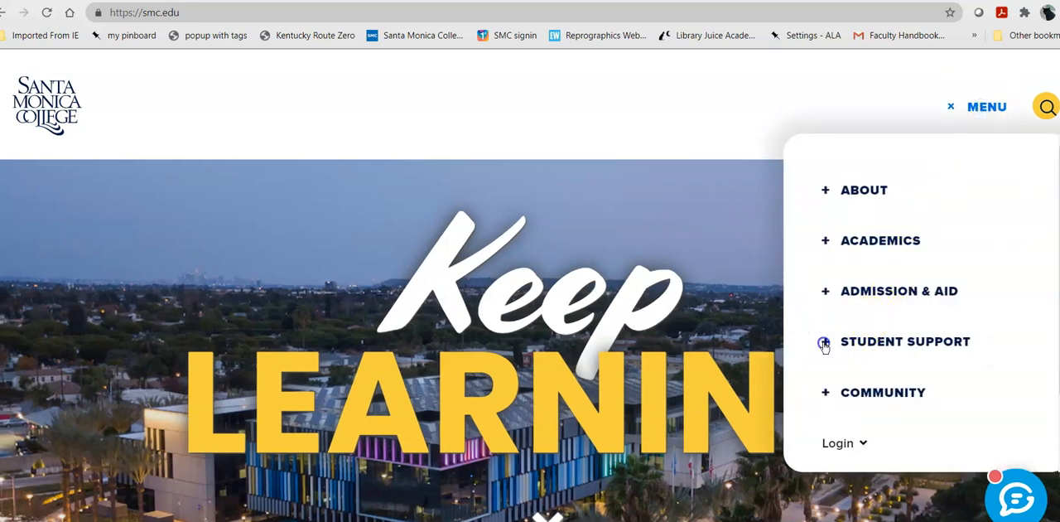
{"action": "left_click", "coordinate": [824, 341]}
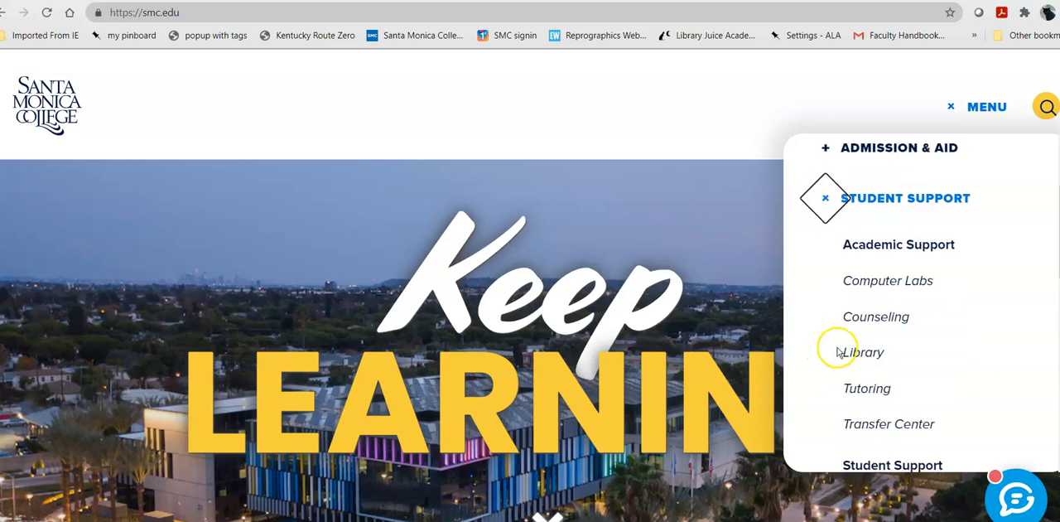
{"action": "mouse_move", "coordinate": [863, 352]}
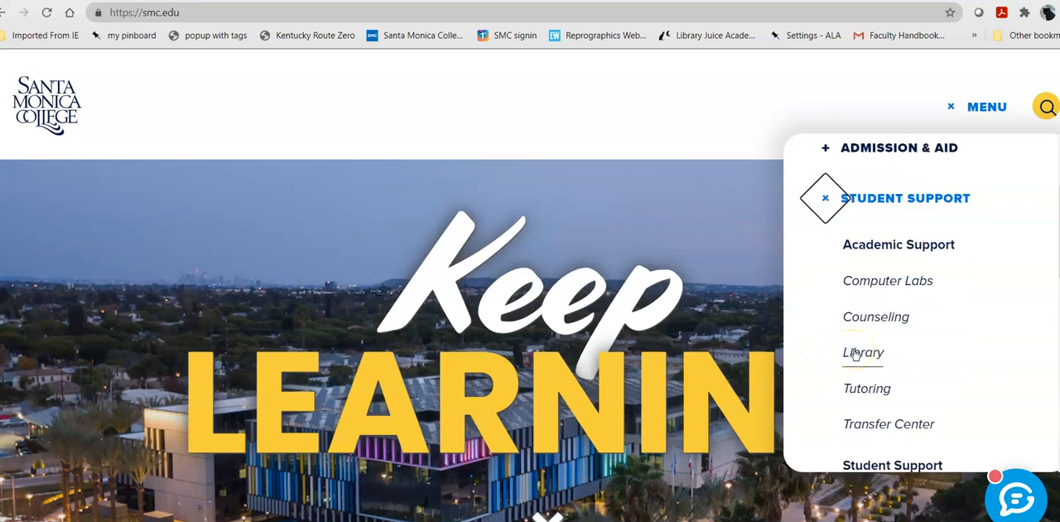
{"action": "left_click", "coordinate": [863, 352]}
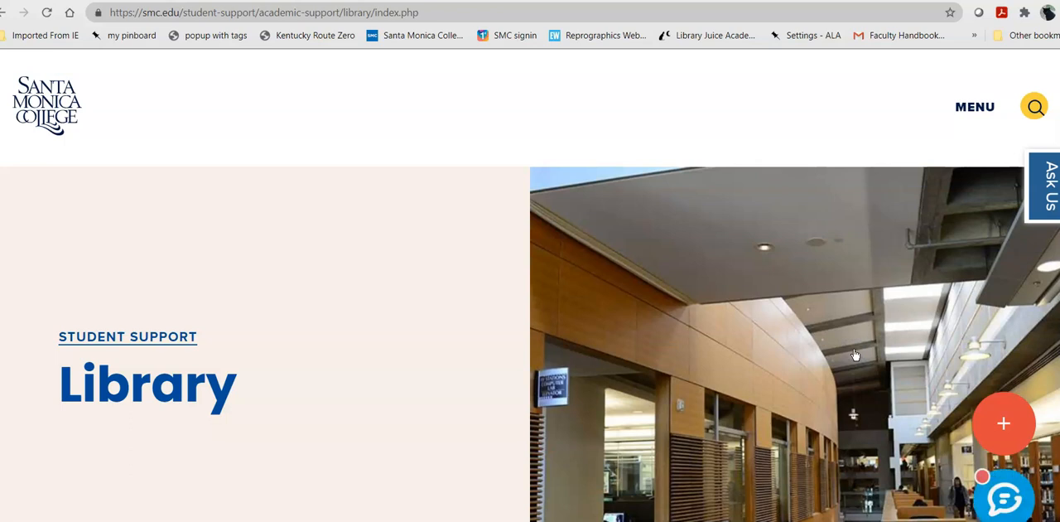
{"action": "mouse_move", "coordinate": [878, 321]}
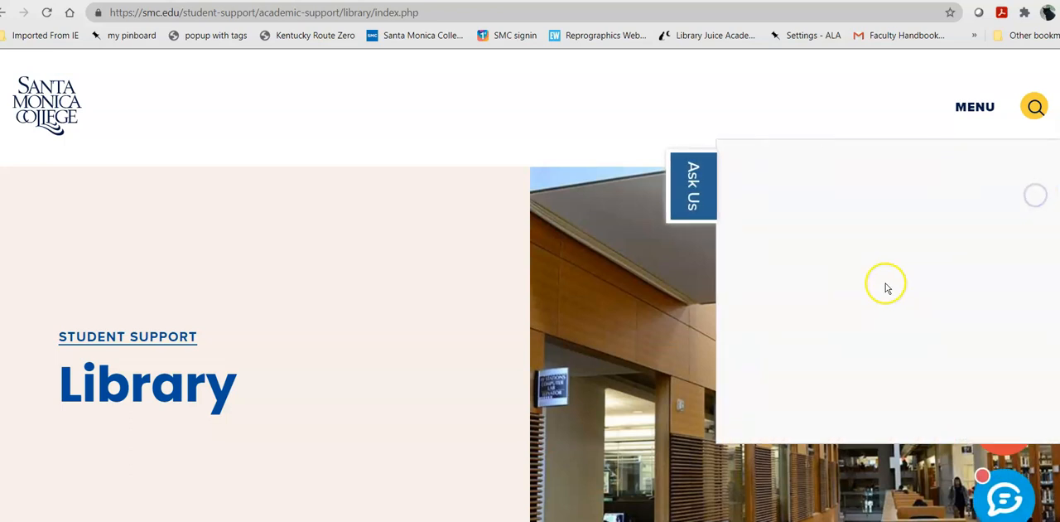
{"action": "left_click", "coordinate": [692, 185]}
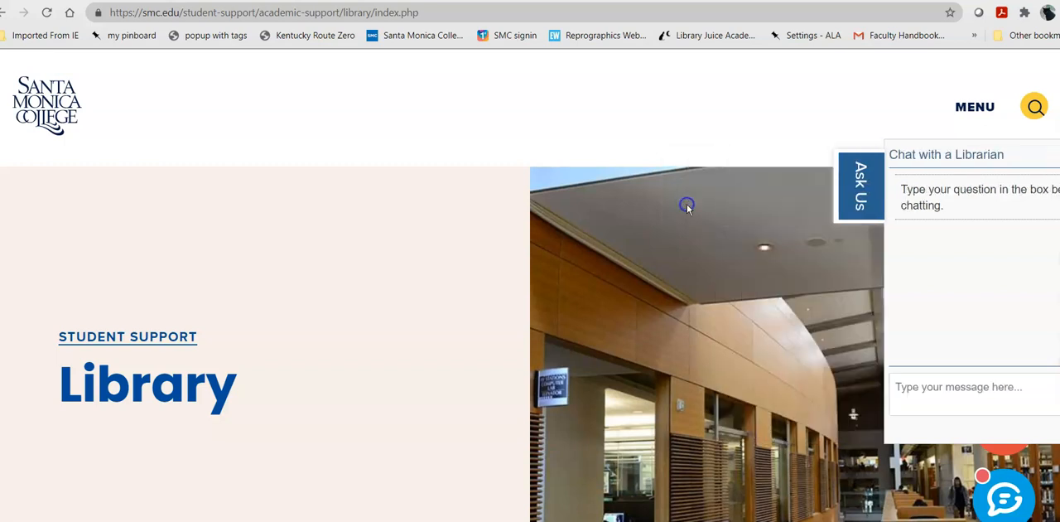
Search OneSearch for 'deep fakes' from the Library page.
{"action": "scroll", "scroll_direction": "down", "scroll_amount": 3}
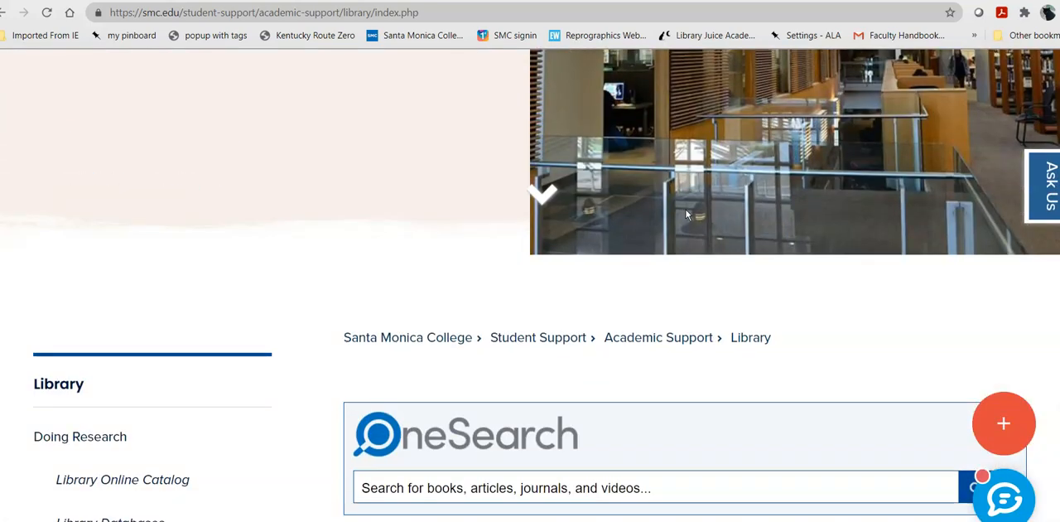
{"action": "scroll", "scroll_direction": "down", "scroll_amount": 3}
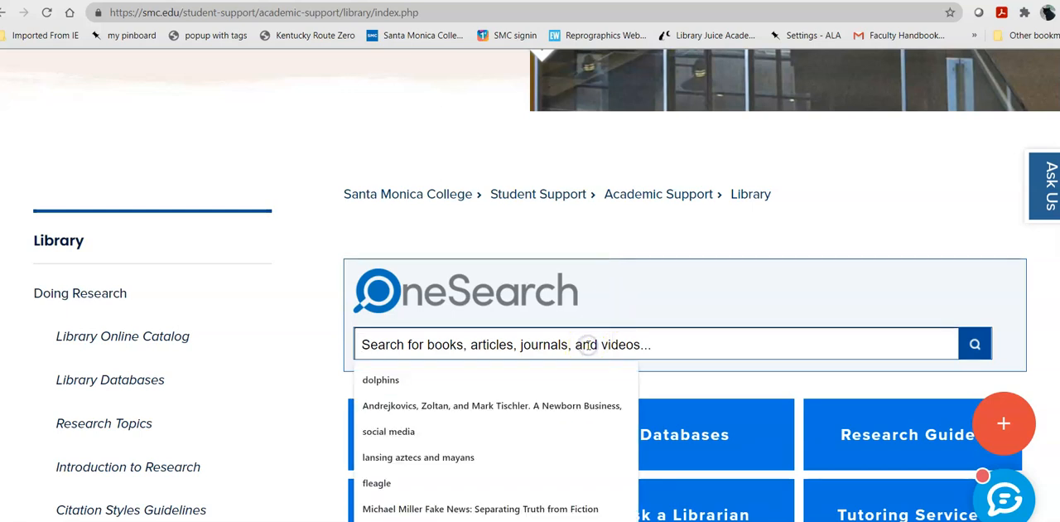
{"action": "type", "text": "fa"}
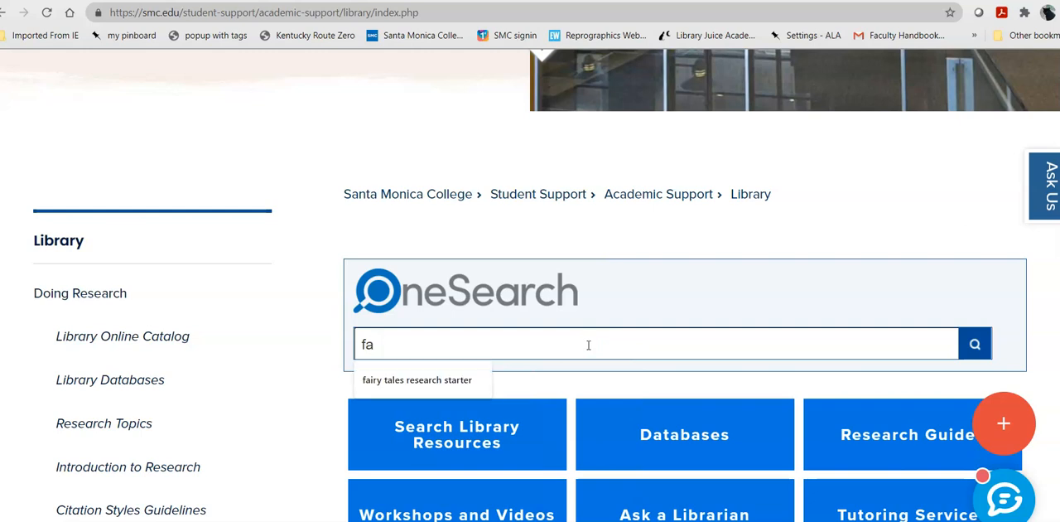
{"action": "type", "text": "deeps"}
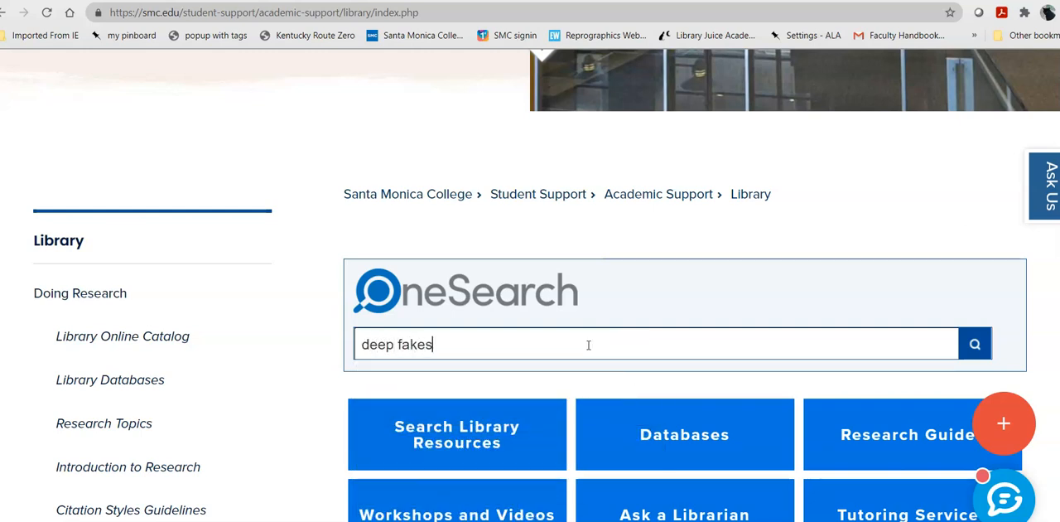
{"action": "left_click", "coordinate": [974, 343]}
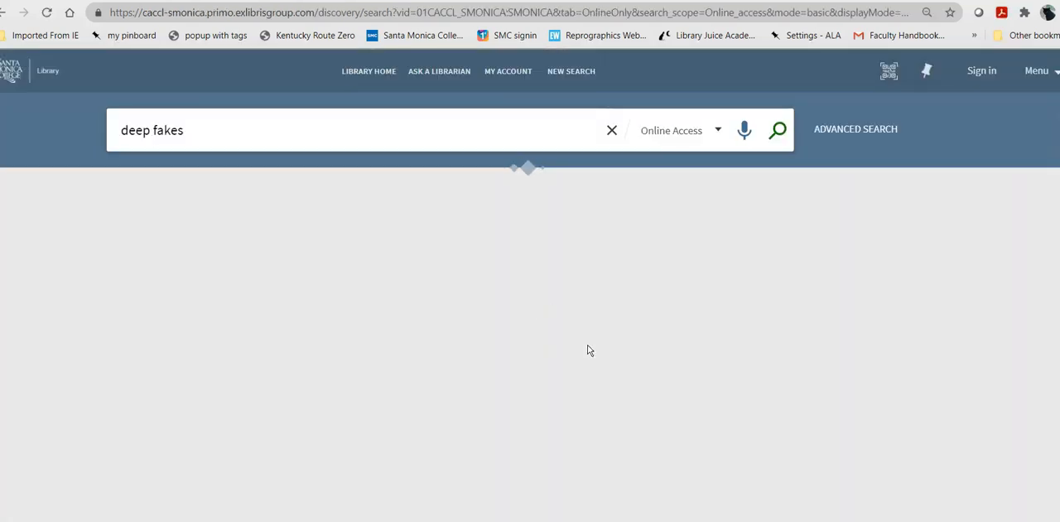
Open the search scope list on the deep fakes results page.
{"action": "left_click", "coordinate": [776, 130]}
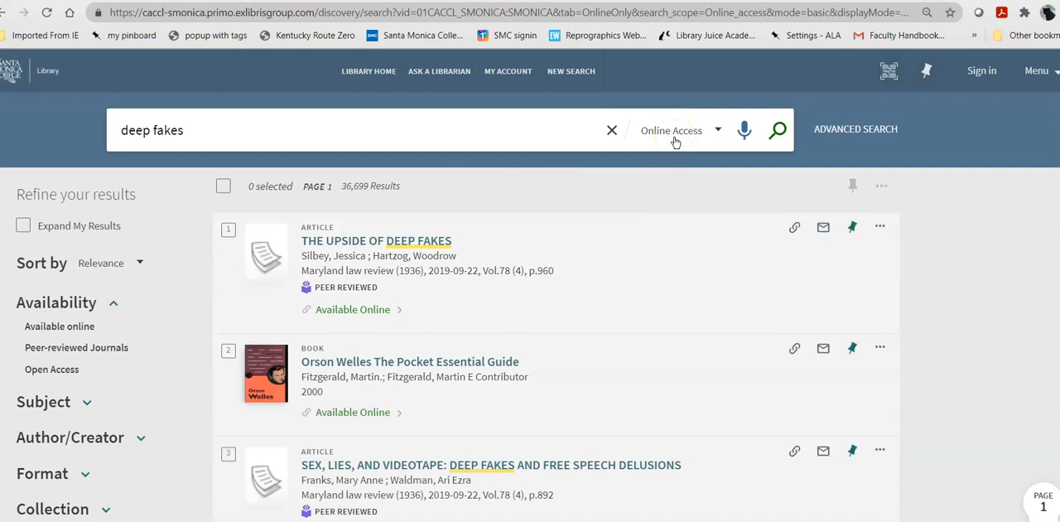
{"action": "mouse_move", "coordinate": [699, 133]}
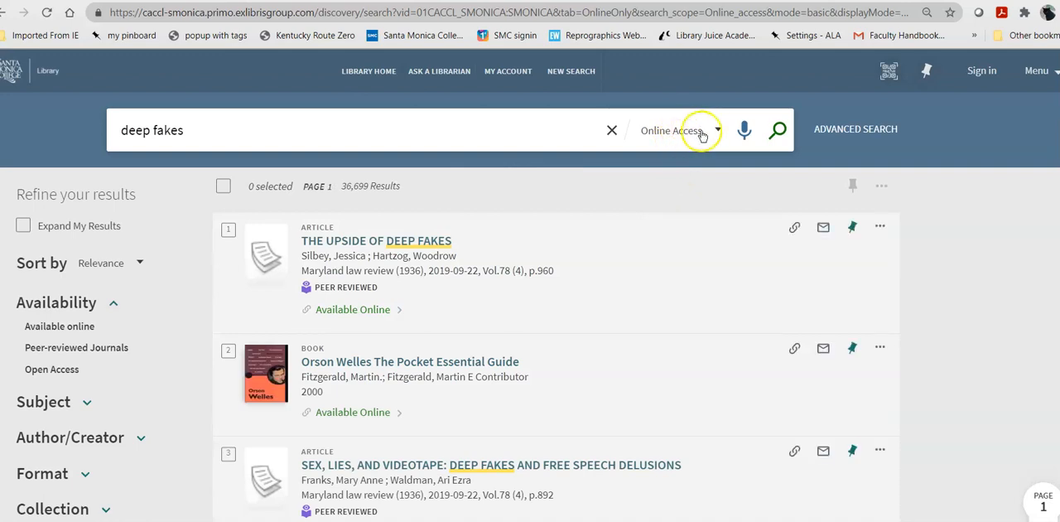
{"action": "left_click", "coordinate": [670, 130]}
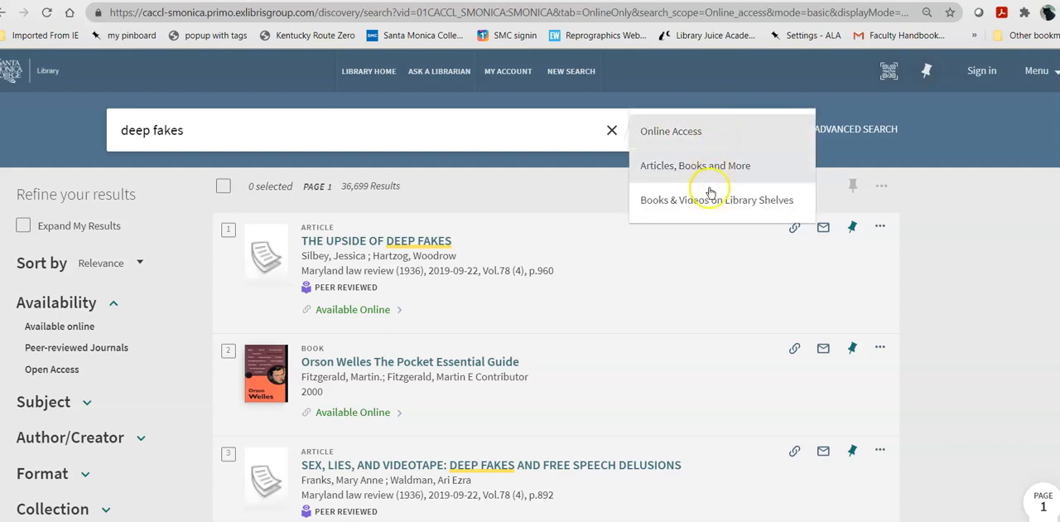
{"action": "mouse_move", "coordinate": [708, 213]}
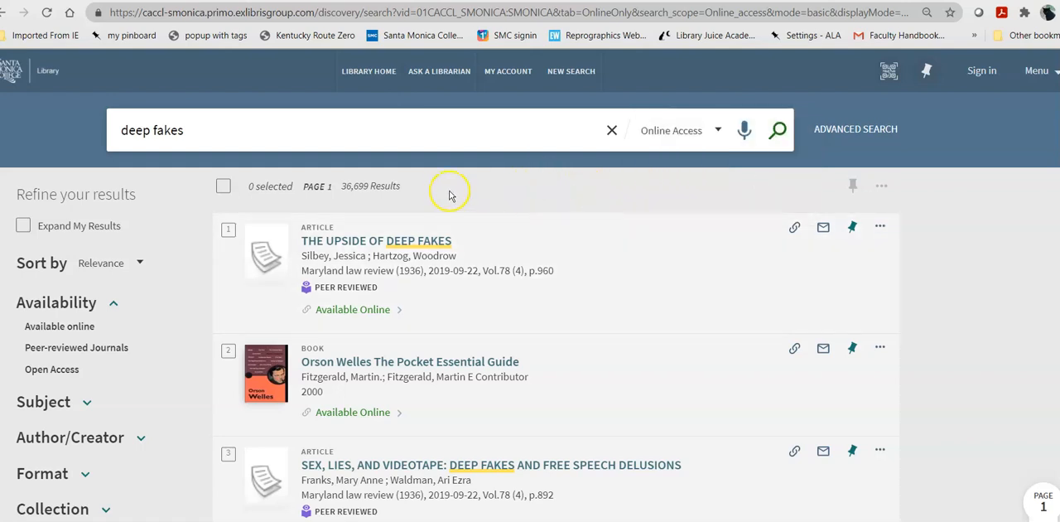
{"action": "mouse_move", "coordinate": [416, 201]}
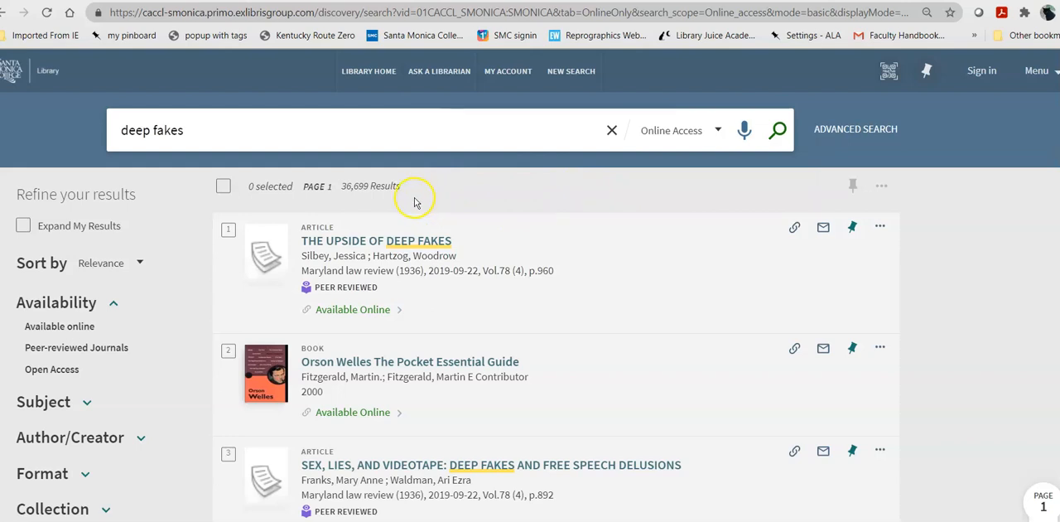
{"action": "mouse_move", "coordinate": [406, 205]}
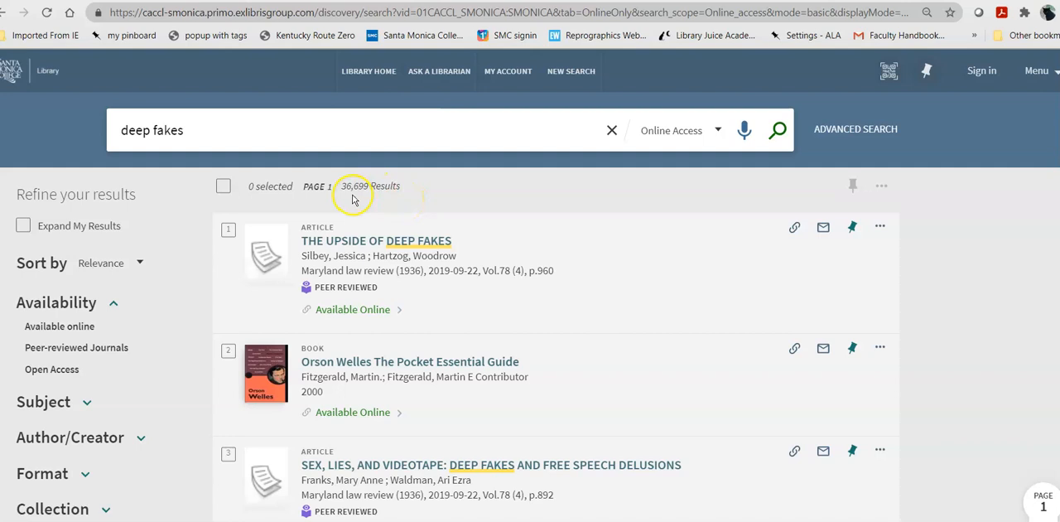
{"action": "mouse_move", "coordinate": [384, 204]}
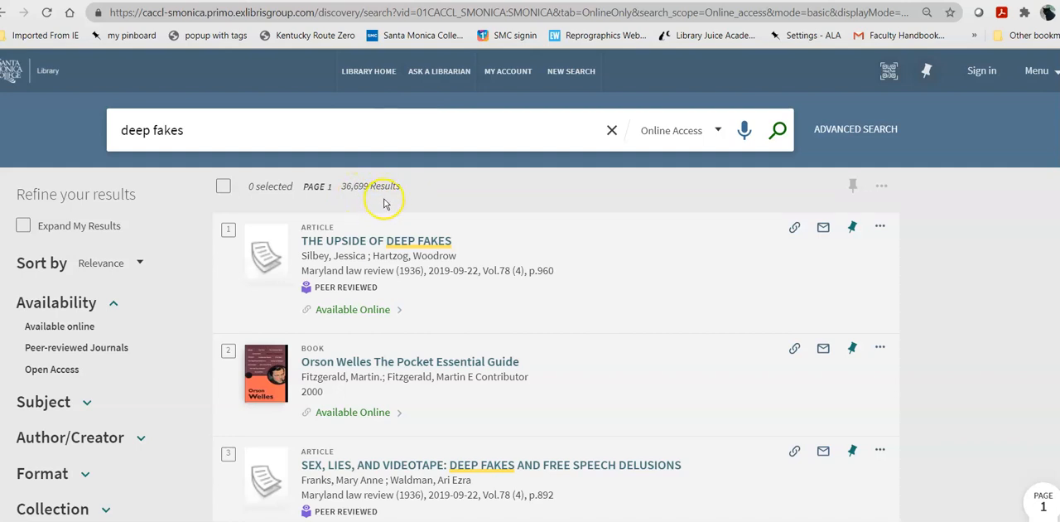
{"action": "mouse_move", "coordinate": [430, 223]}
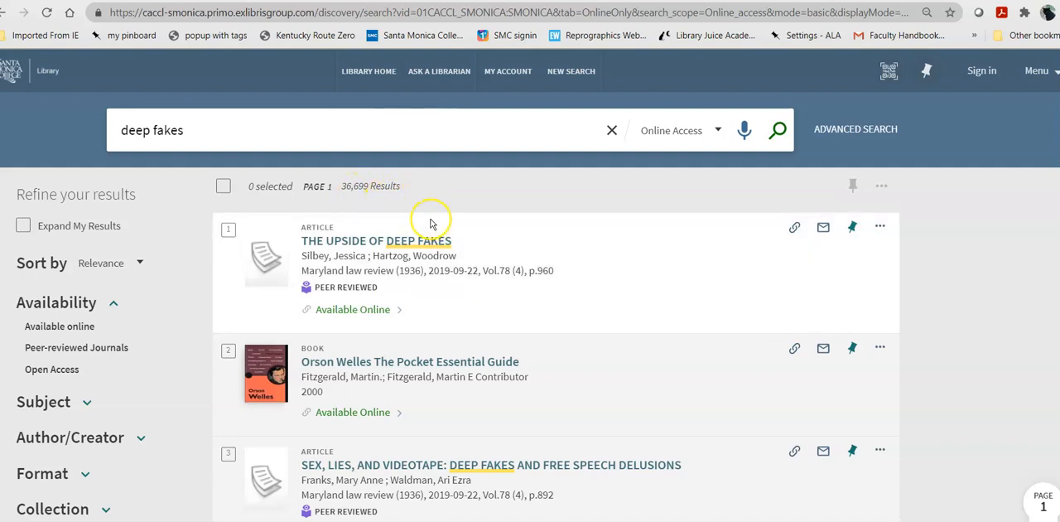
{"action": "mouse_move", "coordinate": [254, 344]}
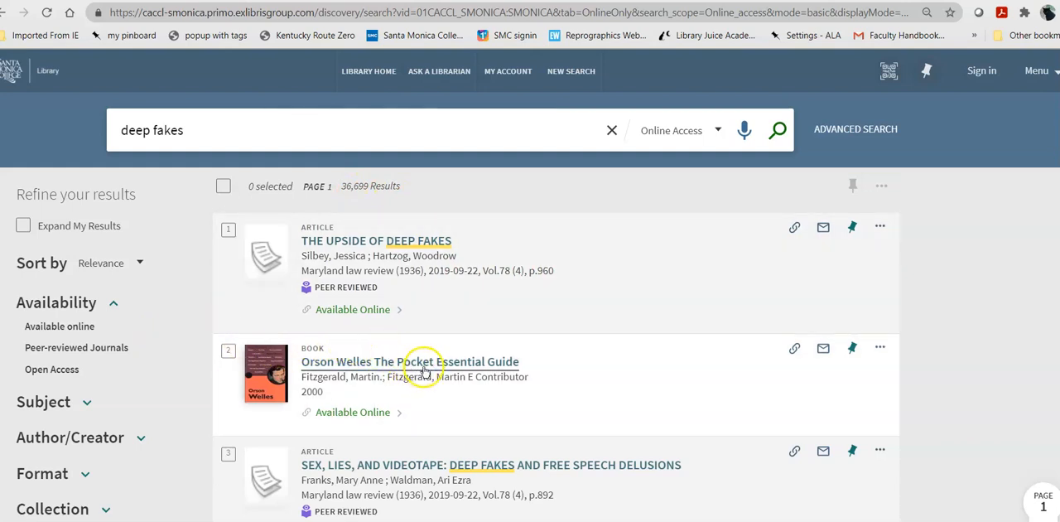
{"action": "mouse_move", "coordinate": [427, 373]}
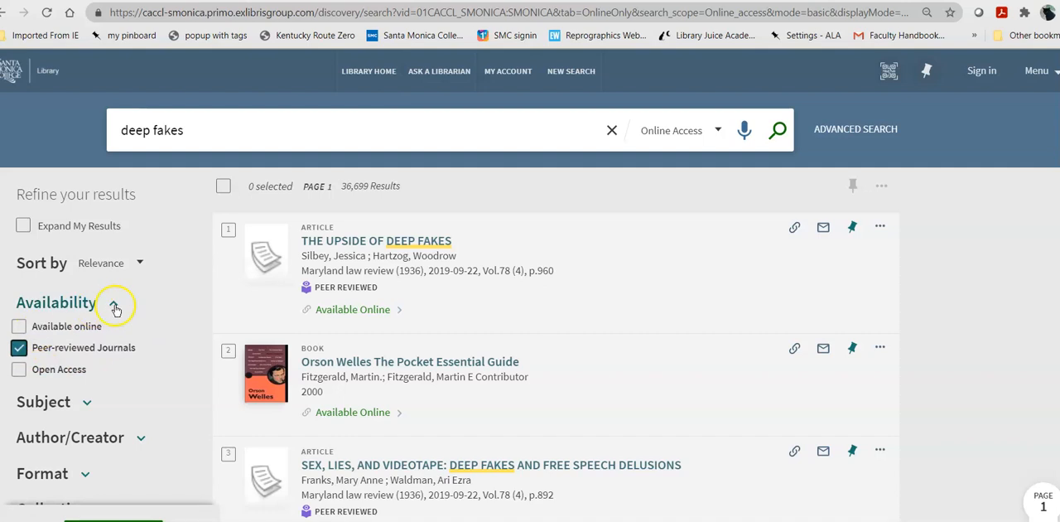
Filter to Articles and expand the Publication Date range (1900–2021).
{"action": "scroll", "scroll_direction": "down", "scroll_amount": 3}
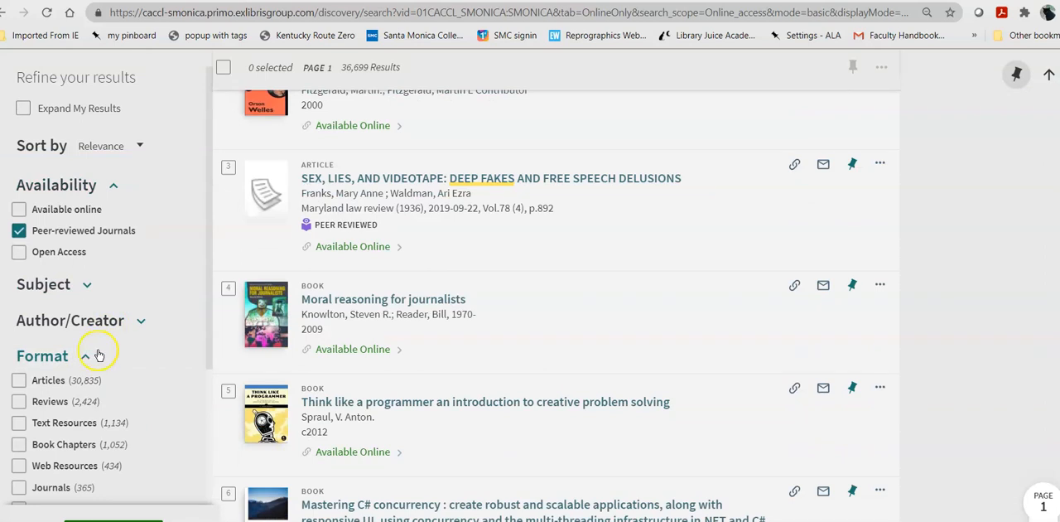
{"action": "mouse_move", "coordinate": [6, 363]}
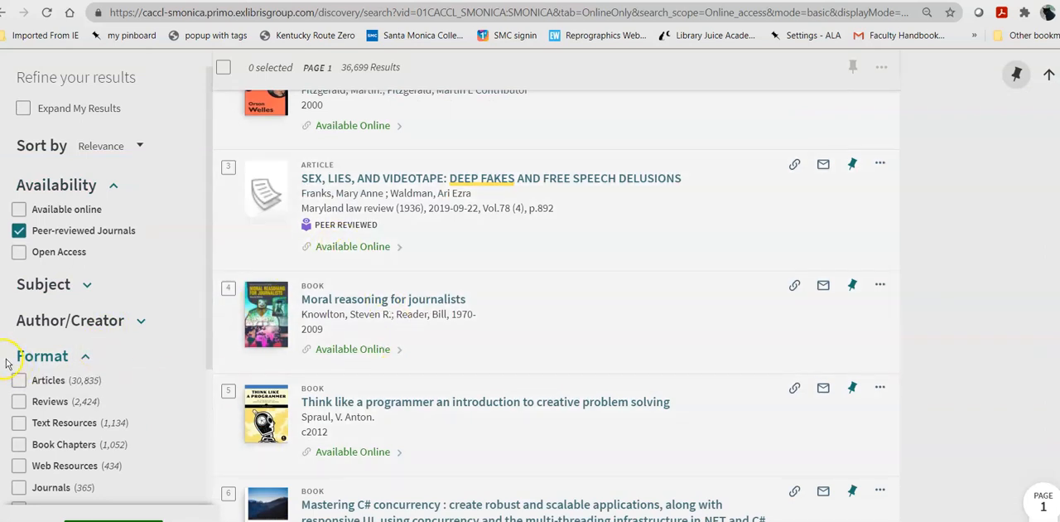
{"action": "mouse_move", "coordinate": [97, 349]}
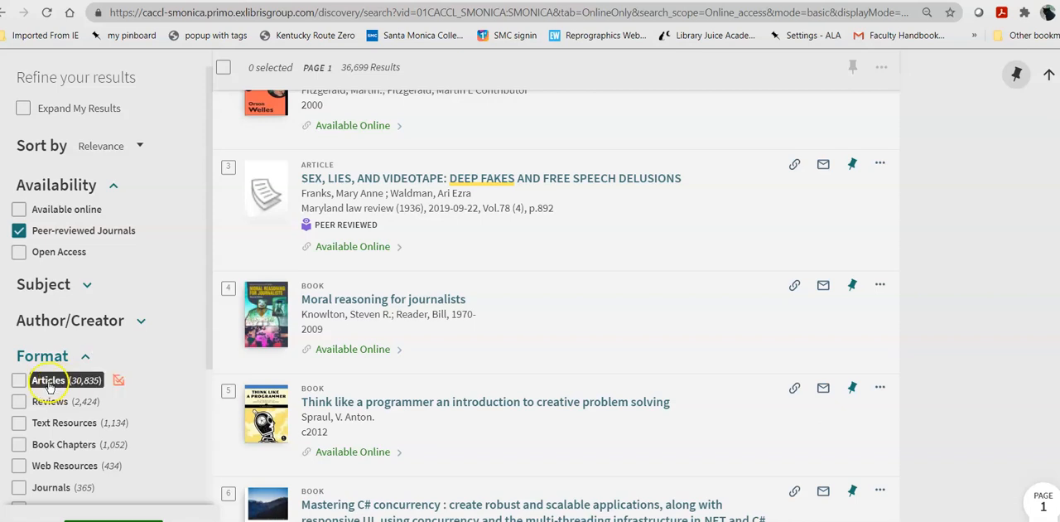
{"action": "left_click", "coordinate": [19, 380]}
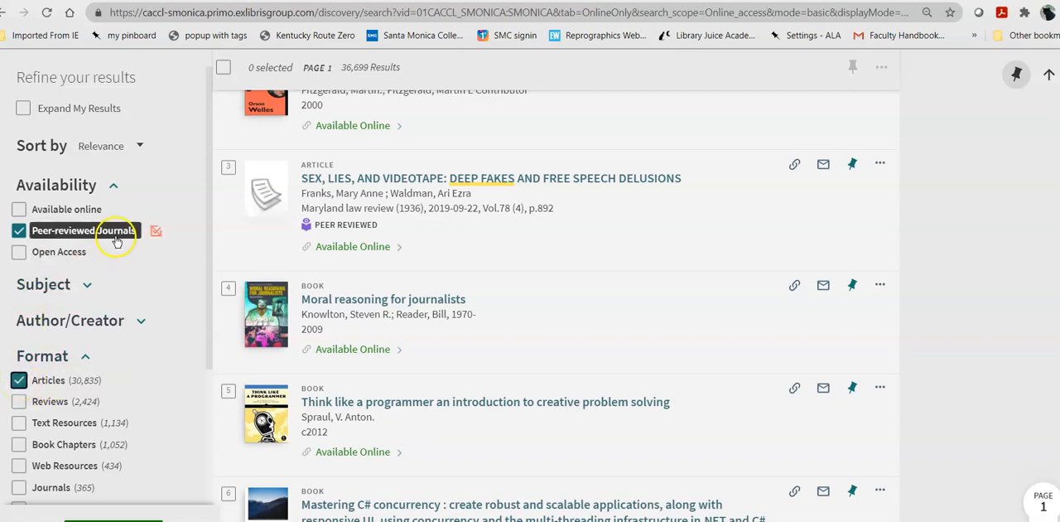
{"action": "scroll", "scroll_direction": "down", "scroll_amount": 3}
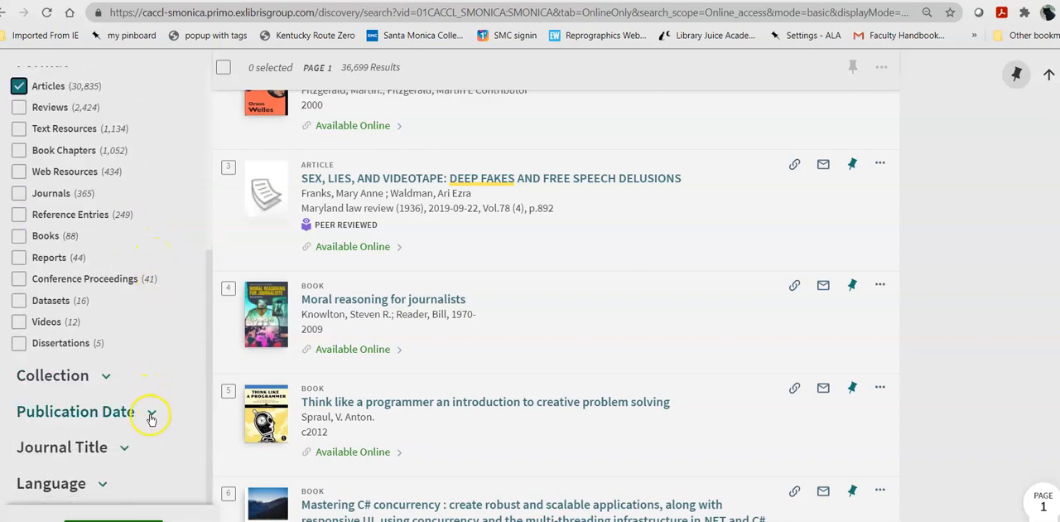
{"action": "left_click", "coordinate": [150, 411]}
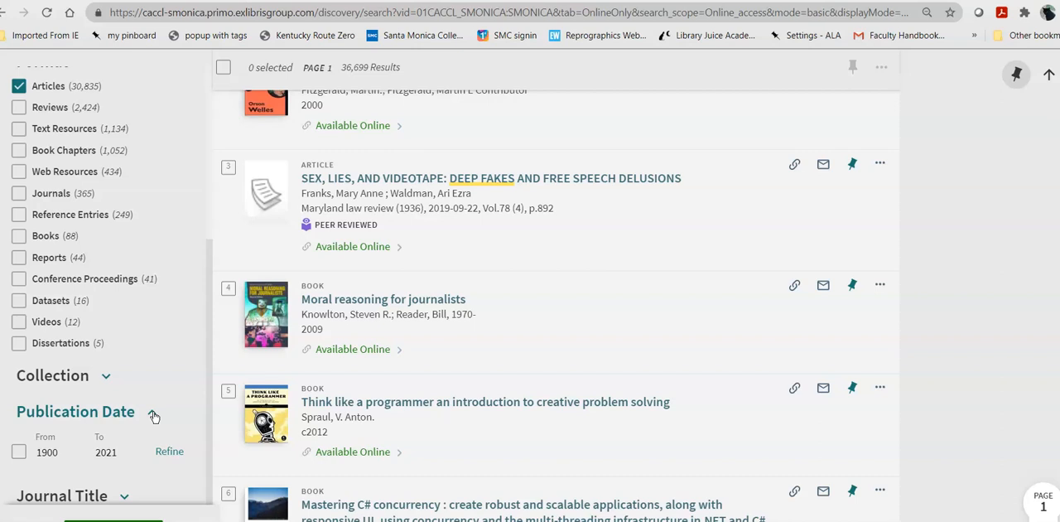
Set the starting publication year to 2015 and tick English under Language.
{"action": "left_click", "coordinate": [46, 452]}
{"action": "type", "text": "2015"}
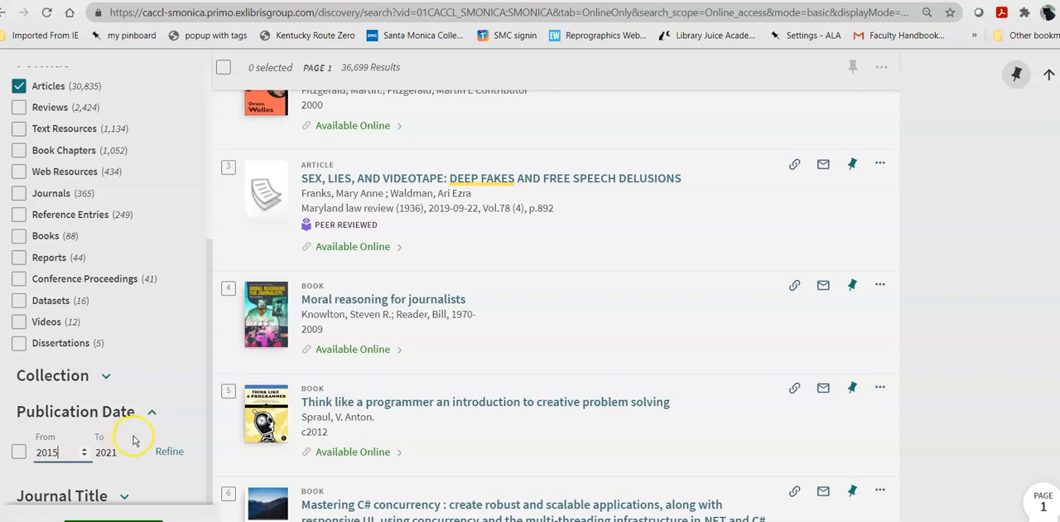
{"action": "mouse_move", "coordinate": [213, 455]}
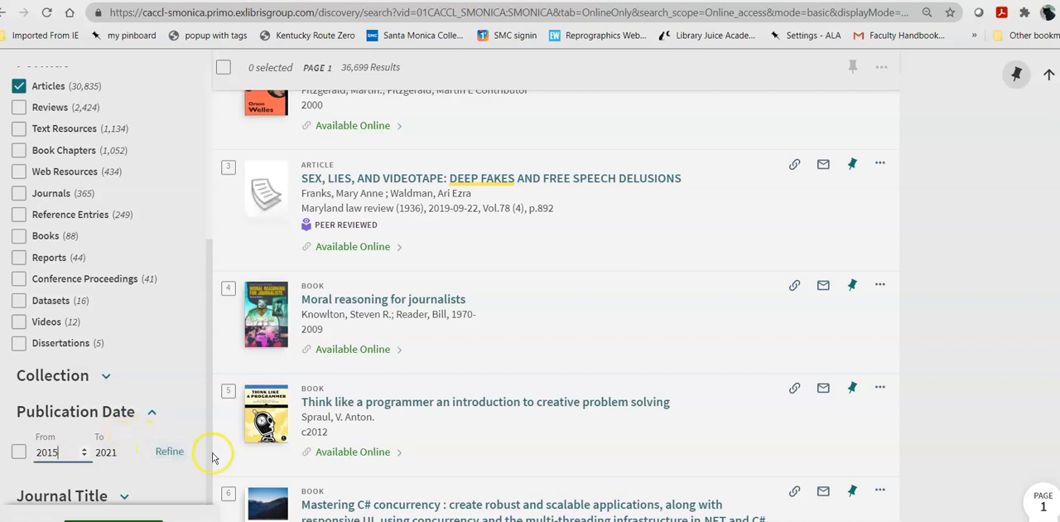
{"action": "scroll", "scroll_direction": "down", "scroll_amount": 3}
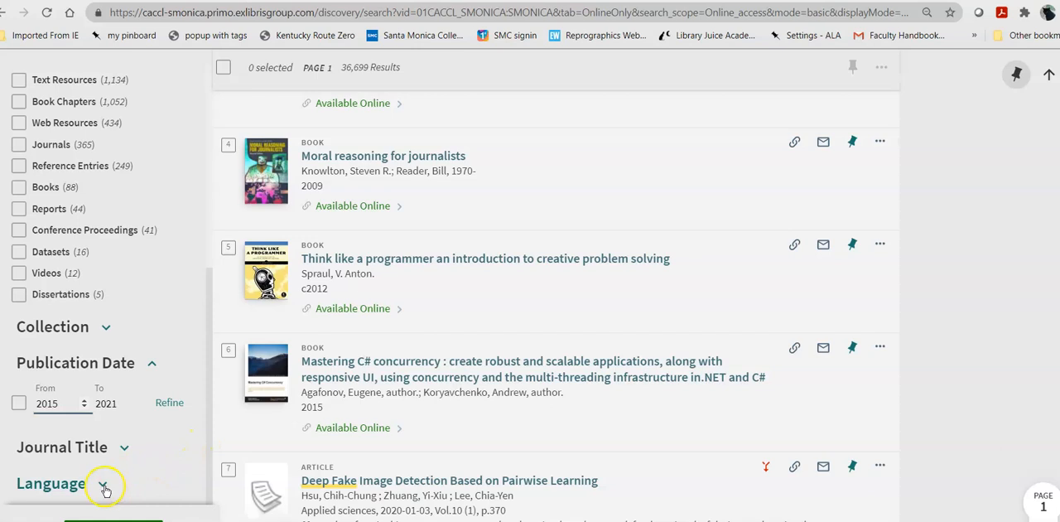
{"action": "left_click", "coordinate": [103, 482]}
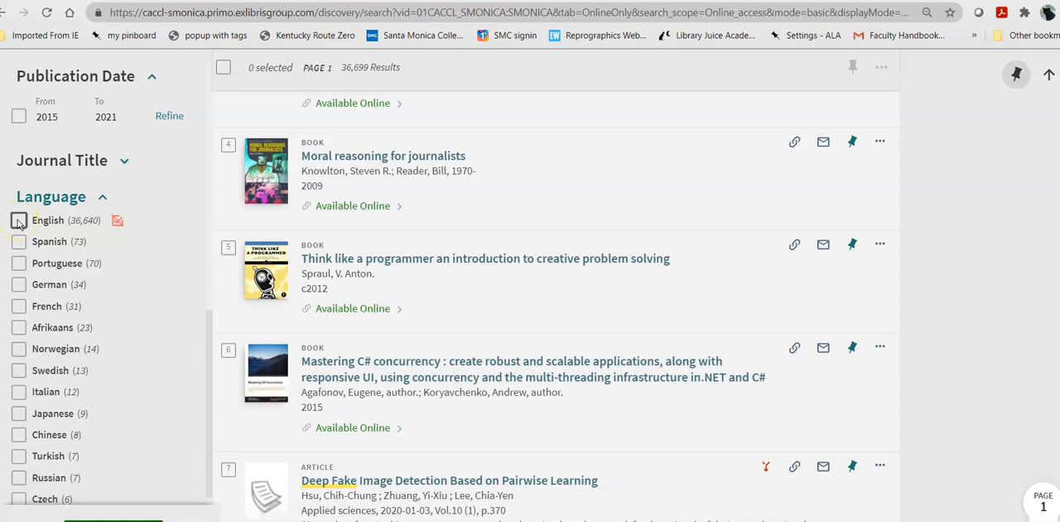
{"action": "left_click", "coordinate": [19, 219]}
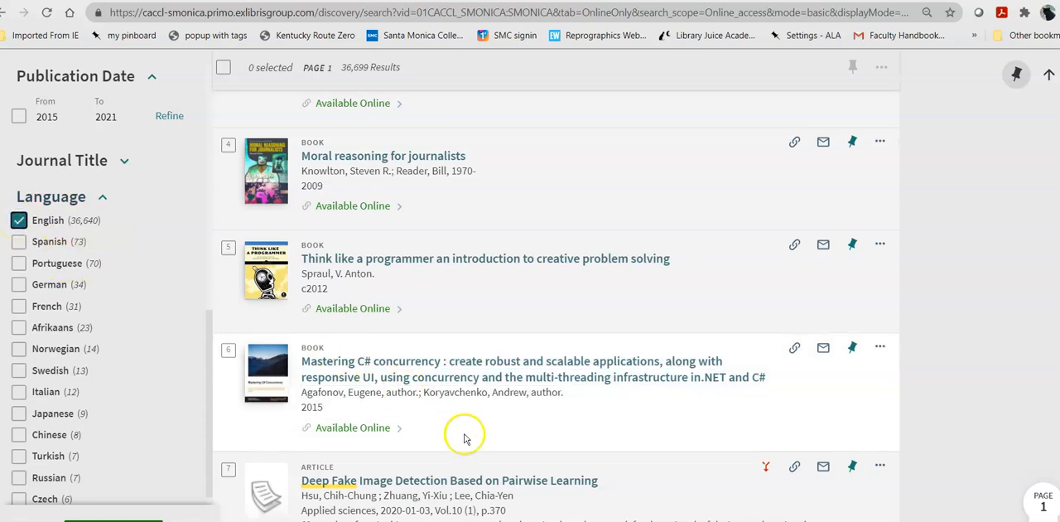
{"action": "scroll", "scroll_direction": "down", "scroll_amount": 3}
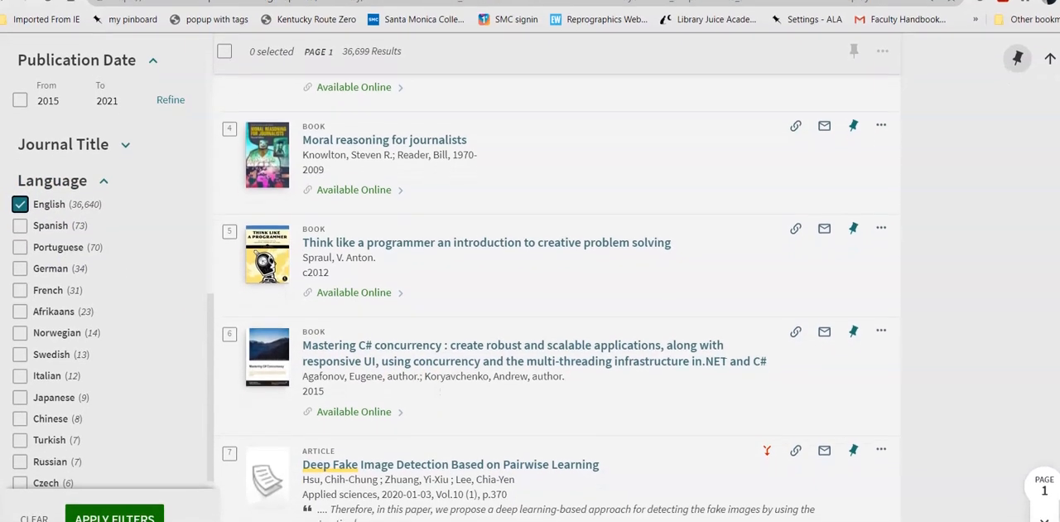
{"action": "scroll", "scroll_direction": "down", "scroll_amount": 3}
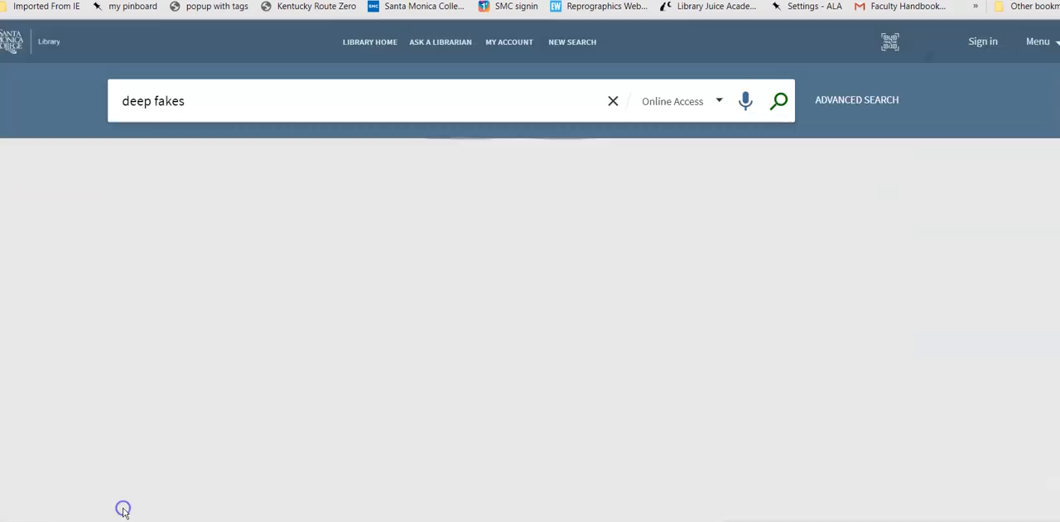
Apply the filters and scroll through the 10,495 English peer-reviewed article results.
{"action": "left_click", "coordinate": [777, 100]}
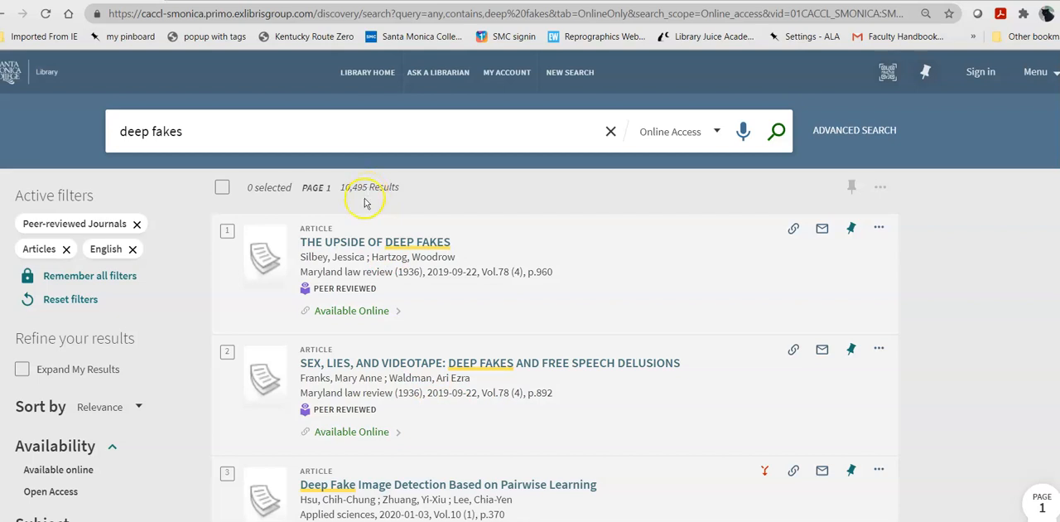
{"action": "mouse_move", "coordinate": [337, 339]}
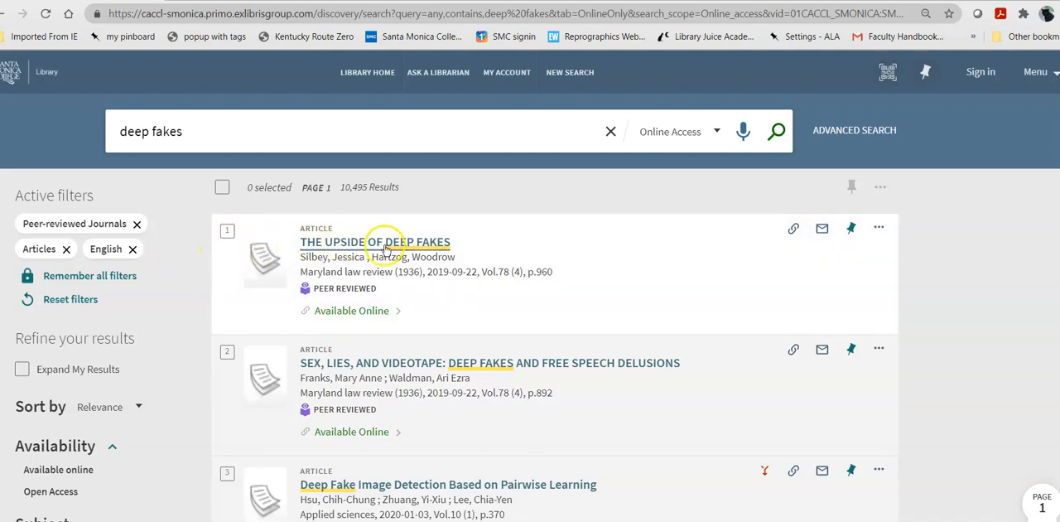
{"action": "mouse_move", "coordinate": [416, 283]}
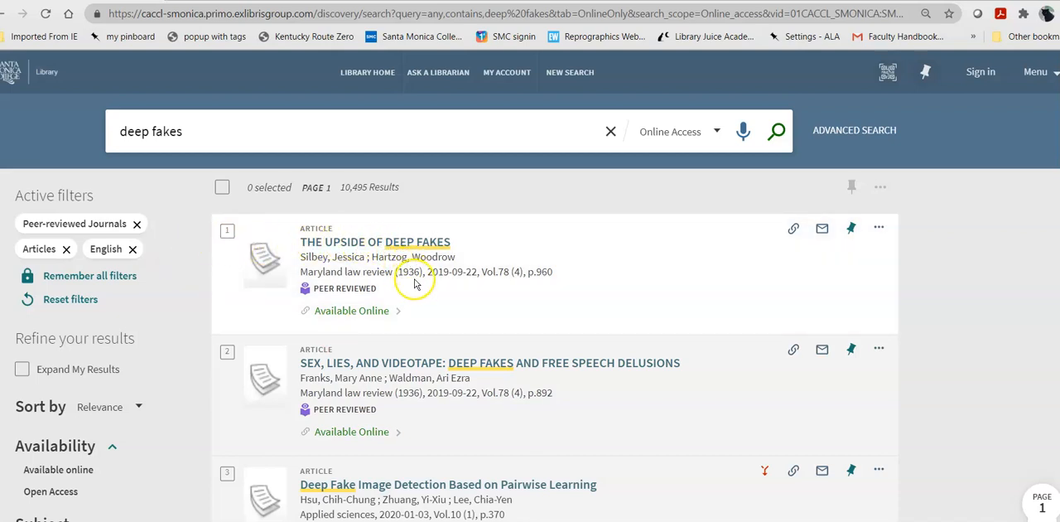
{"action": "mouse_move", "coordinate": [482, 286]}
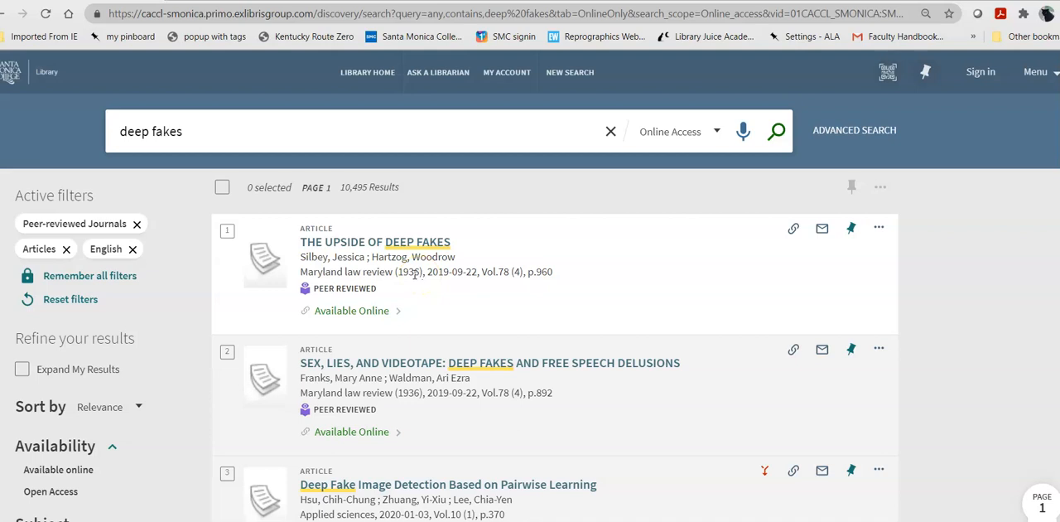
{"action": "mouse_move", "coordinate": [305, 287]}
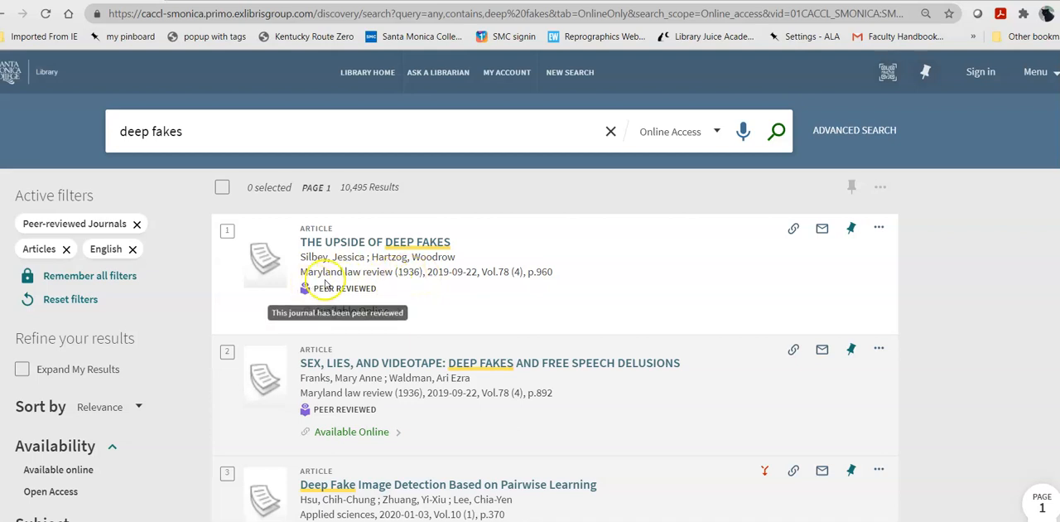
{"action": "mouse_move", "coordinate": [431, 271]}
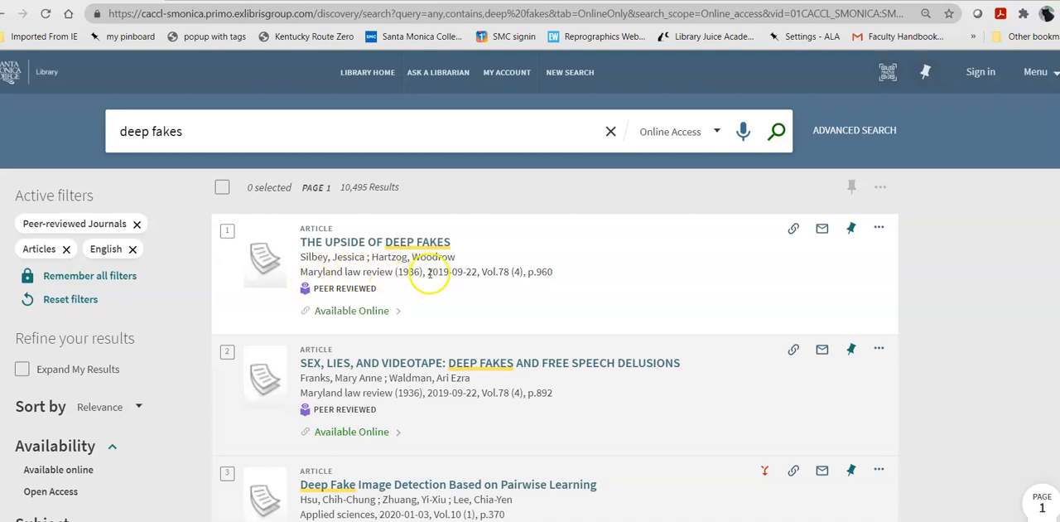
{"action": "mouse_move", "coordinate": [454, 272]}
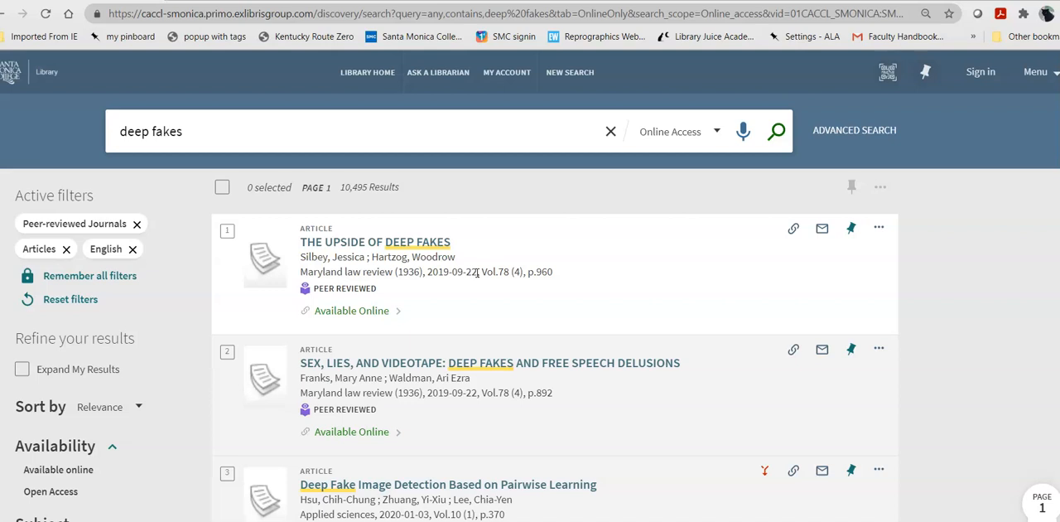
{"action": "mouse_move", "coordinate": [442, 405]}
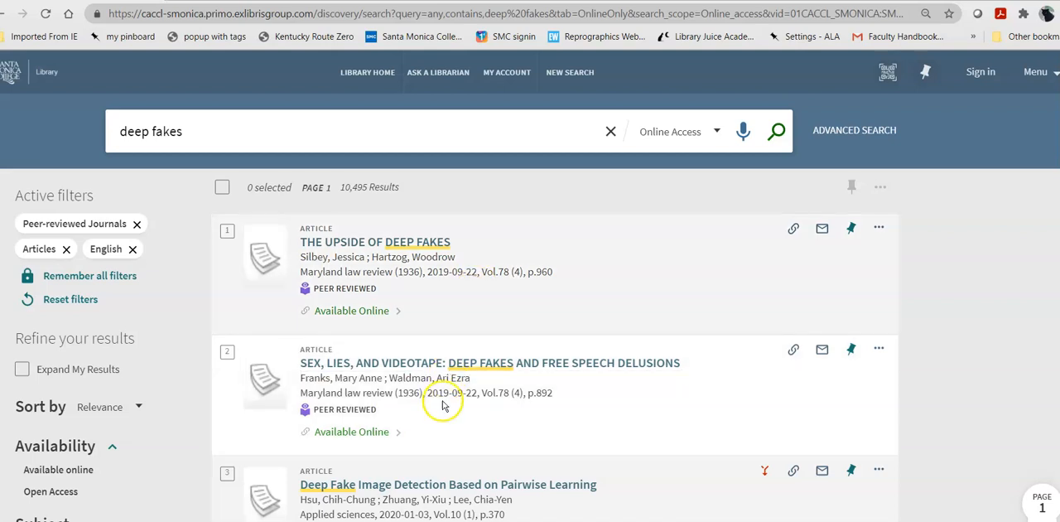
{"action": "mouse_move", "coordinate": [472, 406]}
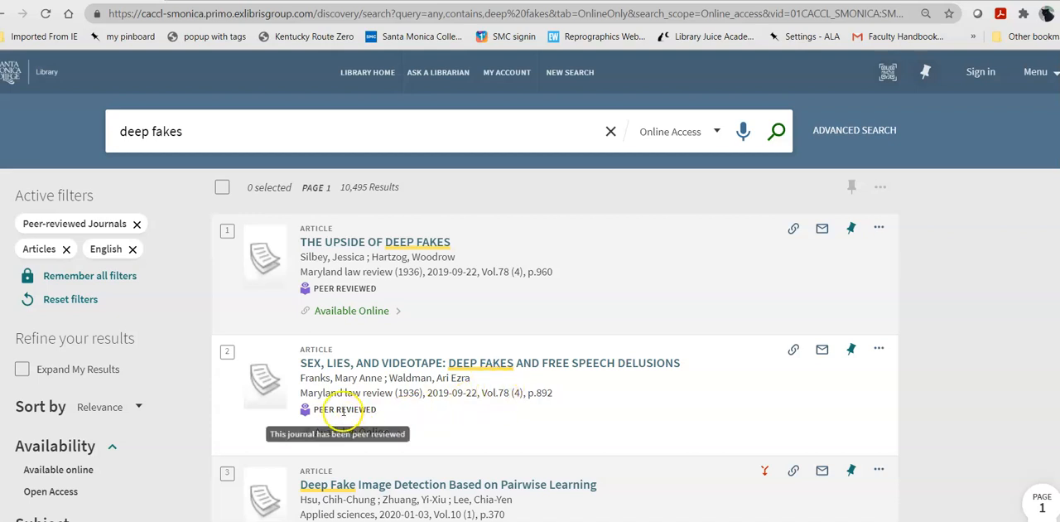
{"action": "mouse_move", "coordinate": [474, 302]}
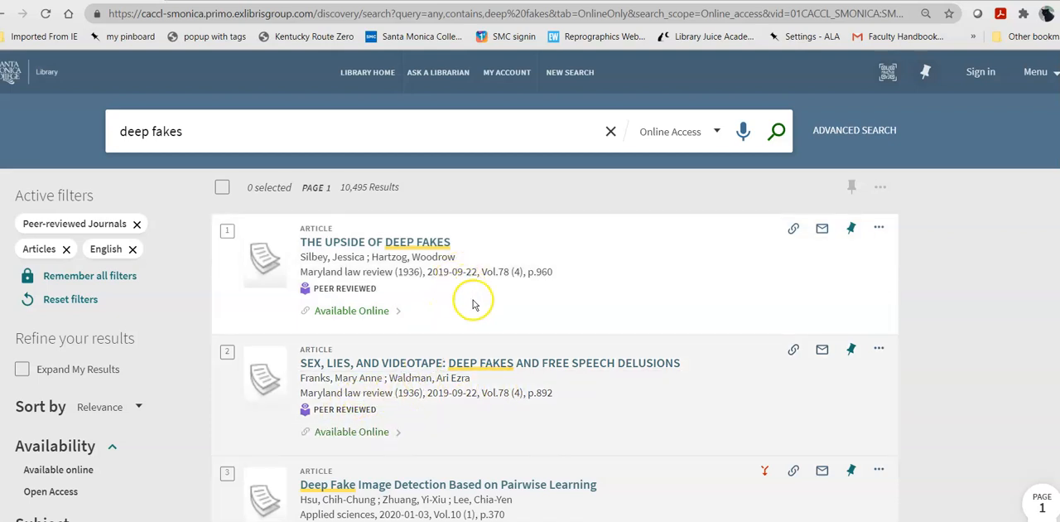
{"action": "mouse_move", "coordinate": [532, 405]}
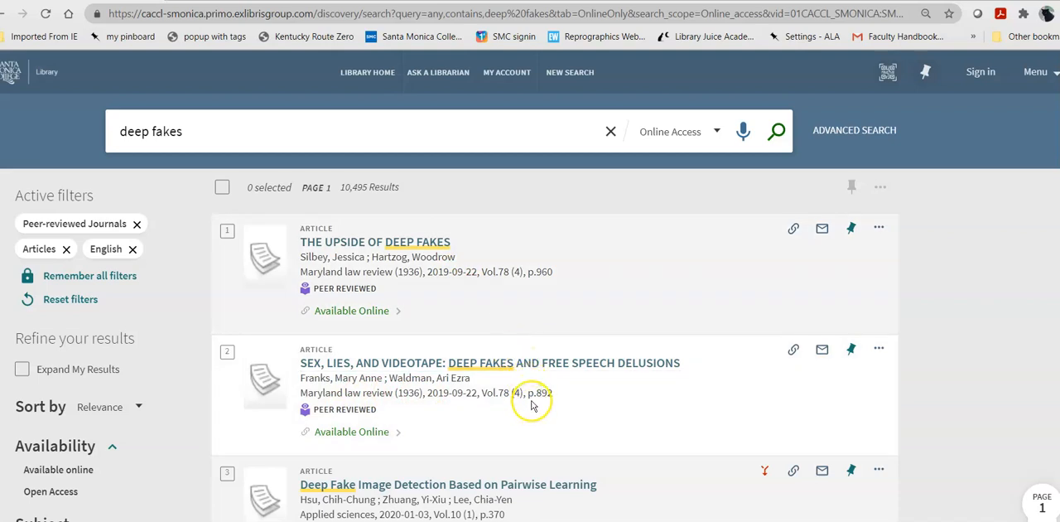
{"action": "scroll", "scroll_direction": "down", "scroll_amount": 3}
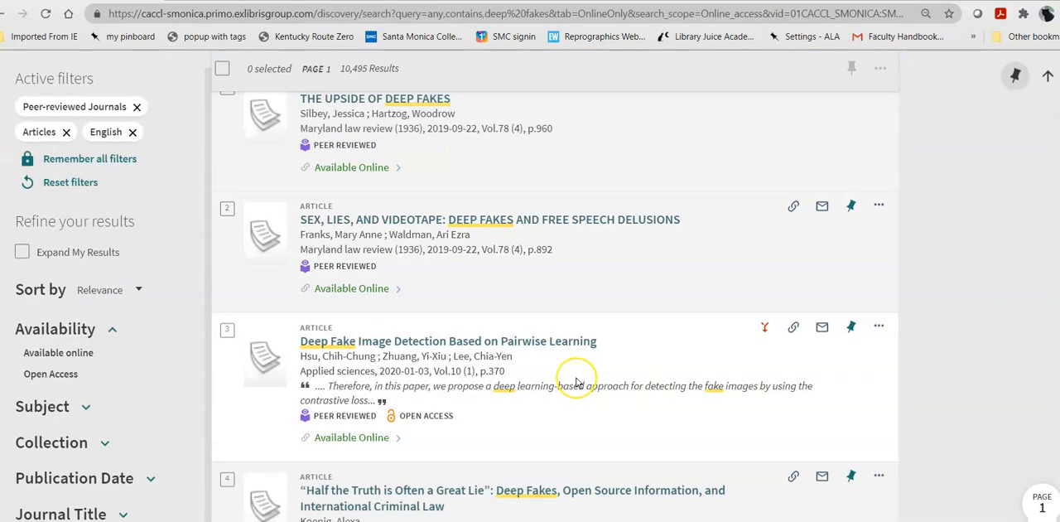
{"action": "mouse_move", "coordinate": [577, 384]}
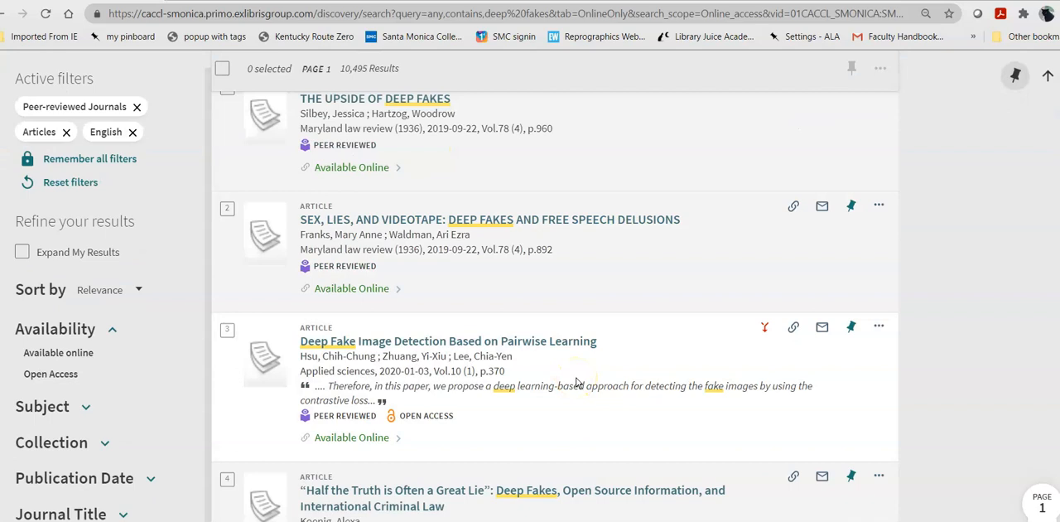
{"action": "scroll", "scroll_direction": "down", "scroll_amount": 3}
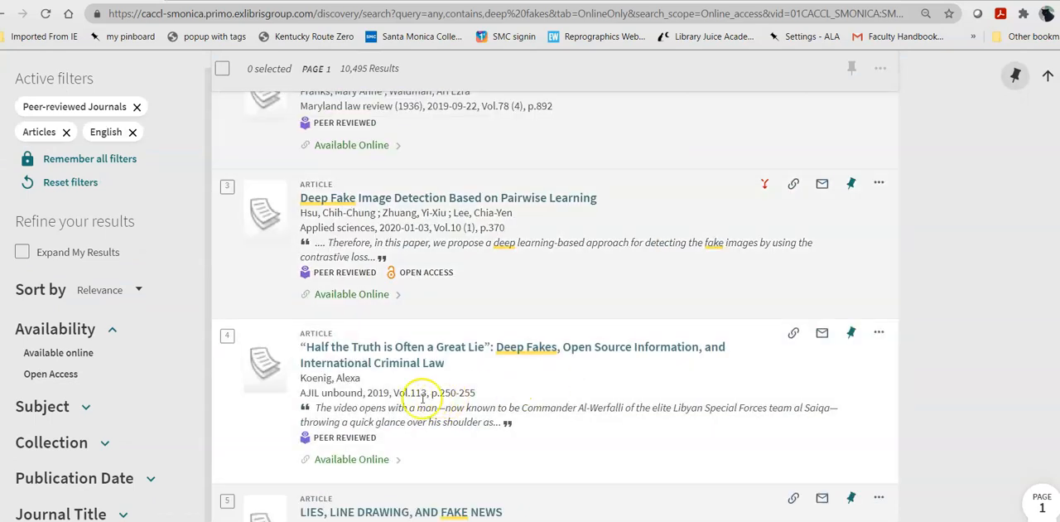
{"action": "scroll", "scroll_direction": "down", "scroll_amount": 3}
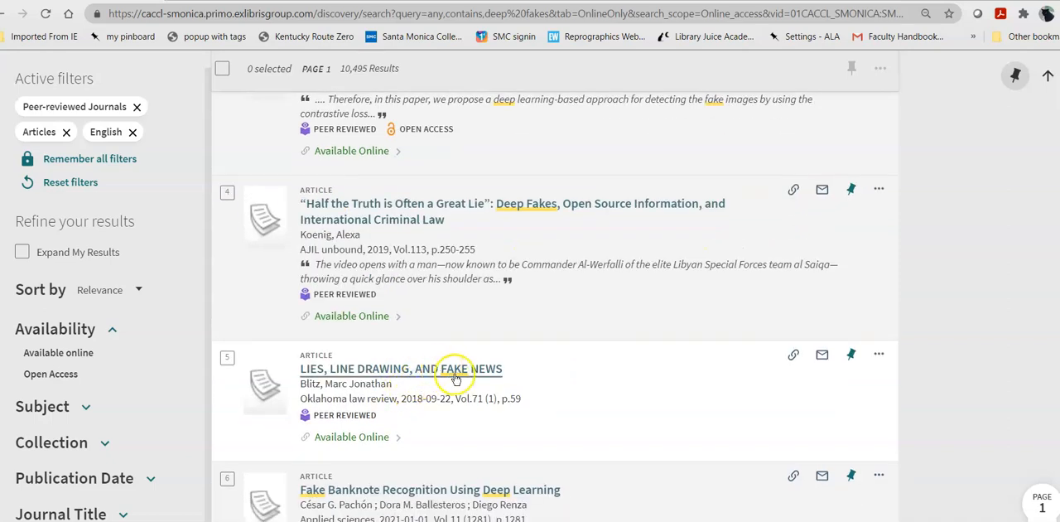
{"action": "scroll", "scroll_direction": "down", "scroll_amount": 3}
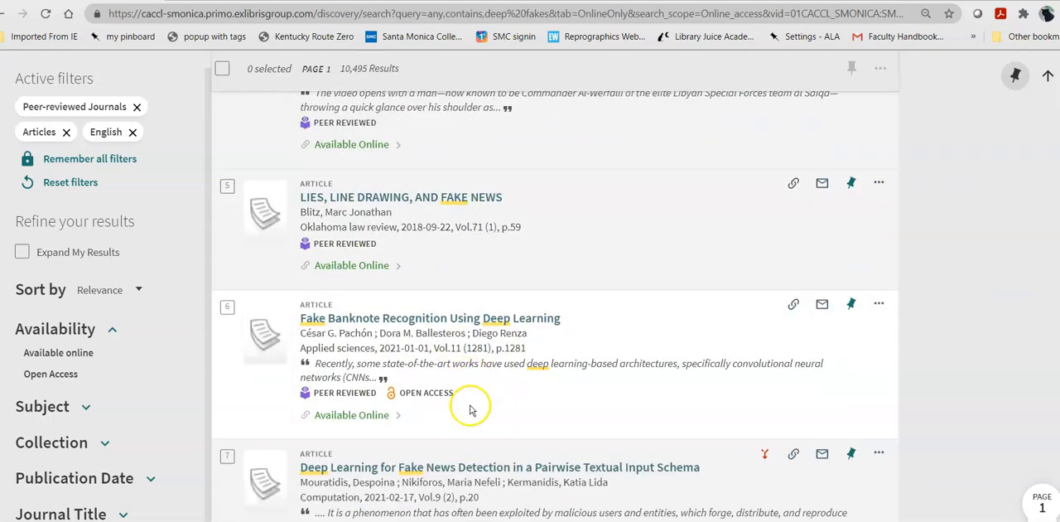
{"action": "scroll", "scroll_direction": "down", "scroll_amount": 3}
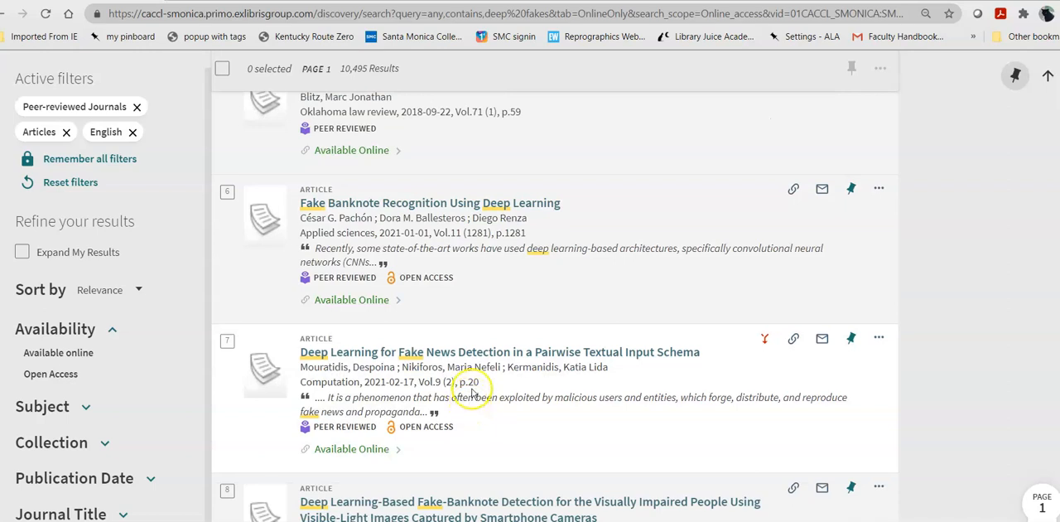
{"action": "scroll", "scroll_direction": "down", "scroll_amount": 3}
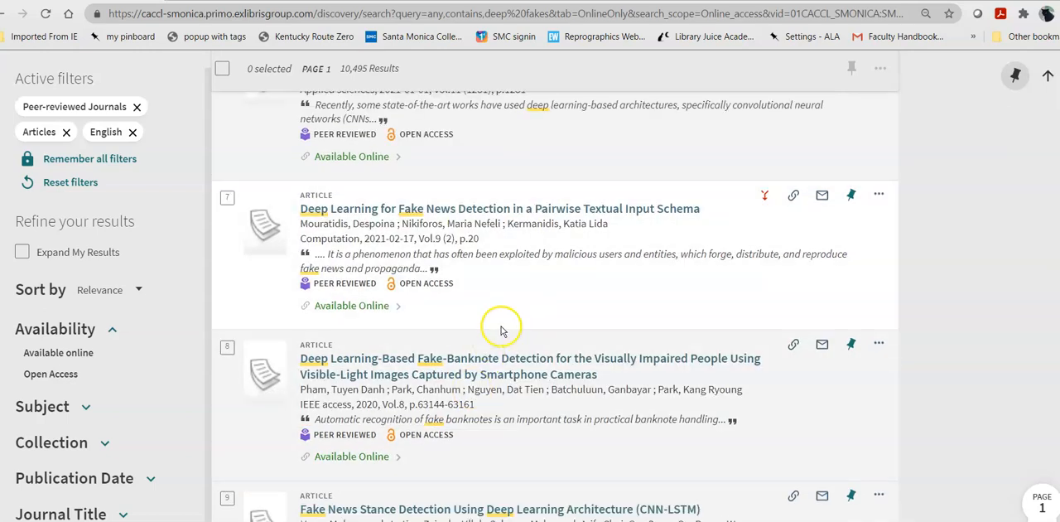
{"action": "scroll", "scroll_direction": "down", "scroll_amount": 3}
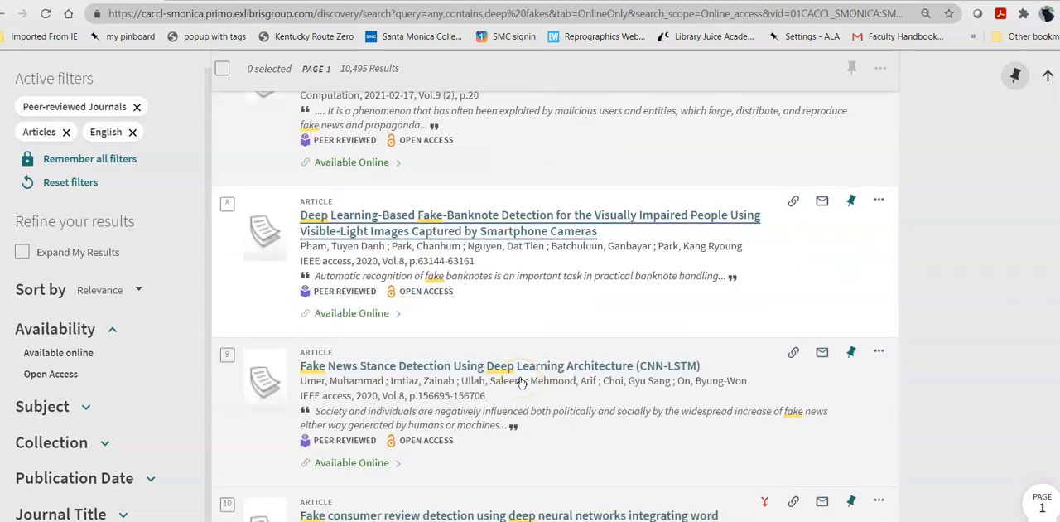
{"action": "scroll", "scroll_direction": "down", "scroll_amount": 3}
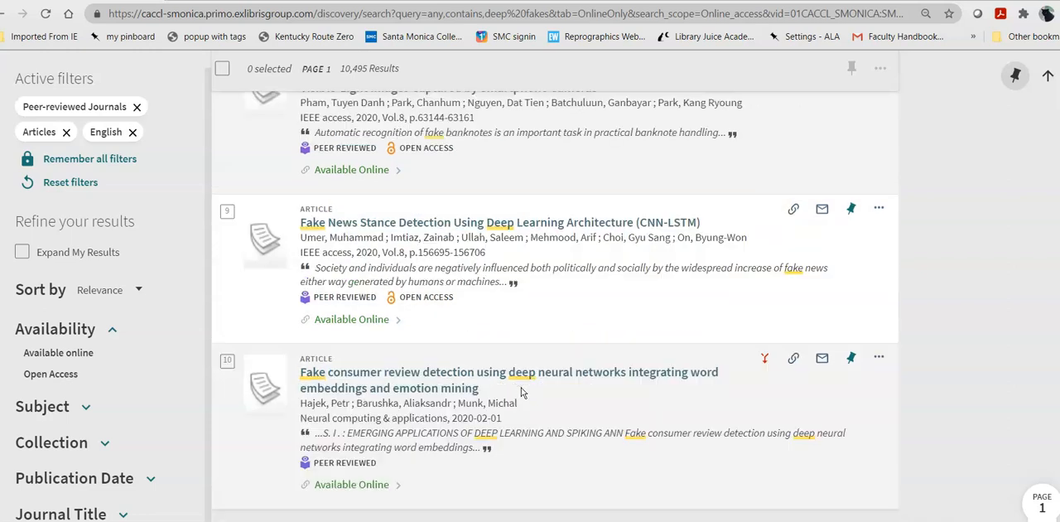
{"action": "scroll", "scroll_direction": "down", "scroll_amount": 3}
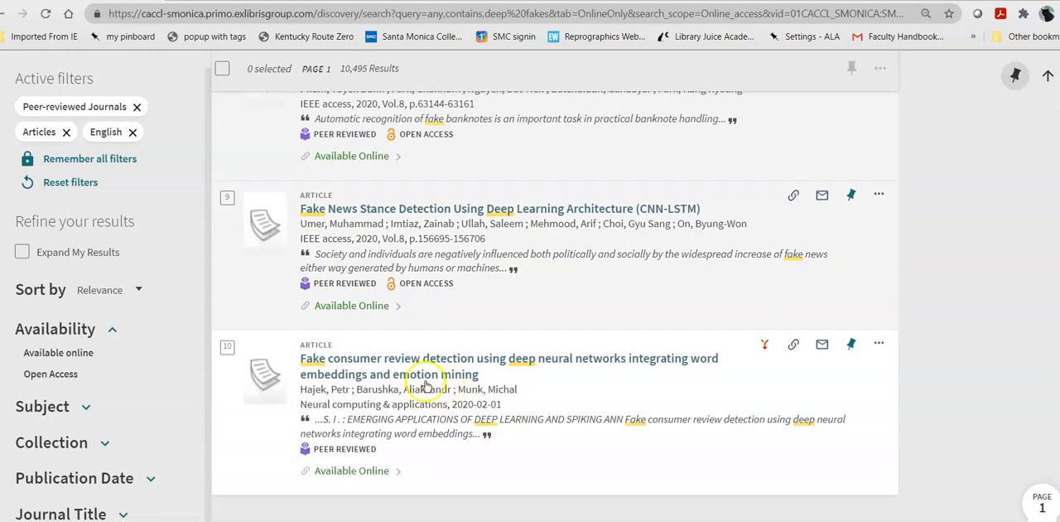
{"action": "mouse_move", "coordinate": [522, 357]}
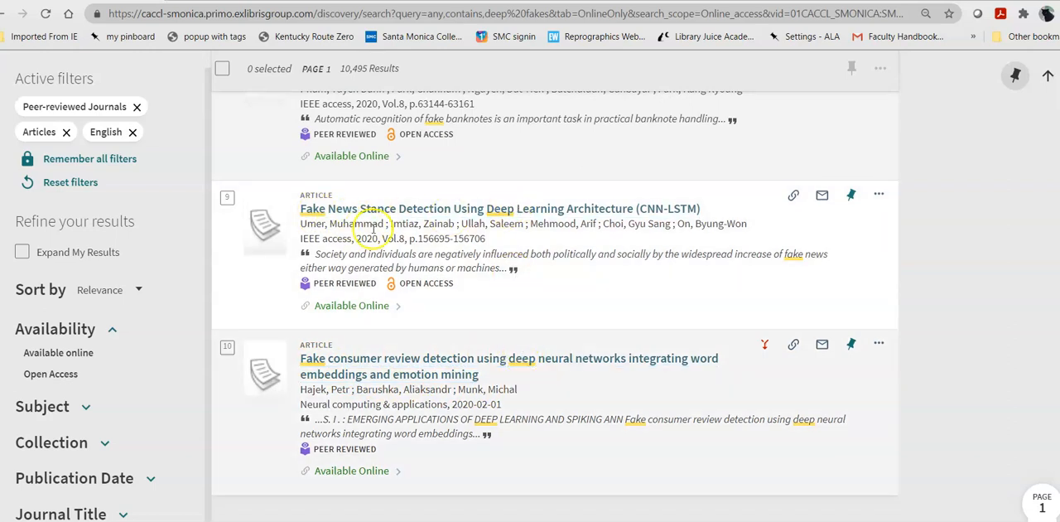
Scroll back up to the first result, The Upside of Deep Fakes.
{"action": "scroll", "scroll_direction": "up", "scroll_amount": 3}
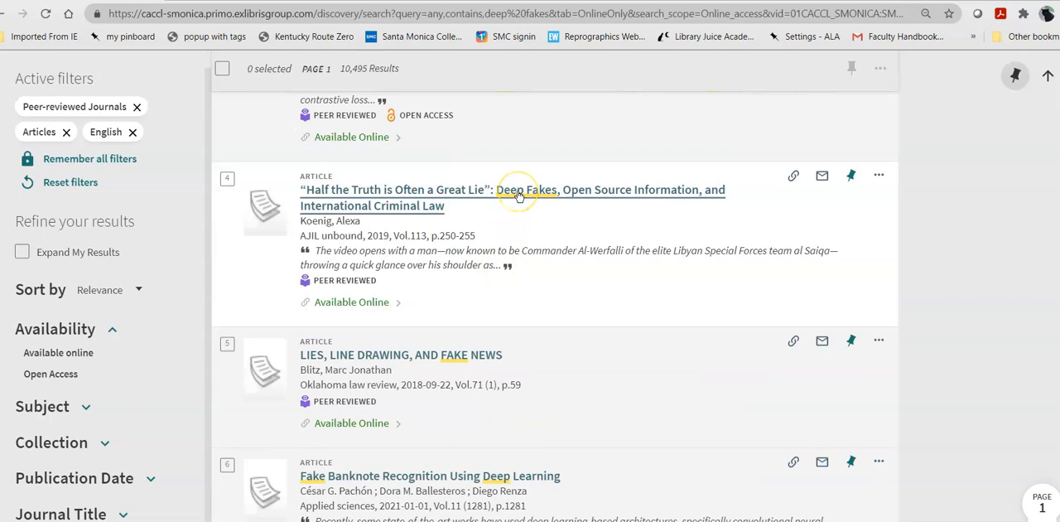
{"action": "scroll", "scroll_direction": "down", "scroll_amount": 3}
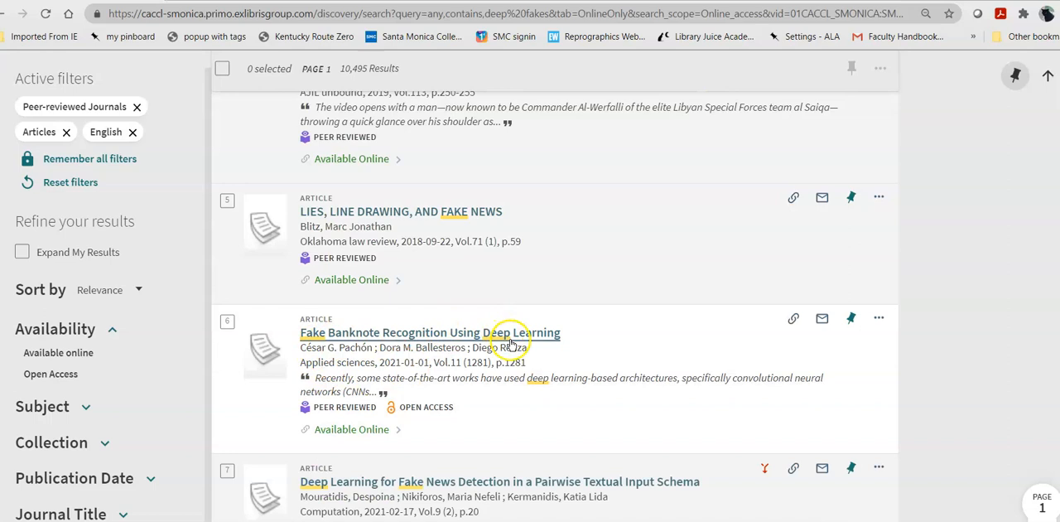
{"action": "scroll", "scroll_direction": "up", "scroll_amount": 3}
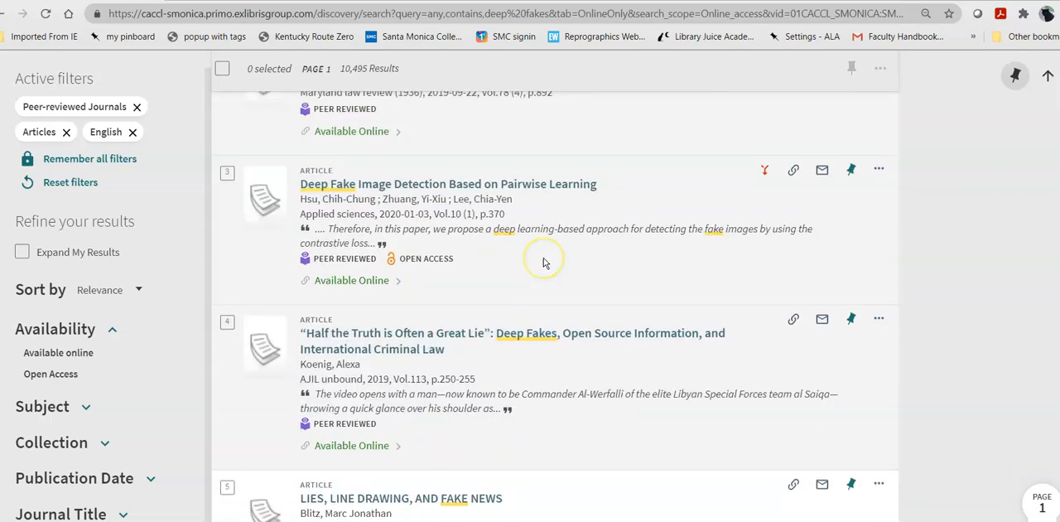
{"action": "scroll", "scroll_direction": "up", "scroll_amount": 3}
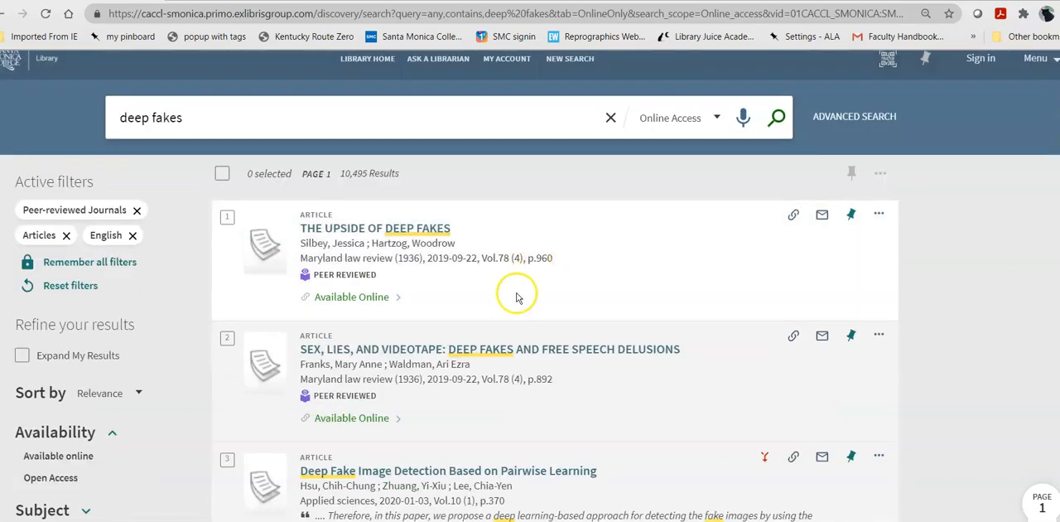
Open and review the 'Sex, Lies, and Videotape' record's Send to, View Online and Details.
{"action": "left_click", "coordinate": [489, 349]}
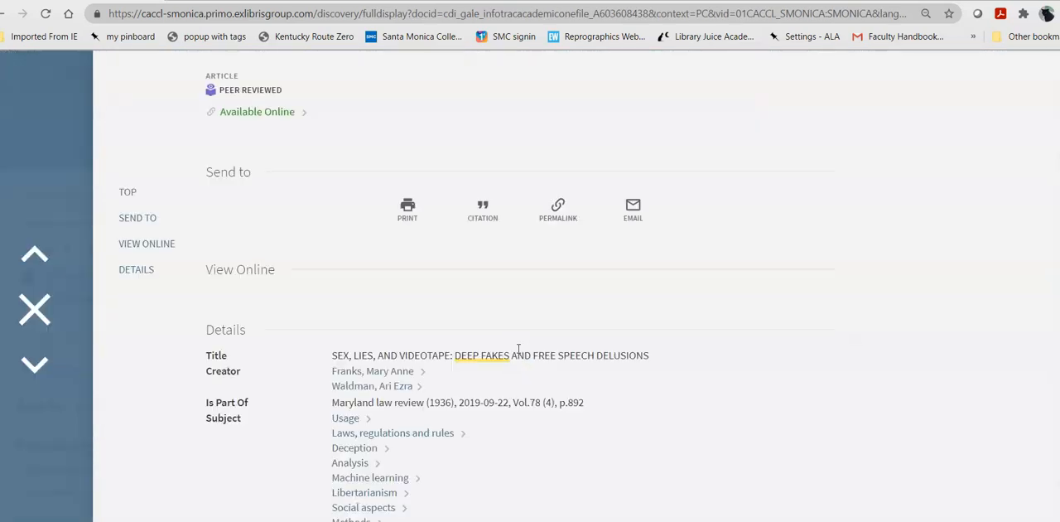
{"action": "scroll", "scroll_direction": "up", "scroll_amount": 3}
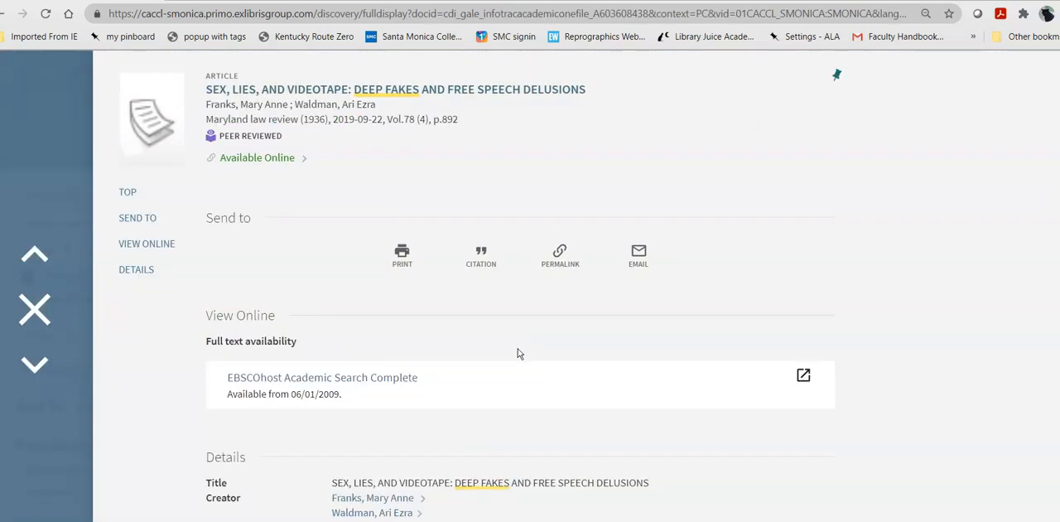
{"action": "mouse_move", "coordinate": [420, 156]}
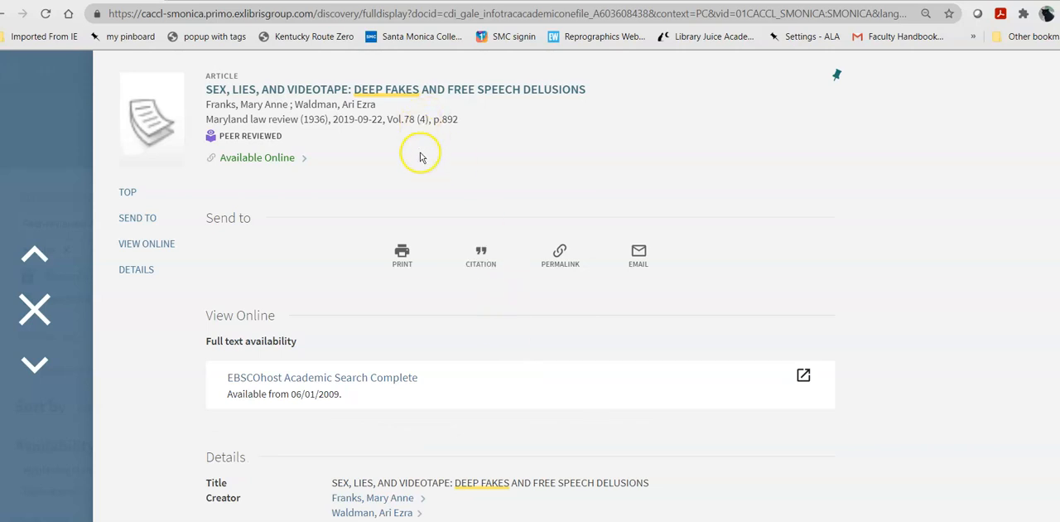
{"action": "scroll", "scroll_direction": "down", "scroll_amount": 3}
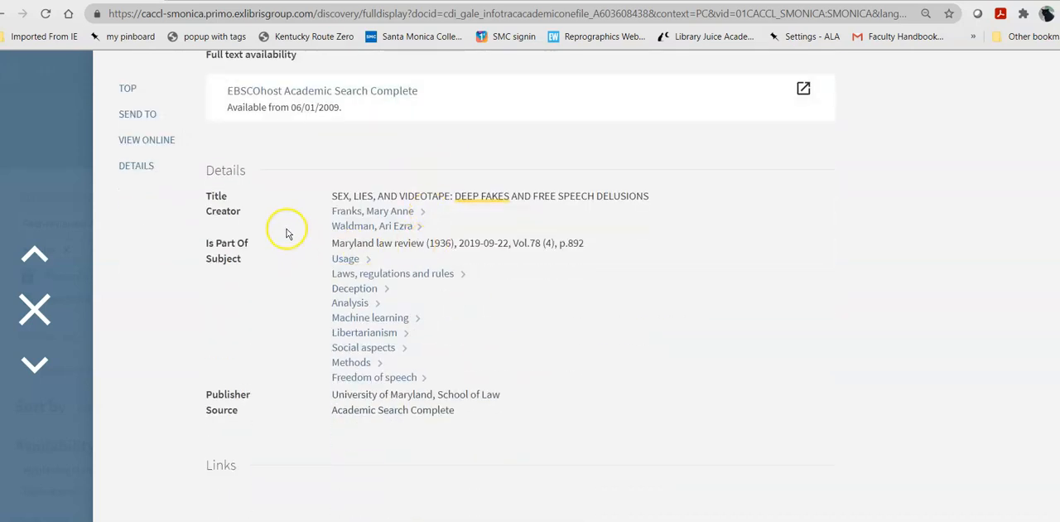
{"action": "mouse_move", "coordinate": [590, 290]}
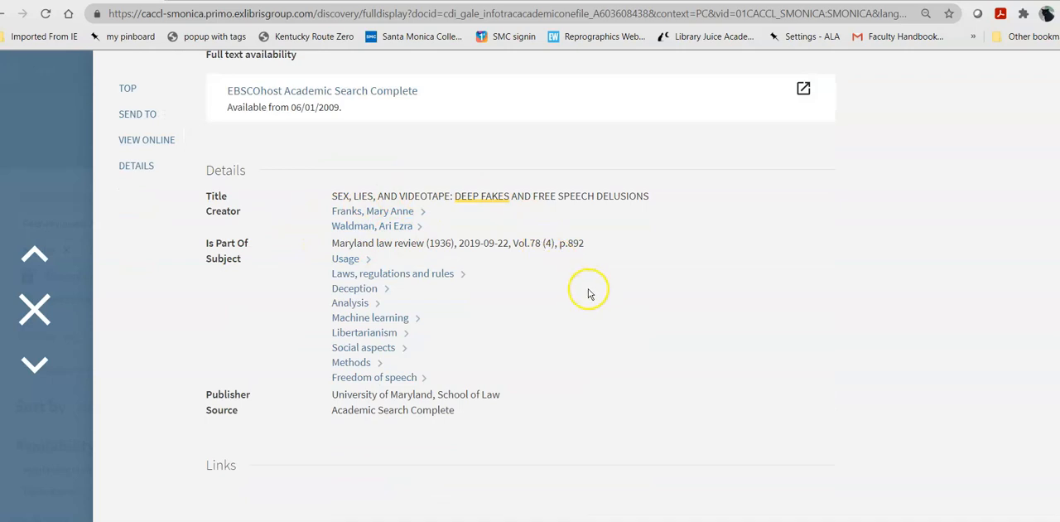
{"action": "mouse_move", "coordinate": [396, 293]}
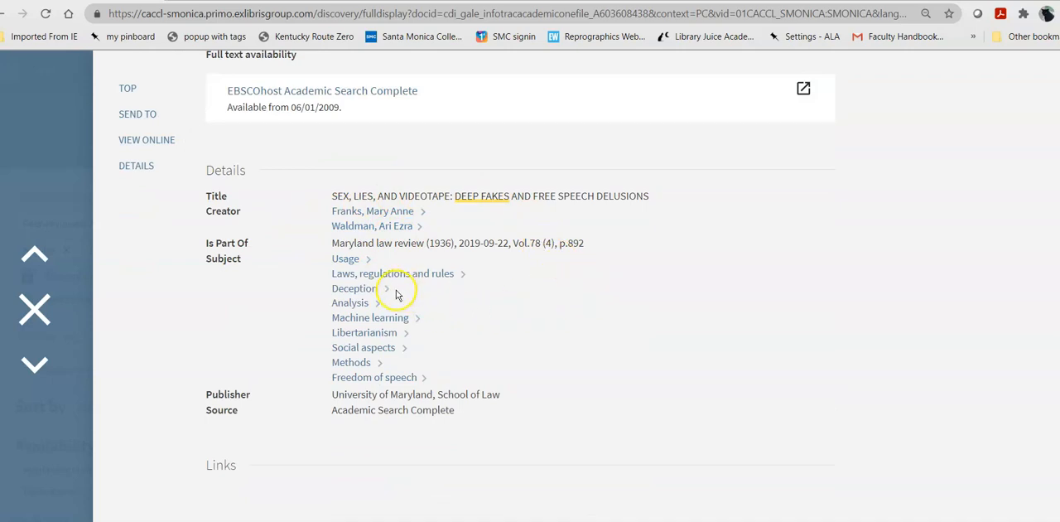
{"action": "mouse_move", "coordinate": [222, 273]}
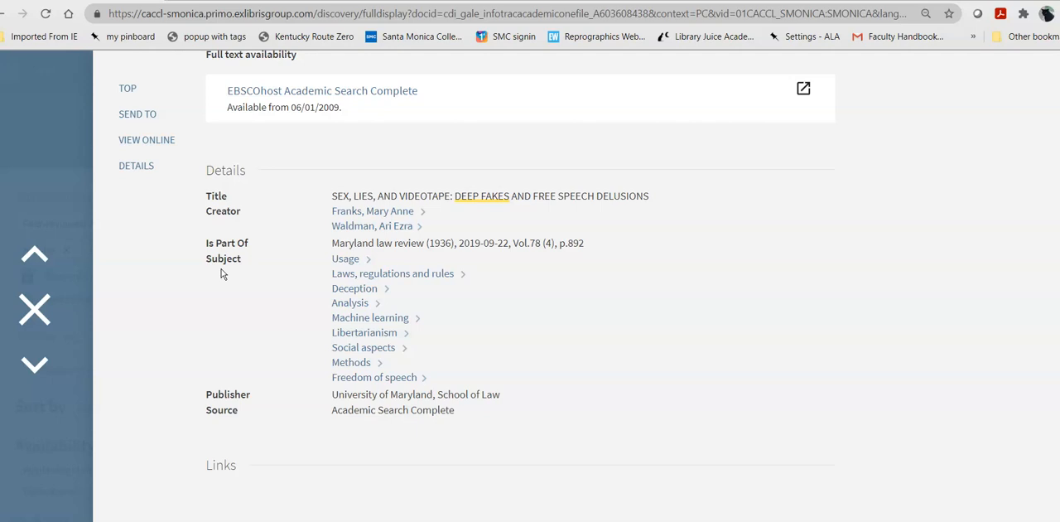
{"action": "mouse_move", "coordinate": [241, 271]}
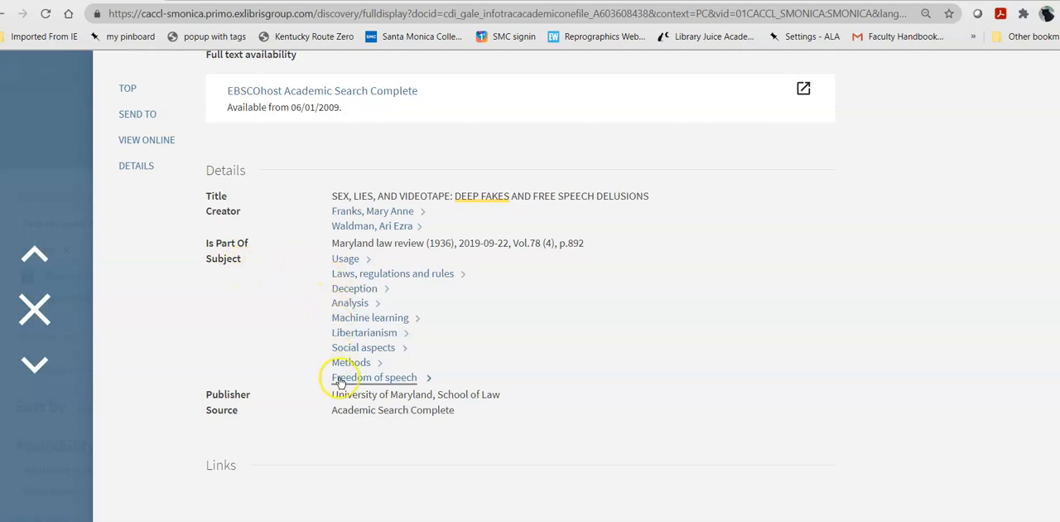
{"action": "mouse_move", "coordinate": [379, 264]}
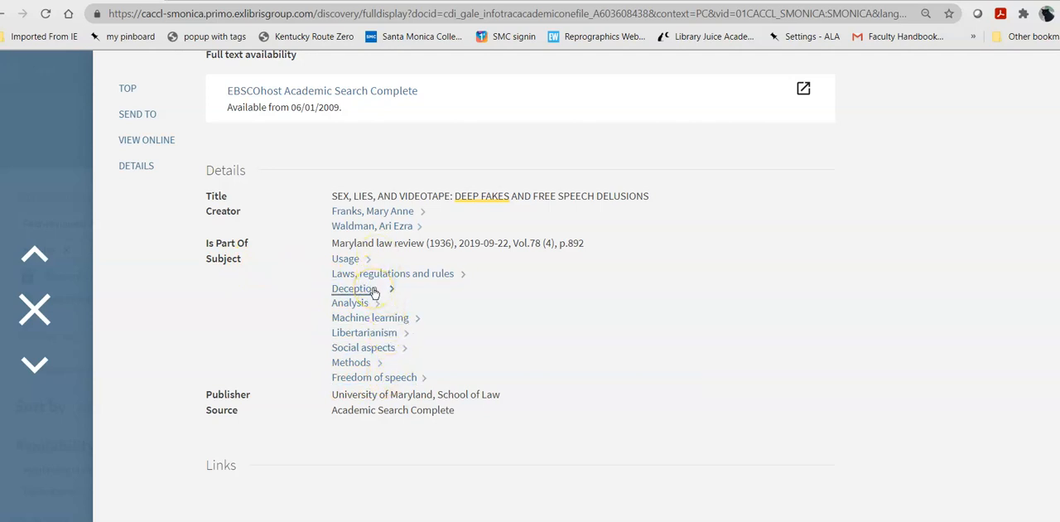
{"action": "mouse_move", "coordinate": [505, 338]}
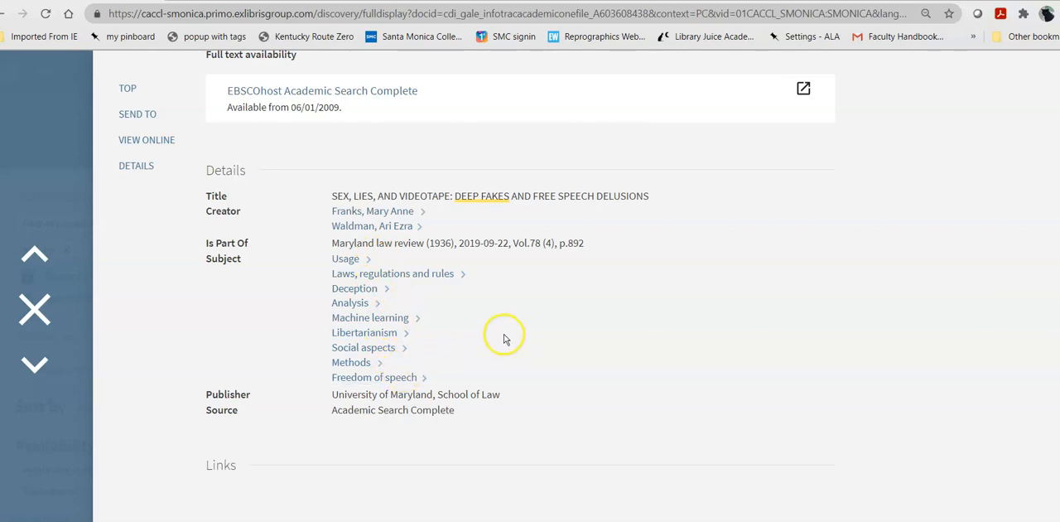
{"action": "mouse_move", "coordinate": [511, 317]}
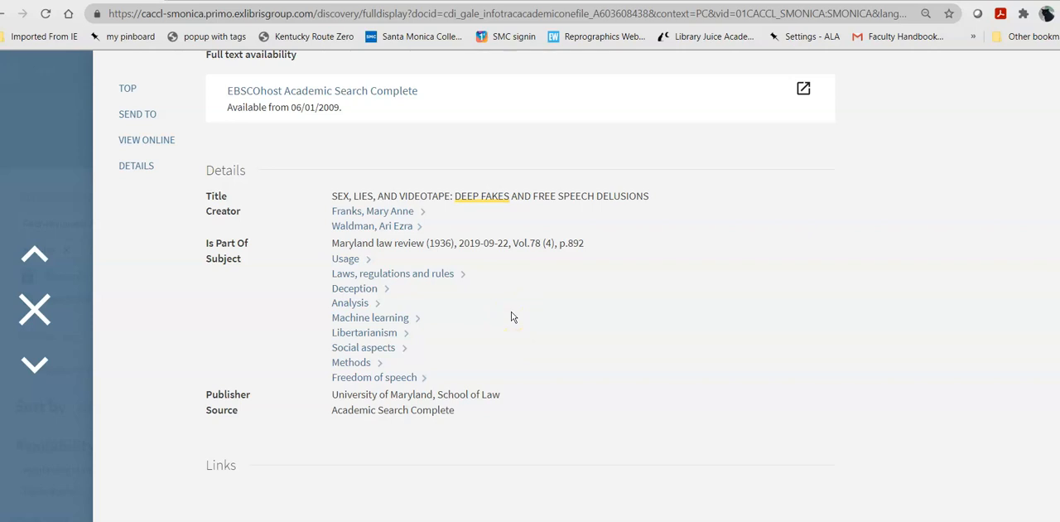
{"action": "mouse_move", "coordinate": [383, 272]}
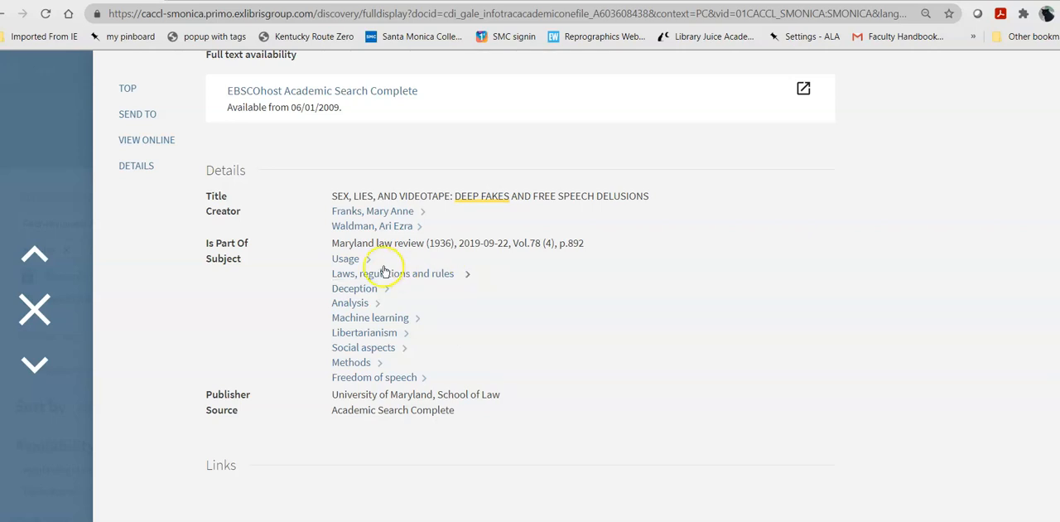
{"action": "mouse_move", "coordinate": [513, 314]}
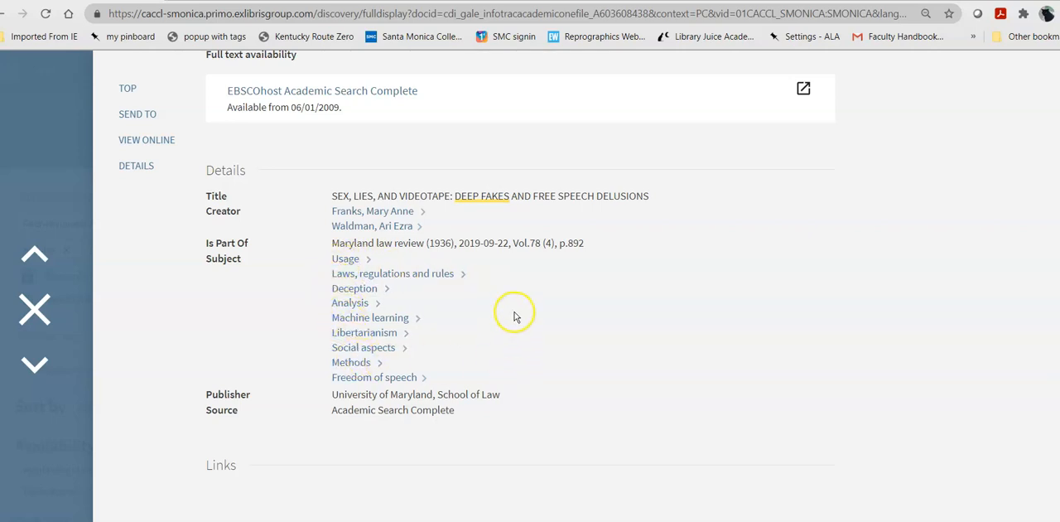
{"action": "scroll", "scroll_direction": "up", "scroll_amount": 3}
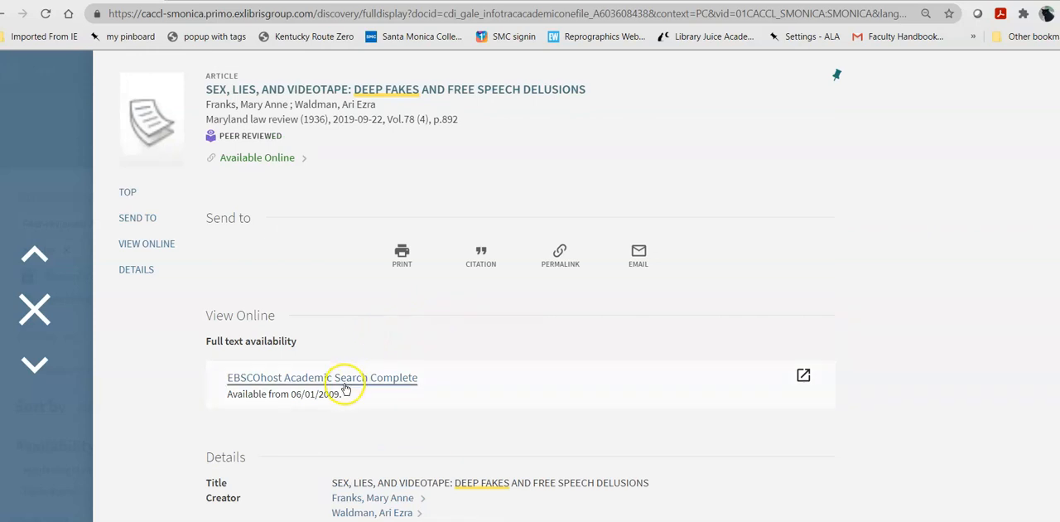
Open full text in Academic Search Complete and submit the SMC off-campus login.
{"action": "left_click", "coordinate": [322, 377]}
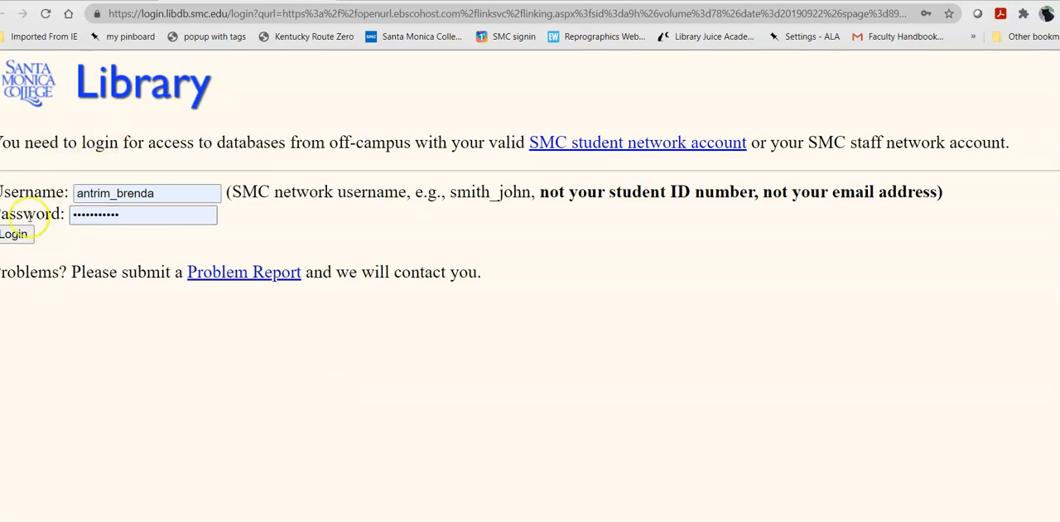
{"action": "left_click", "coordinate": [15, 235]}
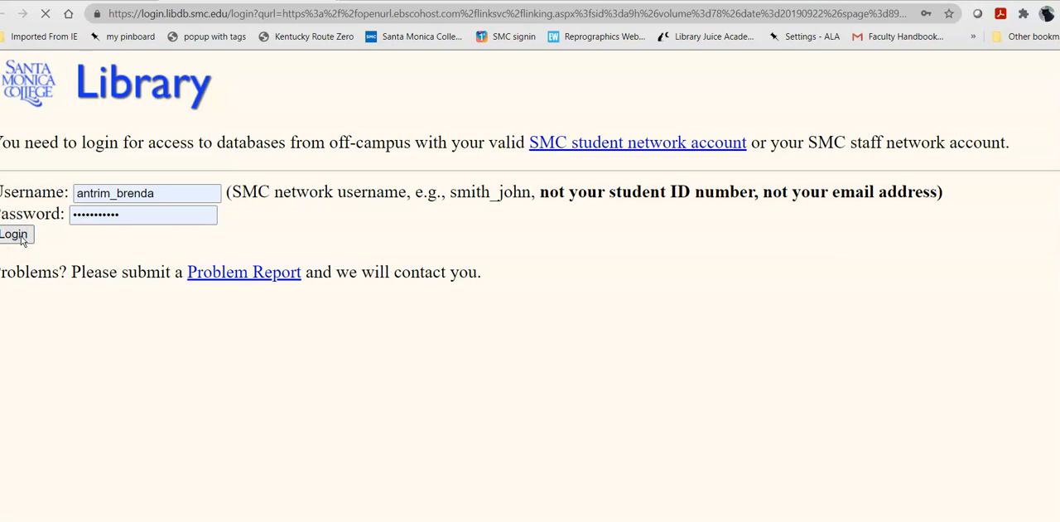
{"action": "left_click", "coordinate": [14, 234]}
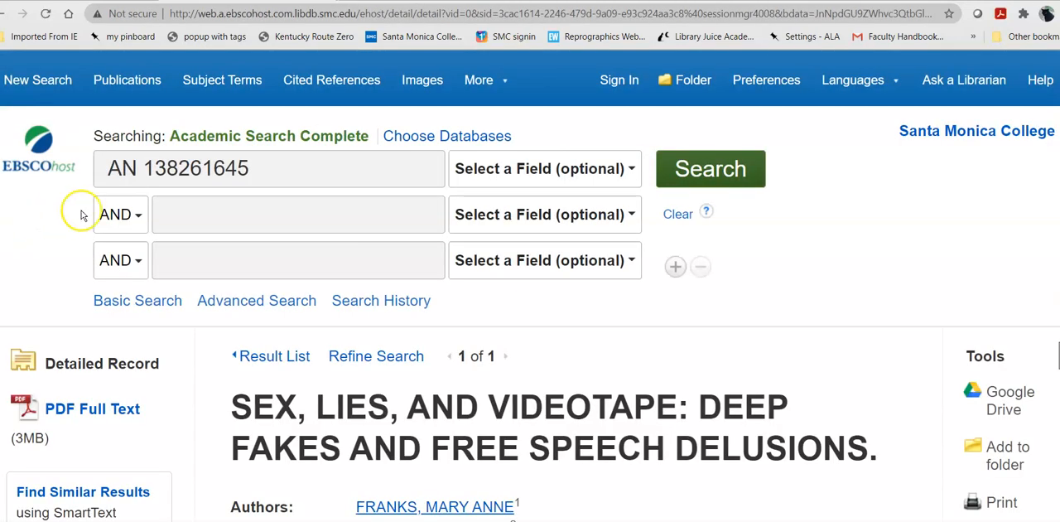
Scroll the detailed record down to the accession number and back to the title.
{"action": "scroll", "scroll_direction": "down", "scroll_amount": 3}
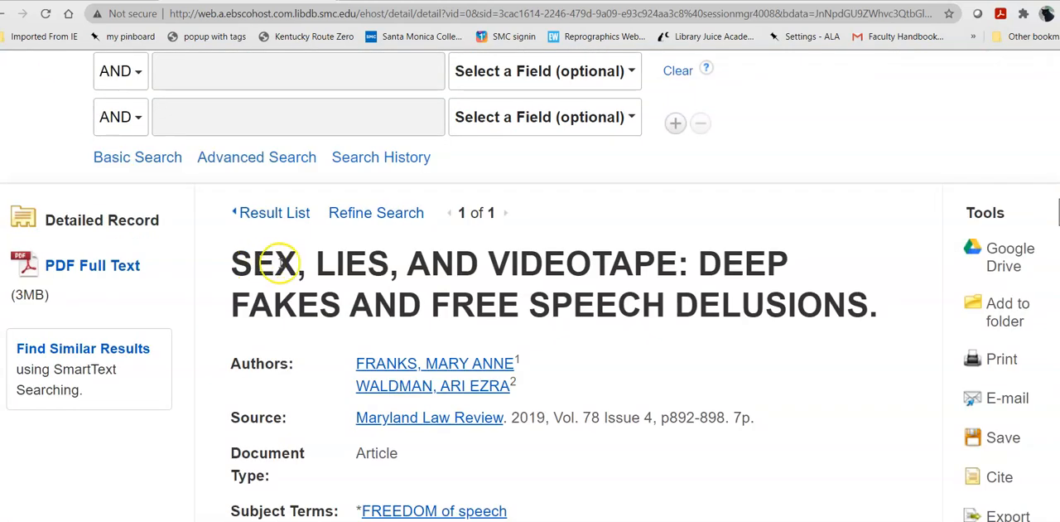
{"action": "scroll", "scroll_direction": "down", "scroll_amount": 3}
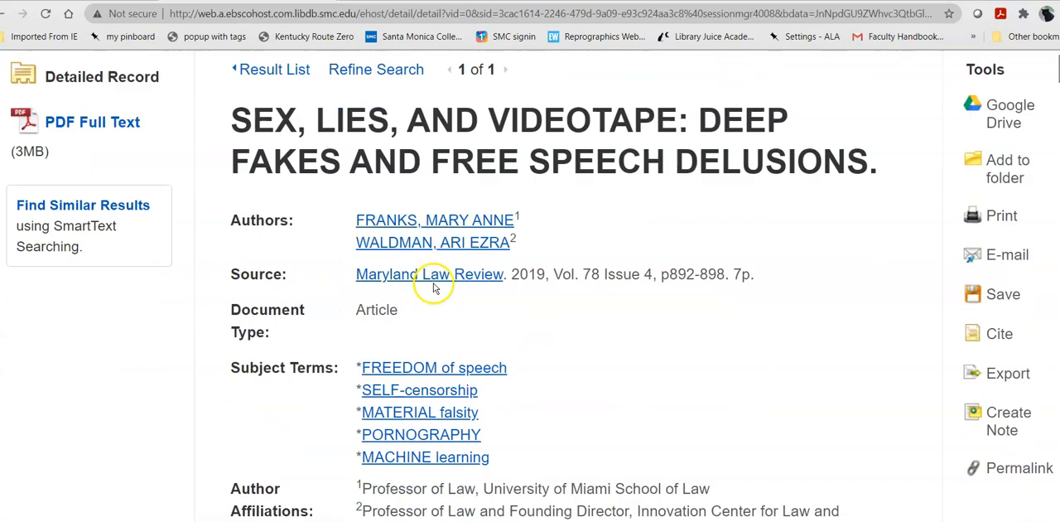
{"action": "mouse_move", "coordinate": [426, 461]}
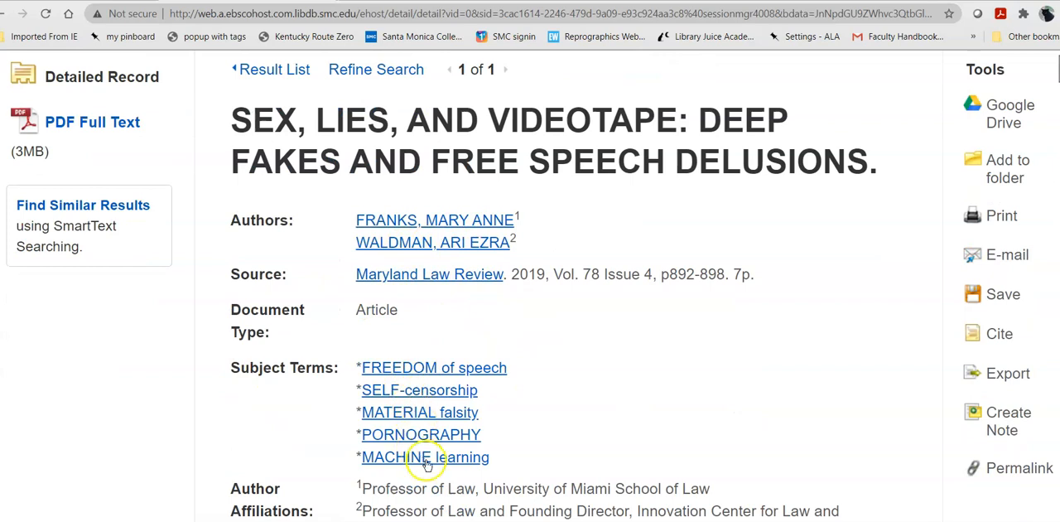
{"action": "mouse_move", "coordinate": [499, 435]}
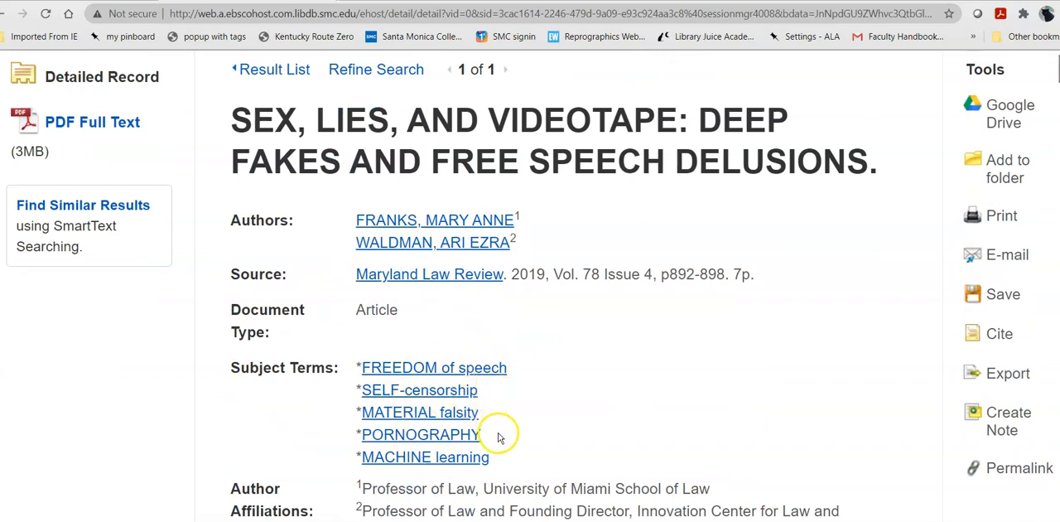
{"action": "mouse_move", "coordinate": [534, 360]}
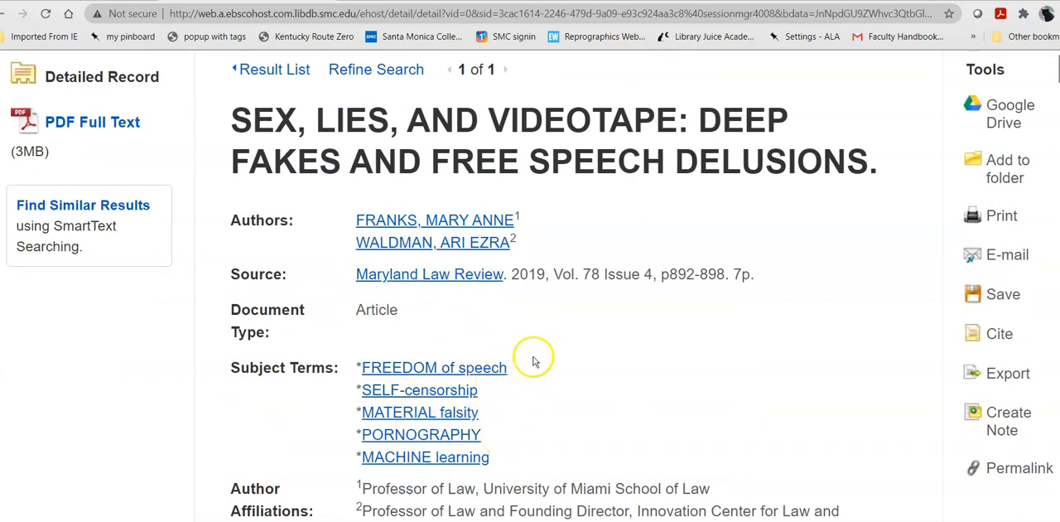
{"action": "scroll", "scroll_direction": "down", "scroll_amount": 3}
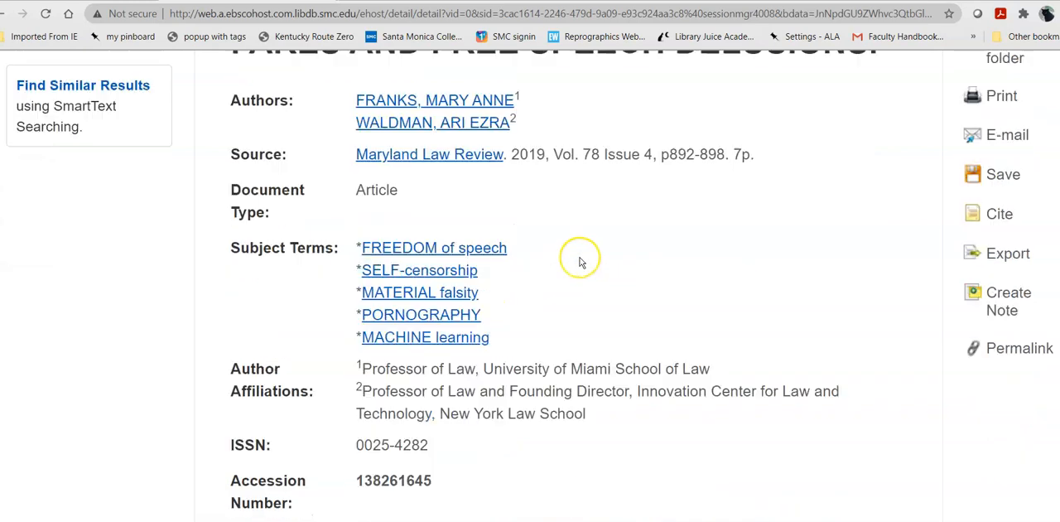
{"action": "scroll", "scroll_direction": "down", "scroll_amount": 3}
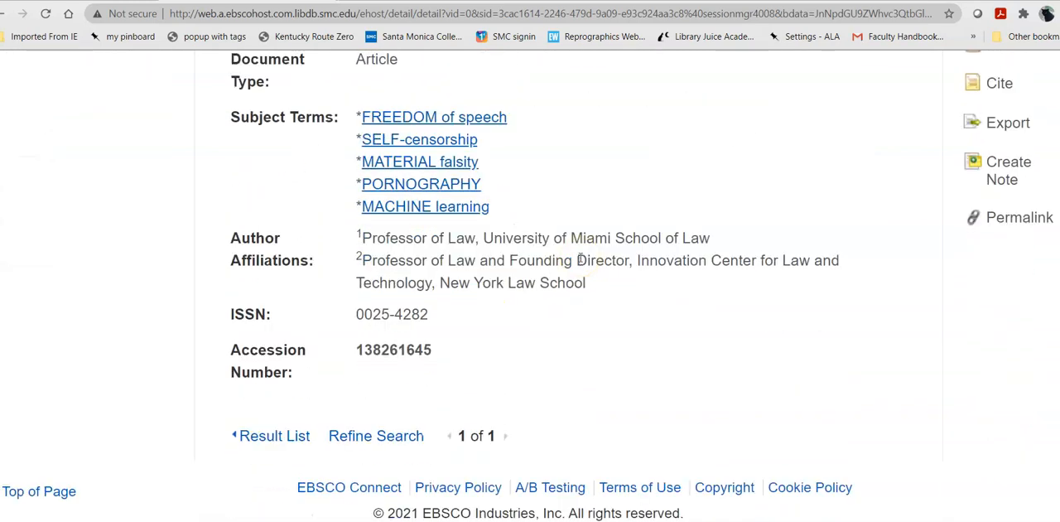
{"action": "scroll", "scroll_direction": "up", "scroll_amount": 3}
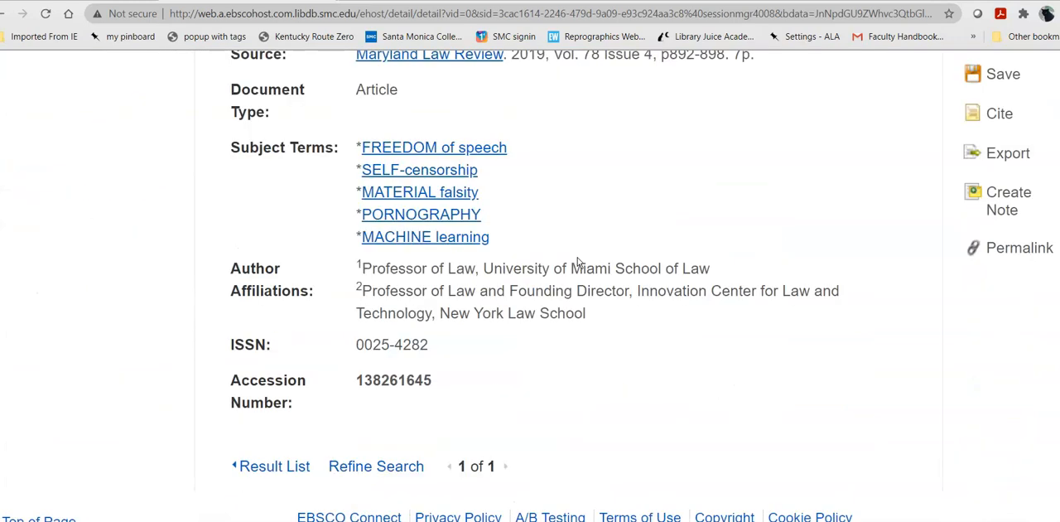
{"action": "scroll", "scroll_direction": "up", "scroll_amount": 3}
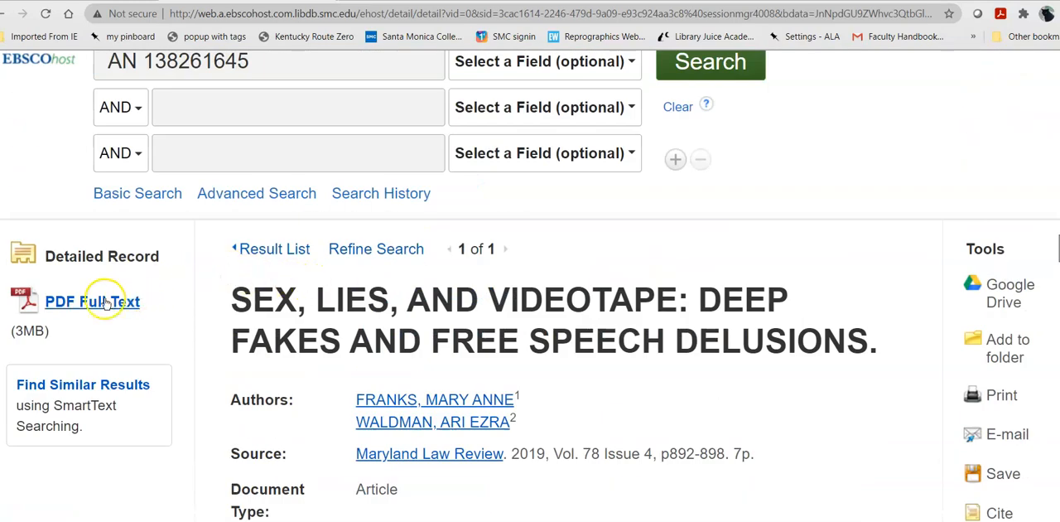
{"action": "mouse_move", "coordinate": [91, 301]}
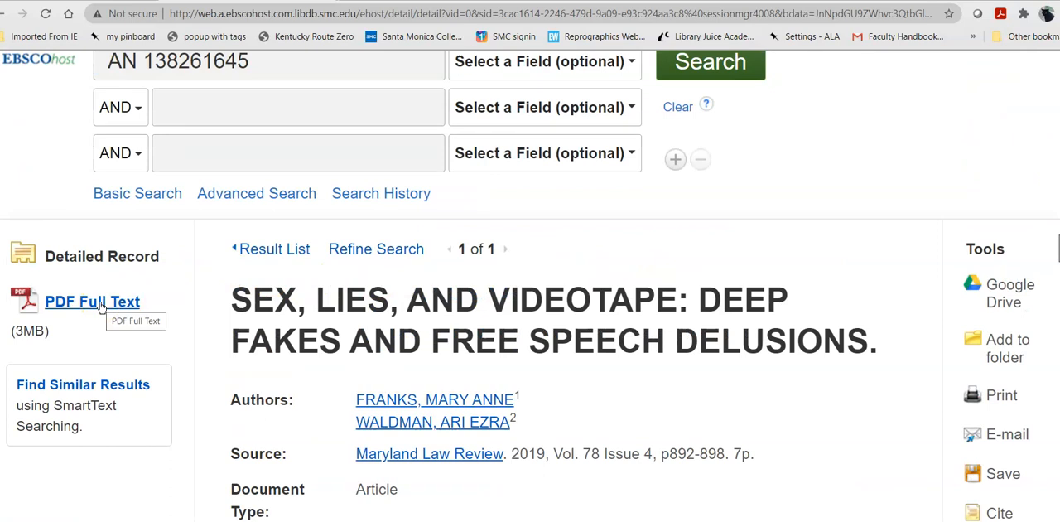
{"action": "mouse_move", "coordinate": [660, 248]}
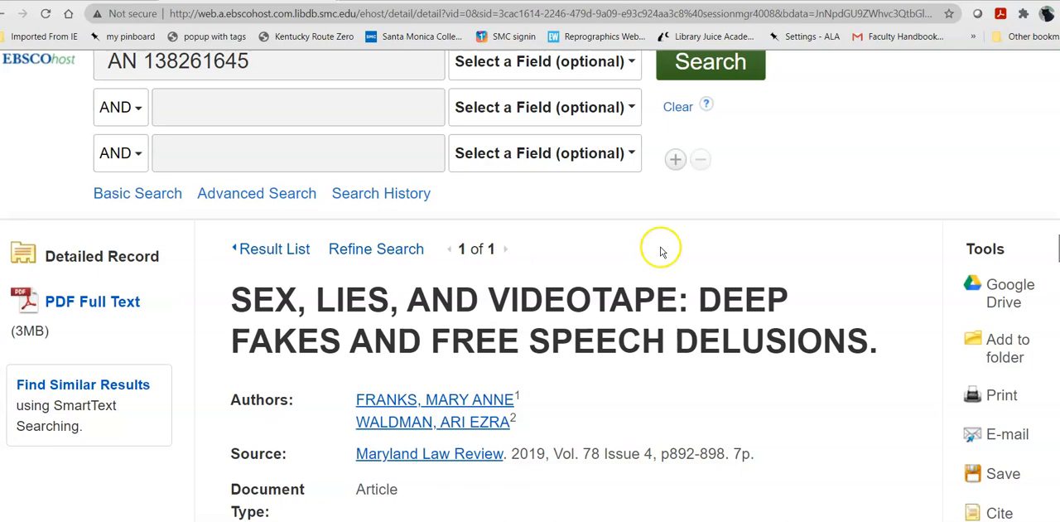
{"action": "mouse_move", "coordinate": [998, 302]}
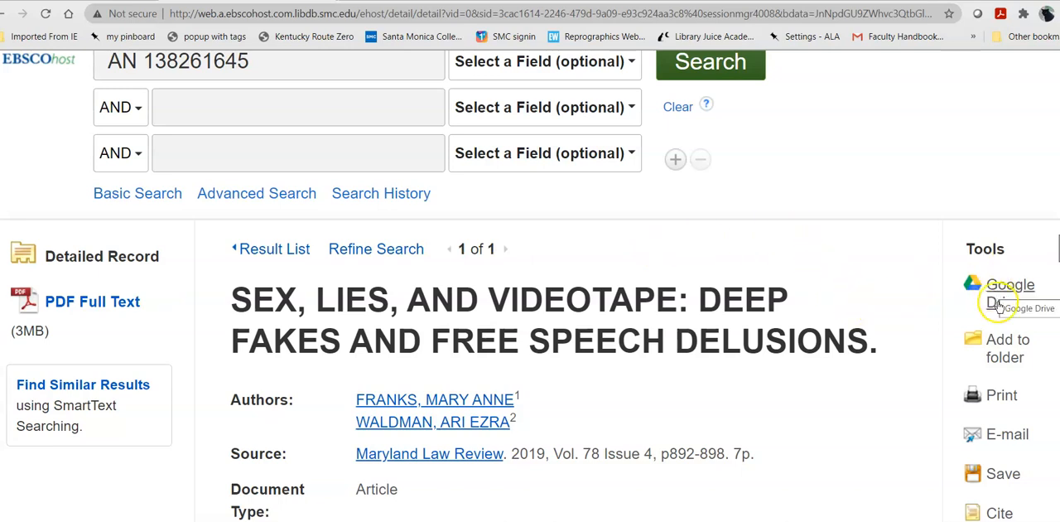
{"action": "scroll", "scroll_direction": "down", "scroll_amount": 3}
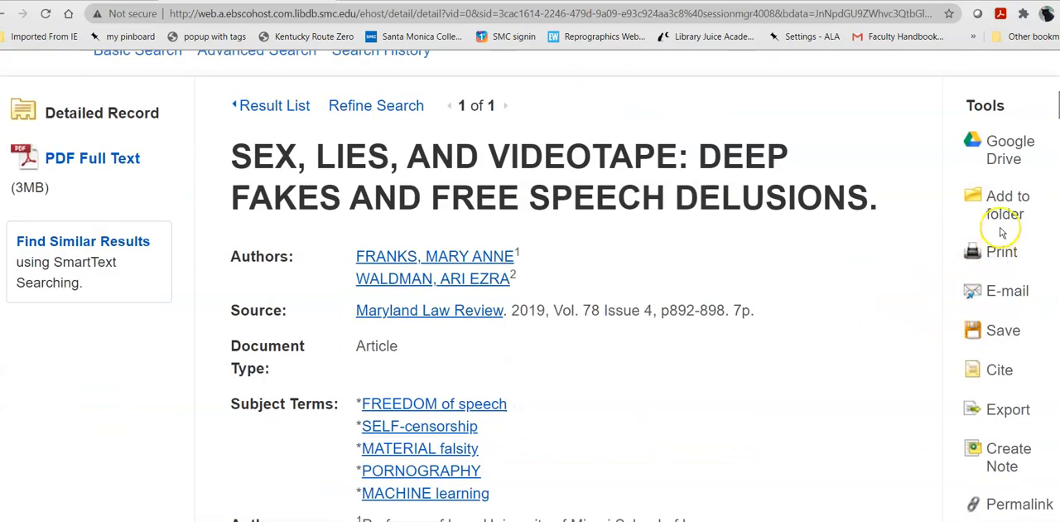
{"action": "mouse_move", "coordinate": [1001, 290]}
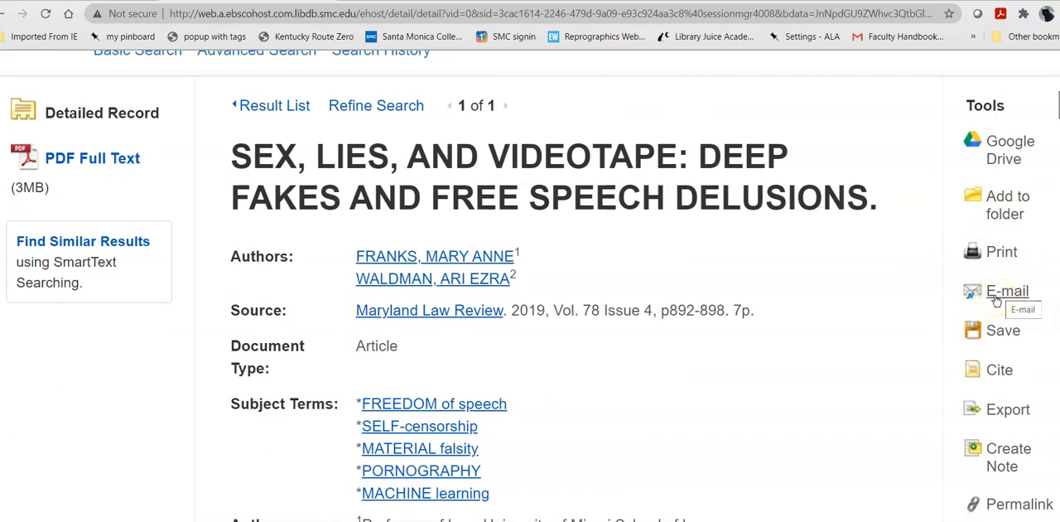
Start an e-mail with a saved recipient and the subject 'deep fakes'.
{"action": "left_click", "coordinate": [1006, 290]}
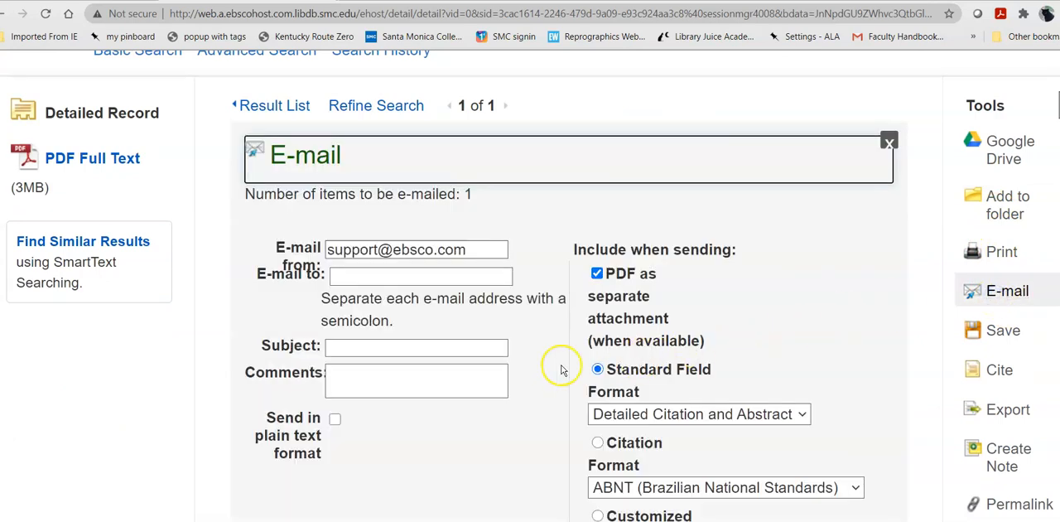
{"action": "left_click", "coordinate": [418, 276]}
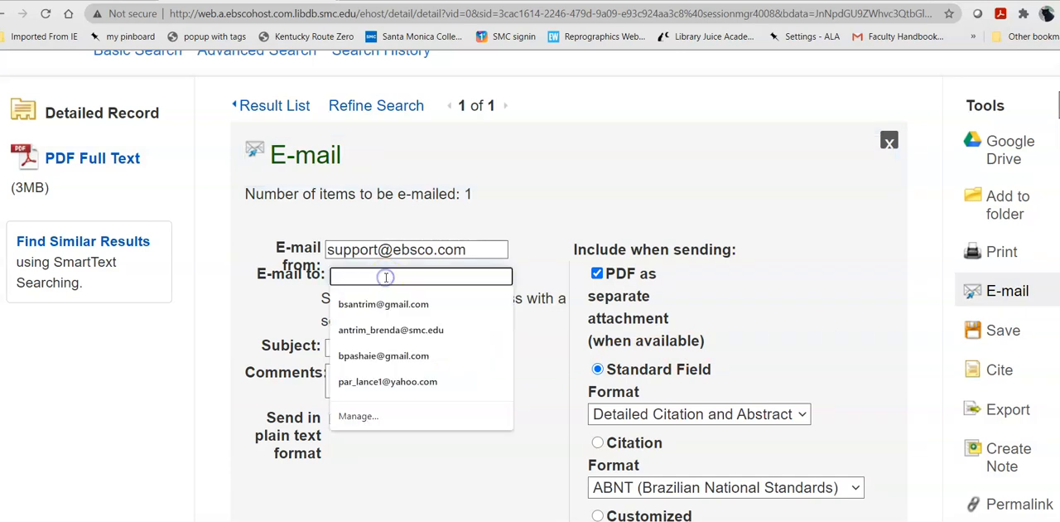
{"action": "left_click", "coordinate": [391, 330]}
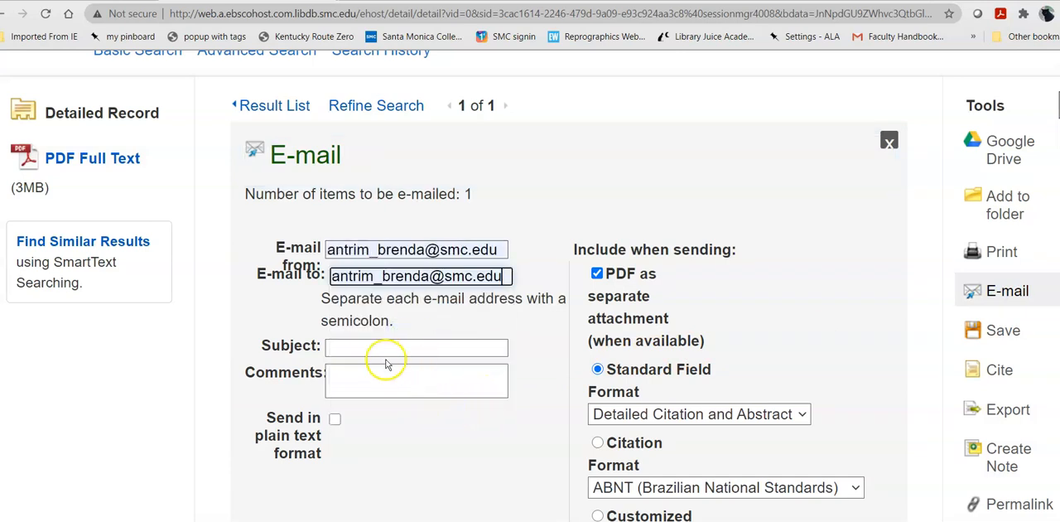
{"action": "type", "text": "de"}
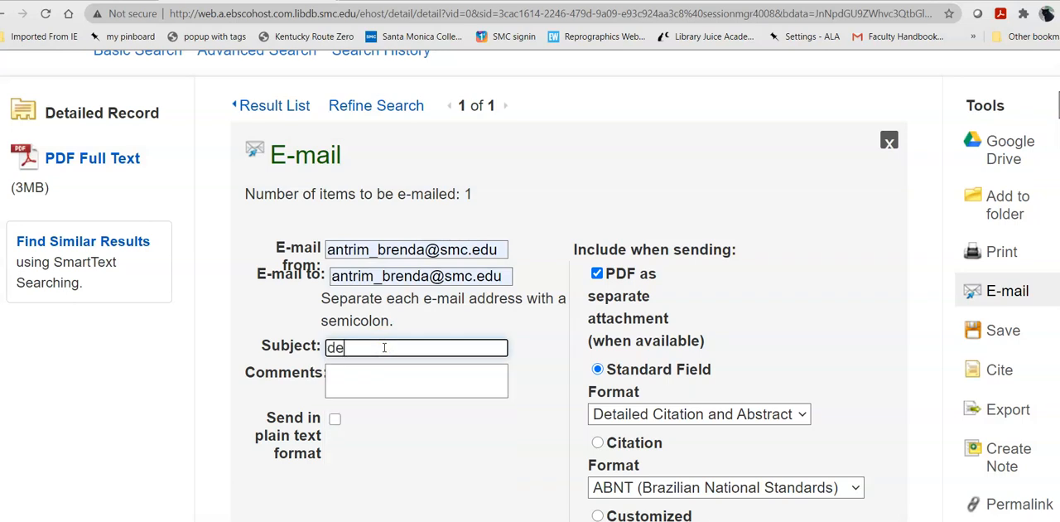
{"action": "type", "text": "ep fakes"}
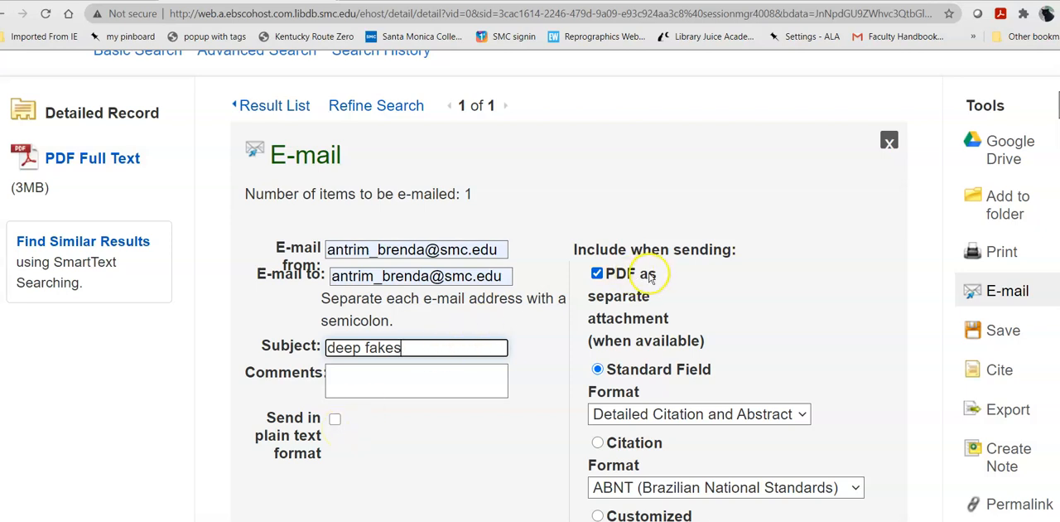
{"action": "mouse_move", "coordinate": [648, 298]}
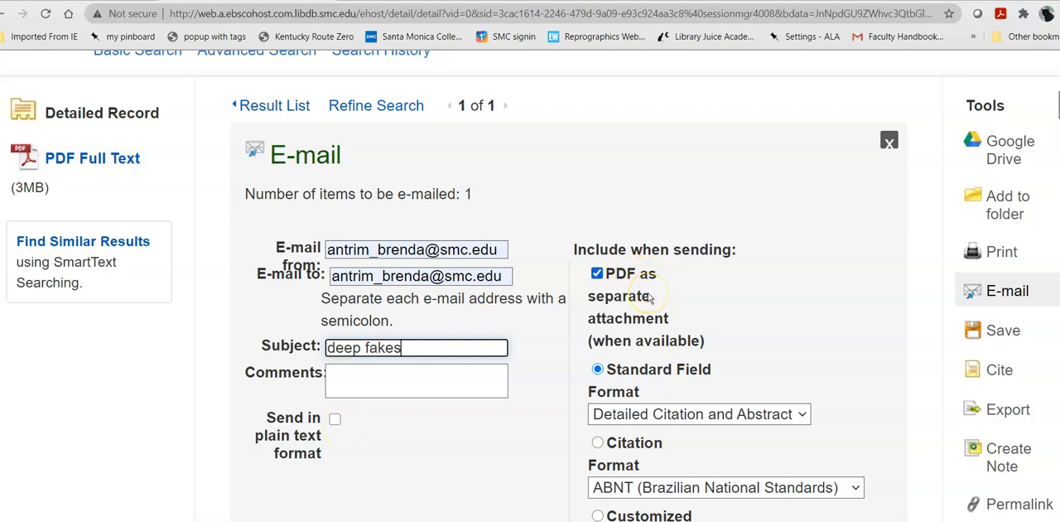
Send the e-mail with the PDF and MLA citation, and confirm.
{"action": "scroll", "scroll_direction": "down", "scroll_amount": 3}
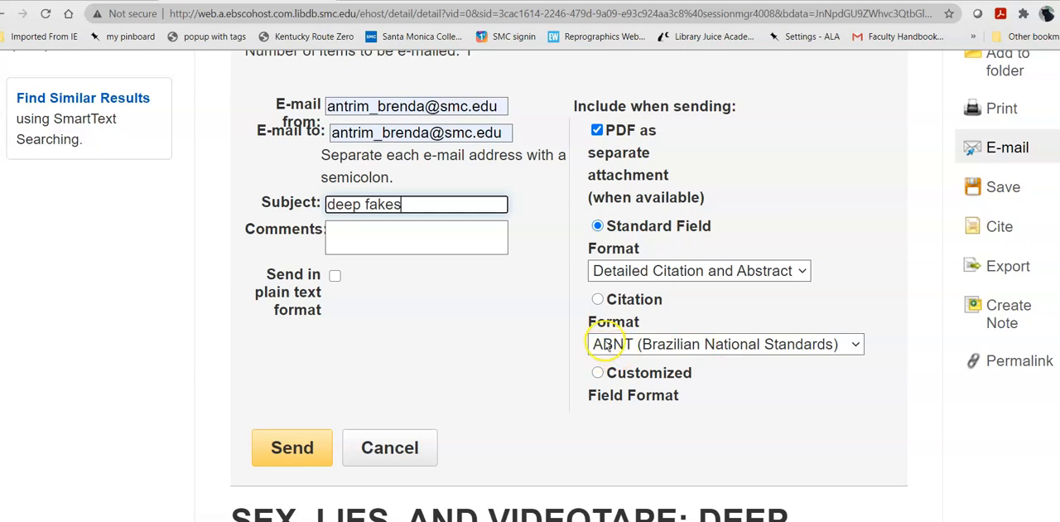
{"action": "mouse_move", "coordinate": [855, 344]}
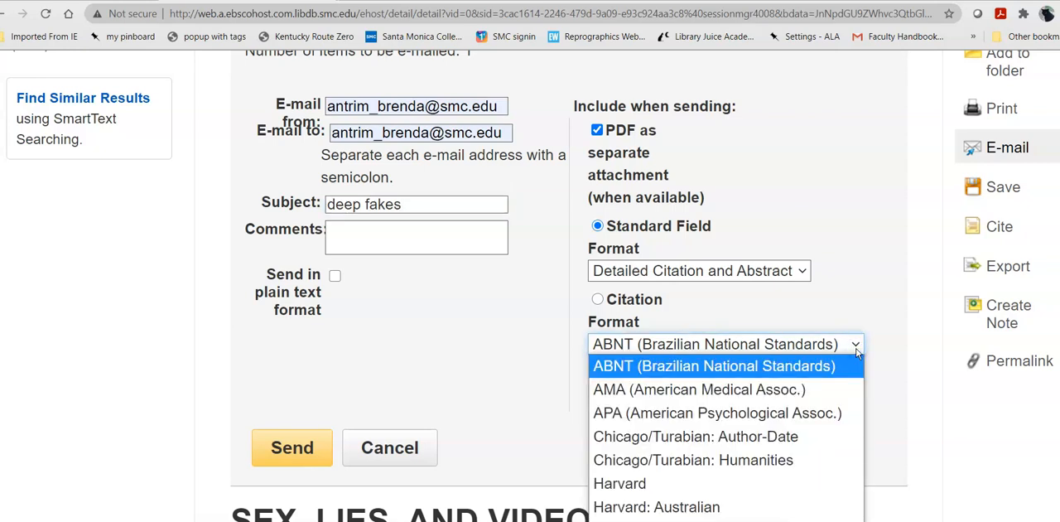
{"action": "mouse_move", "coordinate": [847, 365]}
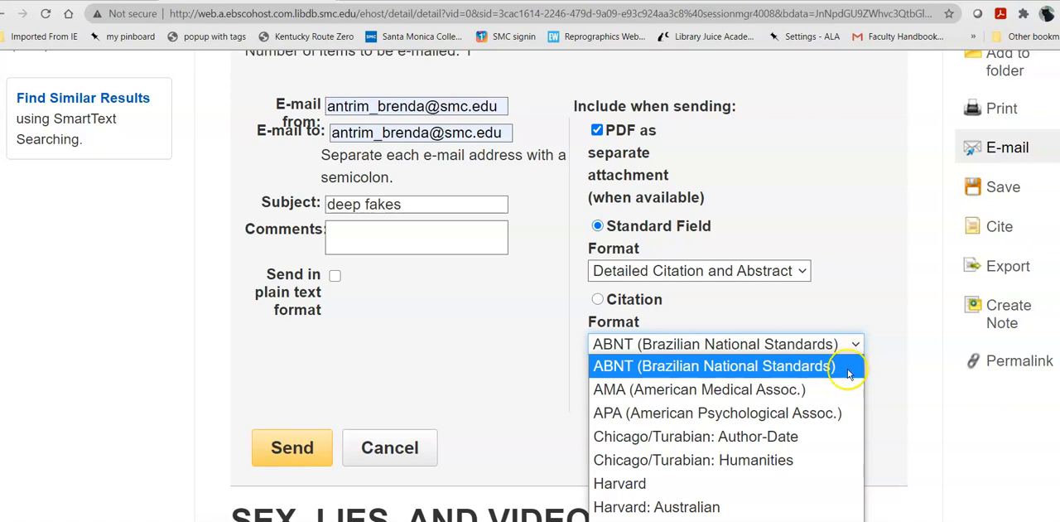
{"action": "mouse_move", "coordinate": [784, 436]}
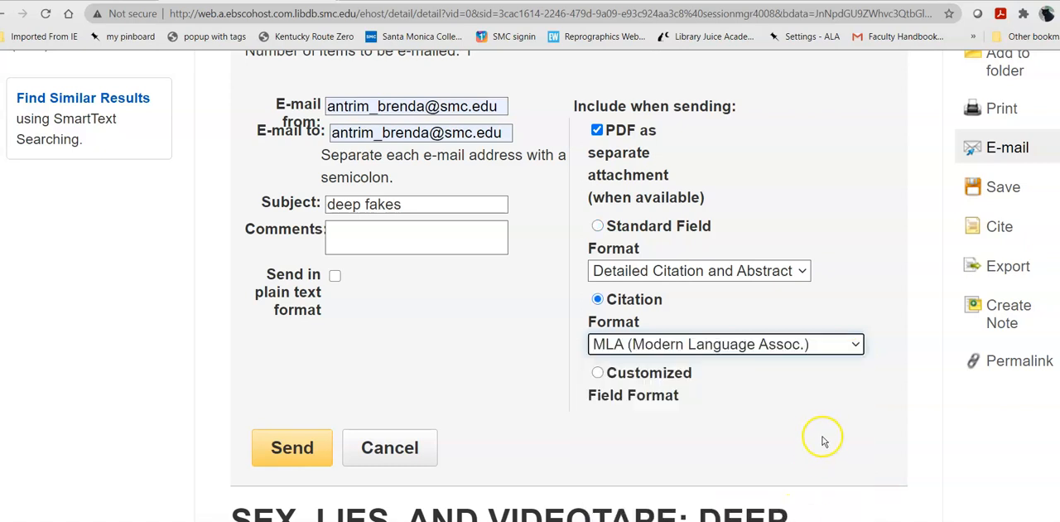
{"action": "mouse_move", "coordinate": [463, 371]}
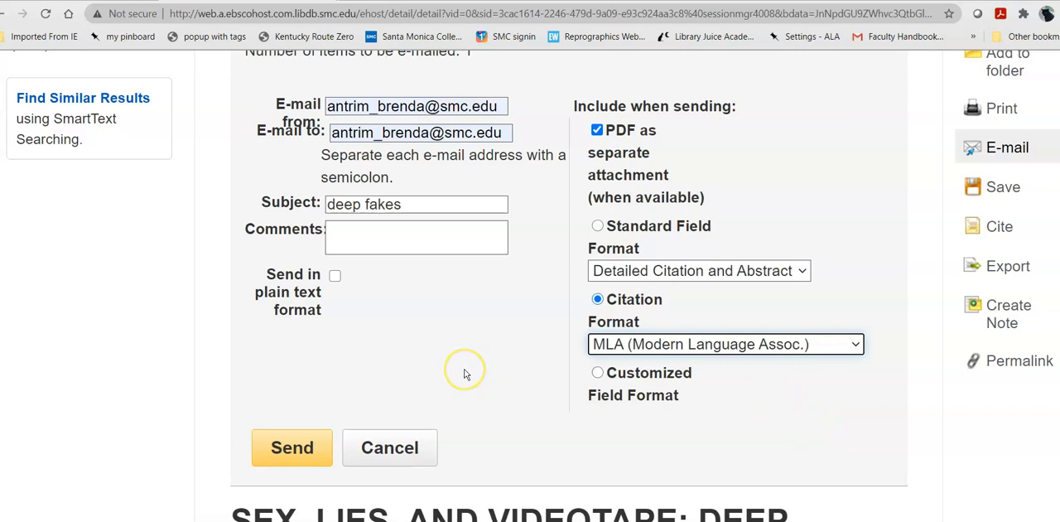
{"action": "mouse_move", "coordinate": [464, 373]}
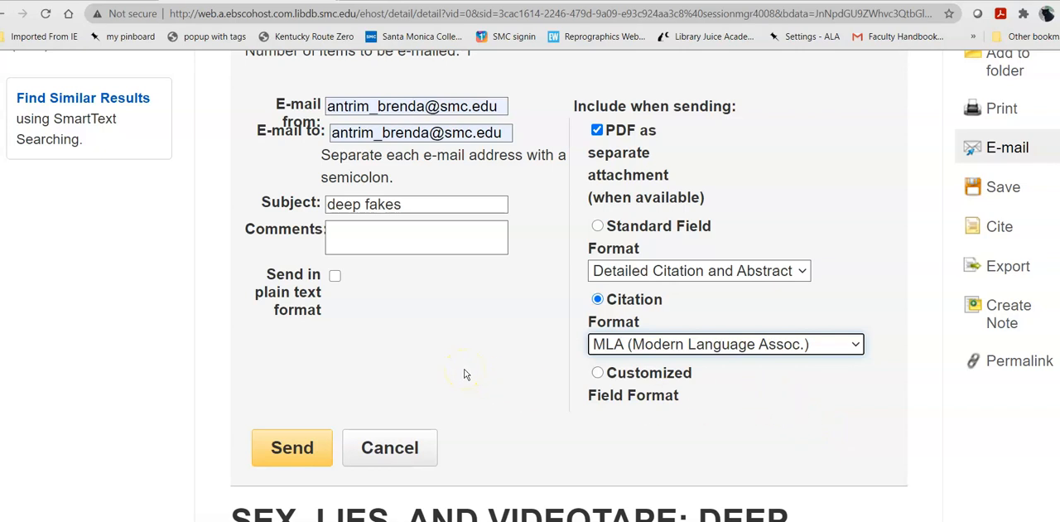
{"action": "left_click", "coordinate": [292, 447]}
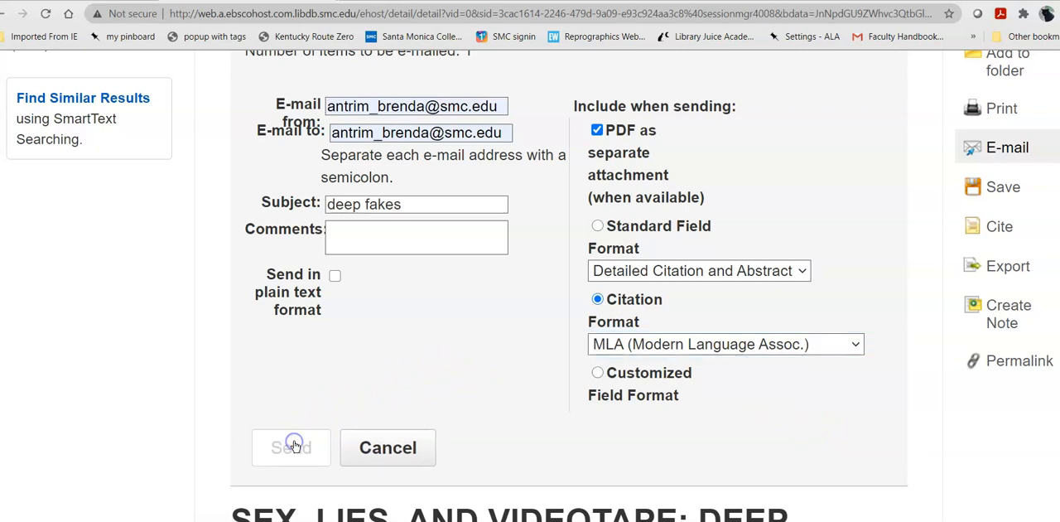
{"action": "left_click", "coordinate": [291, 447]}
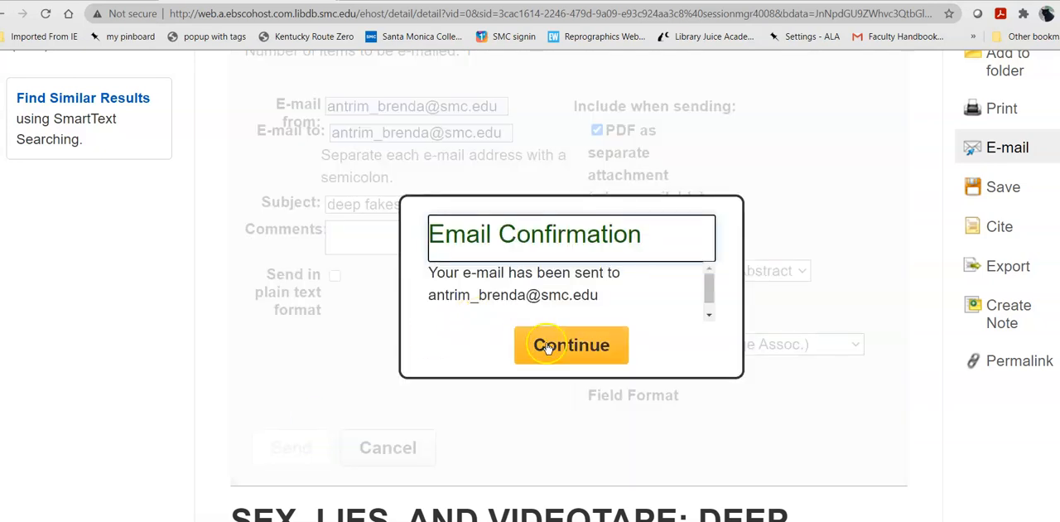
{"action": "left_click", "coordinate": [571, 344]}
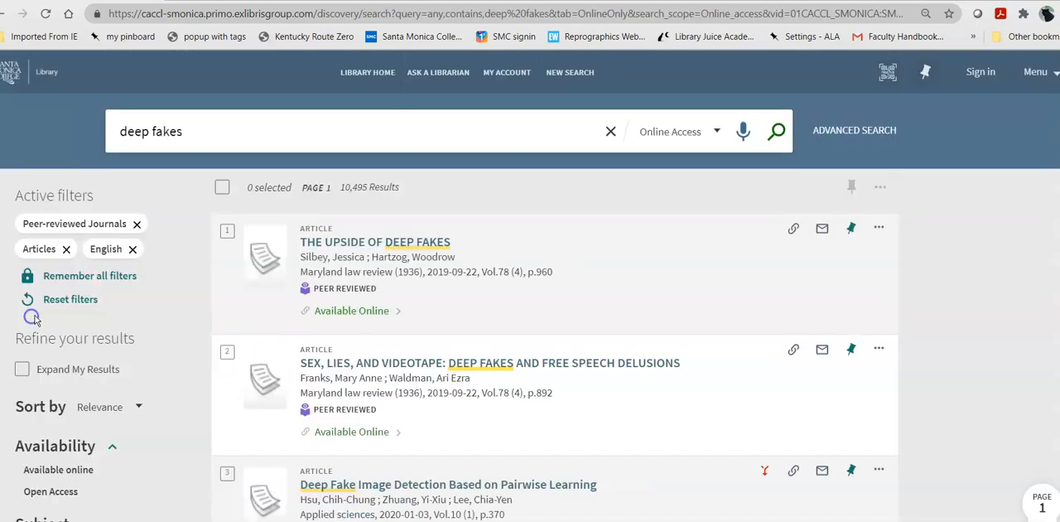
Scroll through page 2 of the peer-reviewed English deep fakes articles and back to the top.
{"action": "scroll", "scroll_direction": "down", "scroll_amount": 3}
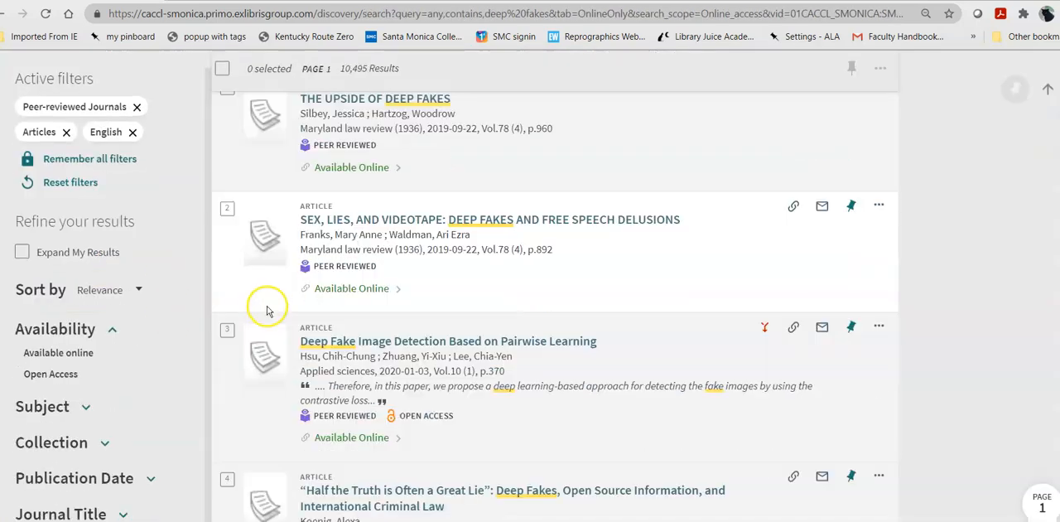
{"action": "scroll", "scroll_direction": "down", "scroll_amount": 3}
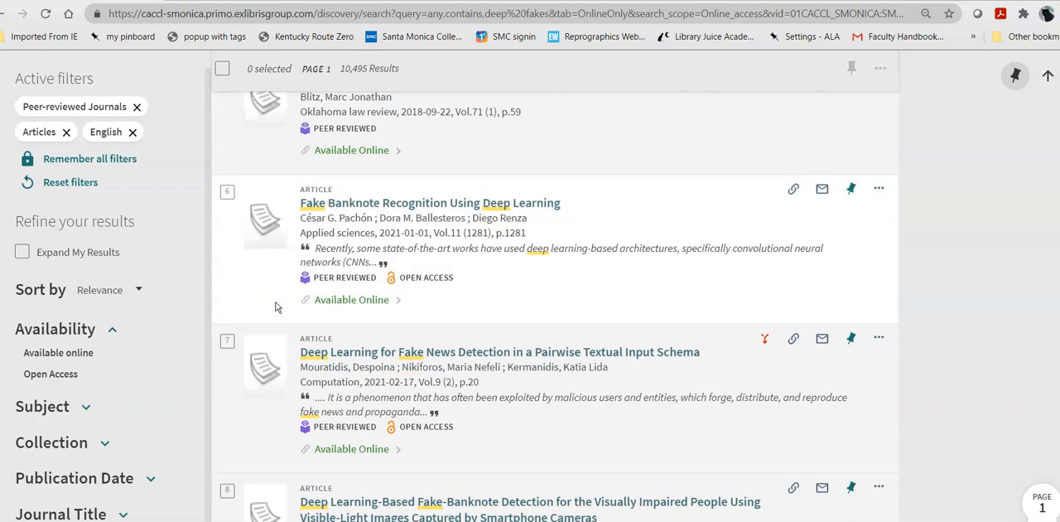
{"action": "scroll", "scroll_direction": "down", "scroll_amount": 3}
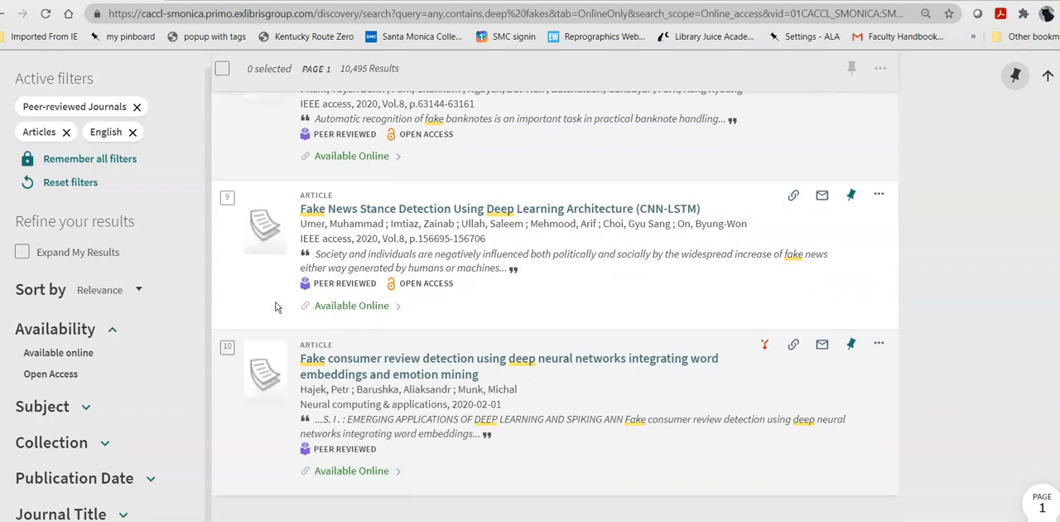
{"action": "mouse_move", "coordinate": [351, 304]}
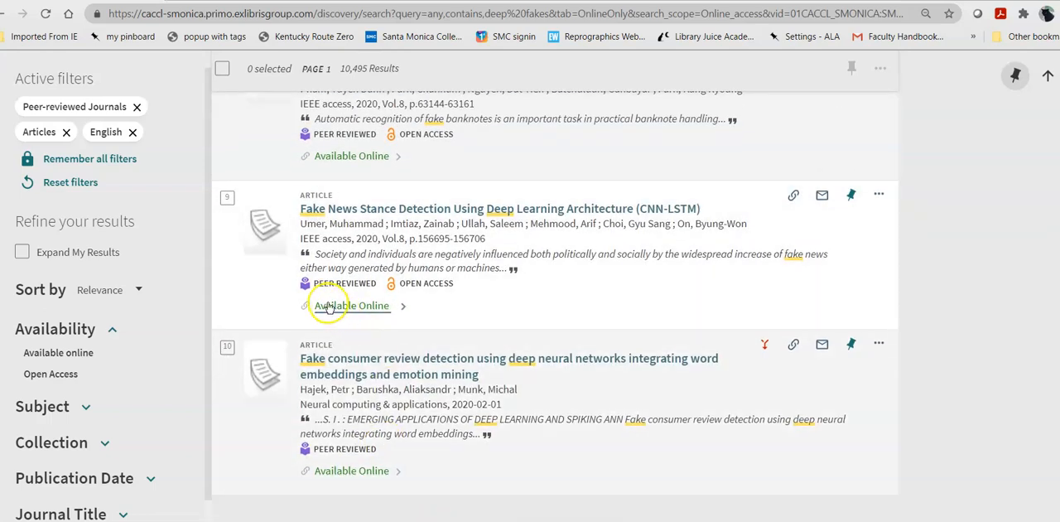
{"action": "scroll", "scroll_direction": "down", "scroll_amount": 3}
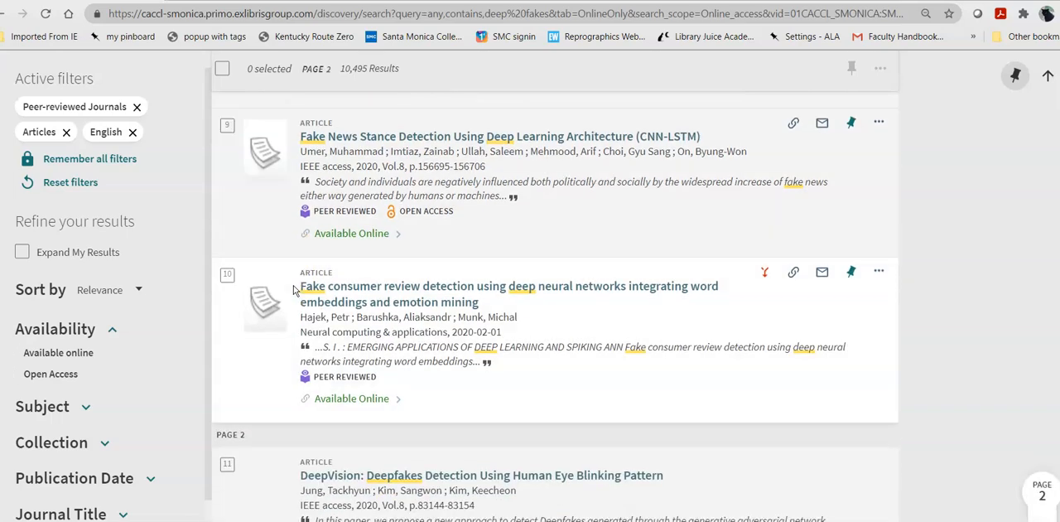
{"action": "scroll", "scroll_direction": "down", "scroll_amount": 3}
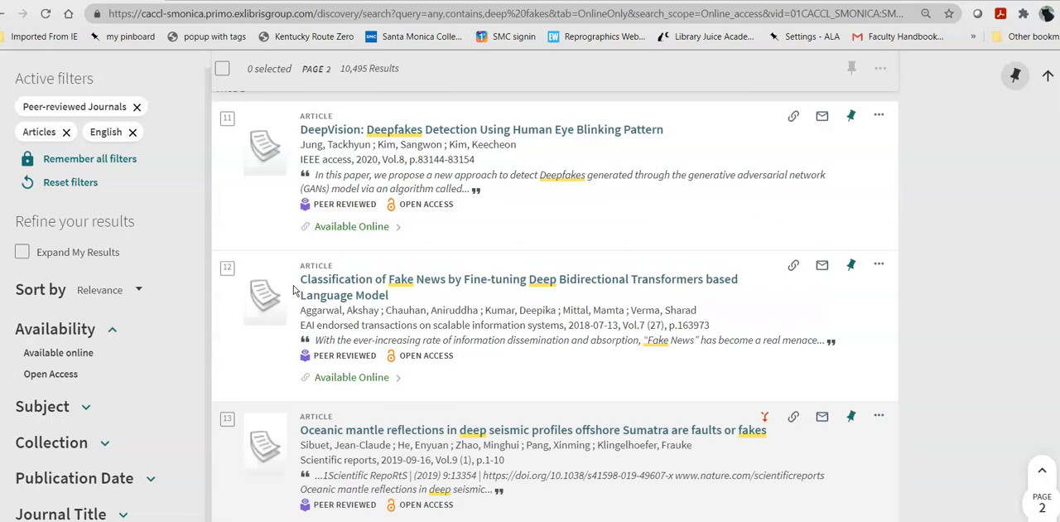
{"action": "scroll", "scroll_direction": "down", "scroll_amount": 3}
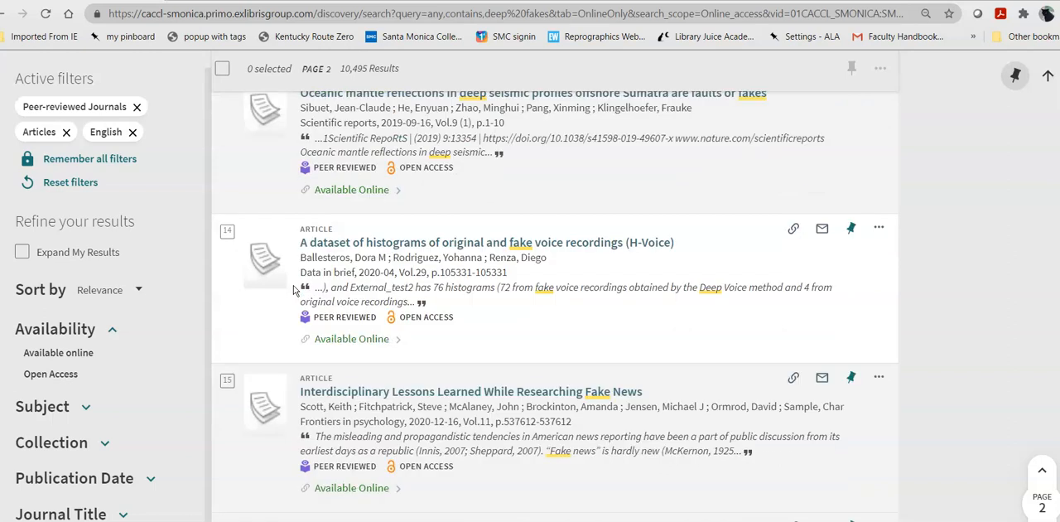
{"action": "scroll", "scroll_direction": "down", "scroll_amount": 3}
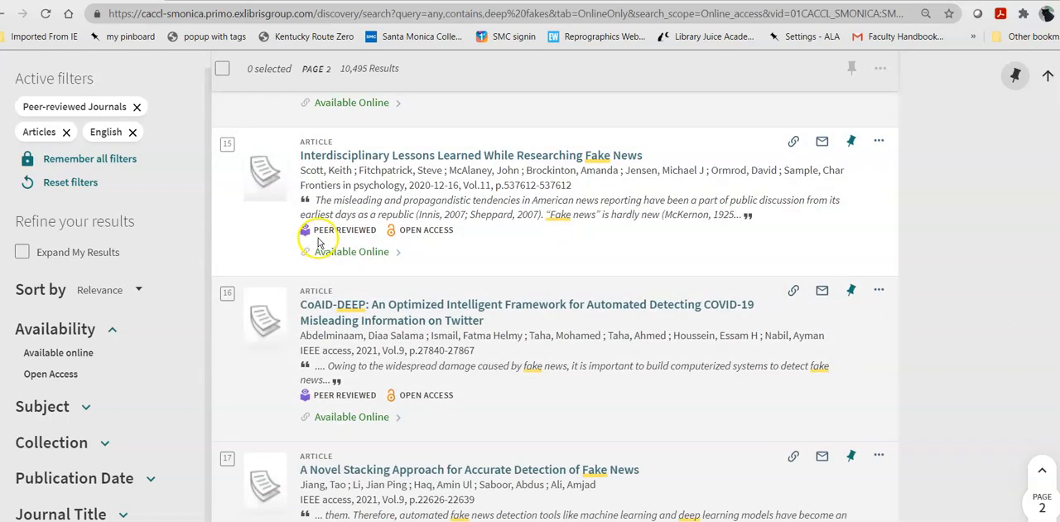
{"action": "mouse_move", "coordinate": [363, 225]}
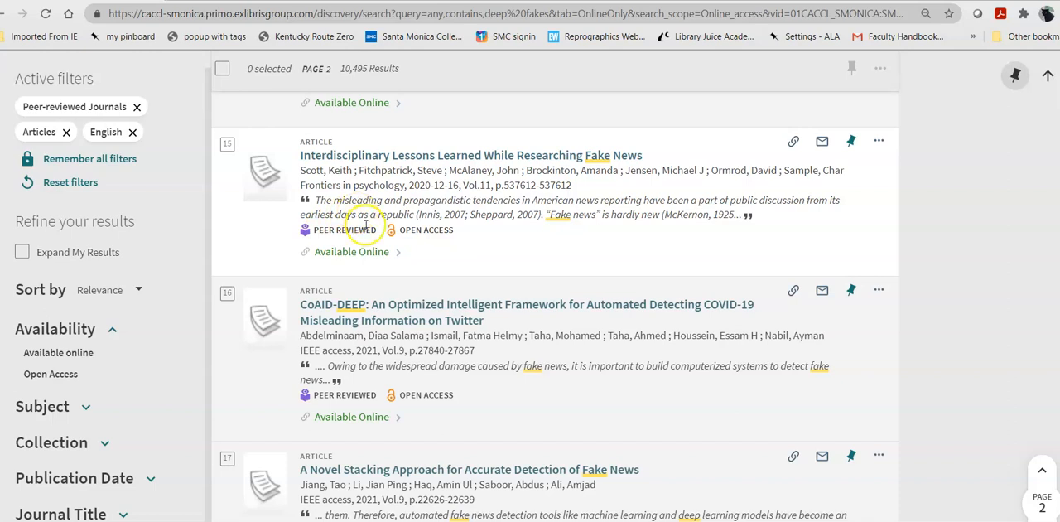
{"action": "scroll", "scroll_direction": "down", "scroll_amount": 3}
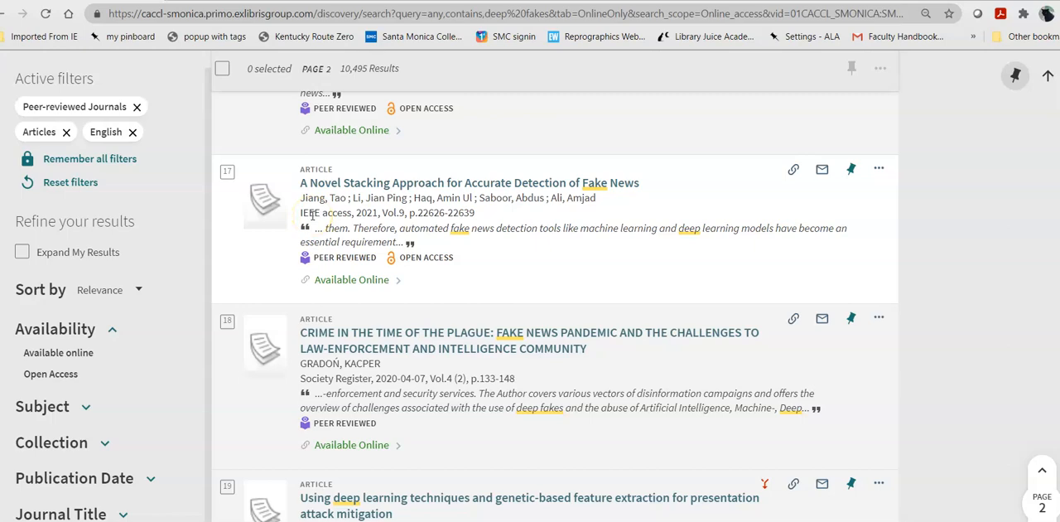
{"action": "scroll", "scroll_direction": "up", "scroll_amount": 3}
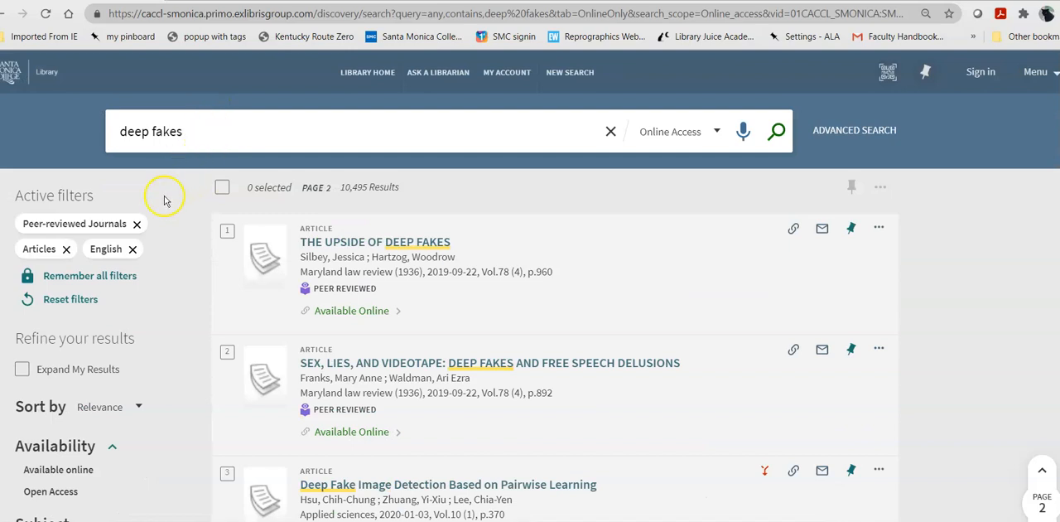
{"action": "mouse_move", "coordinate": [137, 226]}
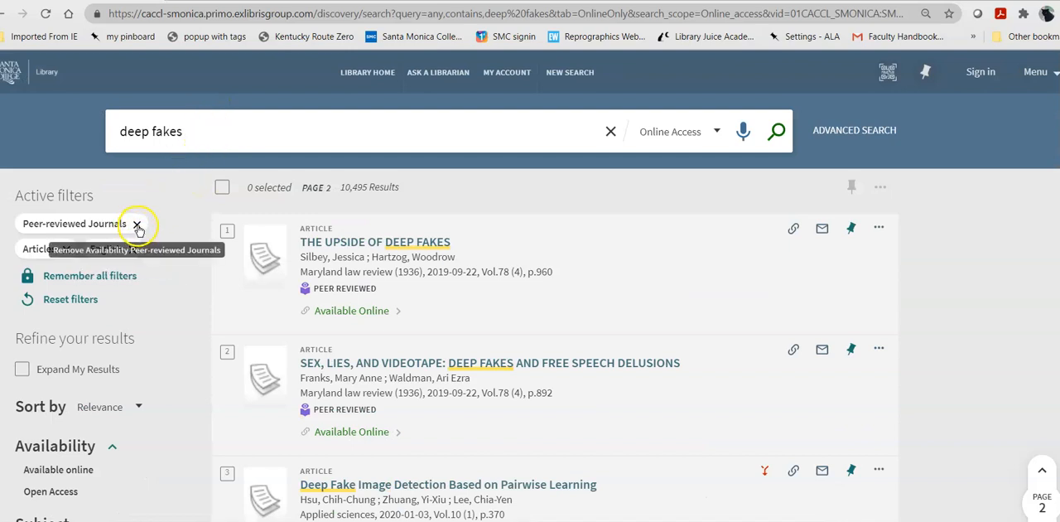
Remove the Peer-reviewed Journals and Articles filters, leaving English-only results (36,640).
{"action": "left_click", "coordinate": [136, 223]}
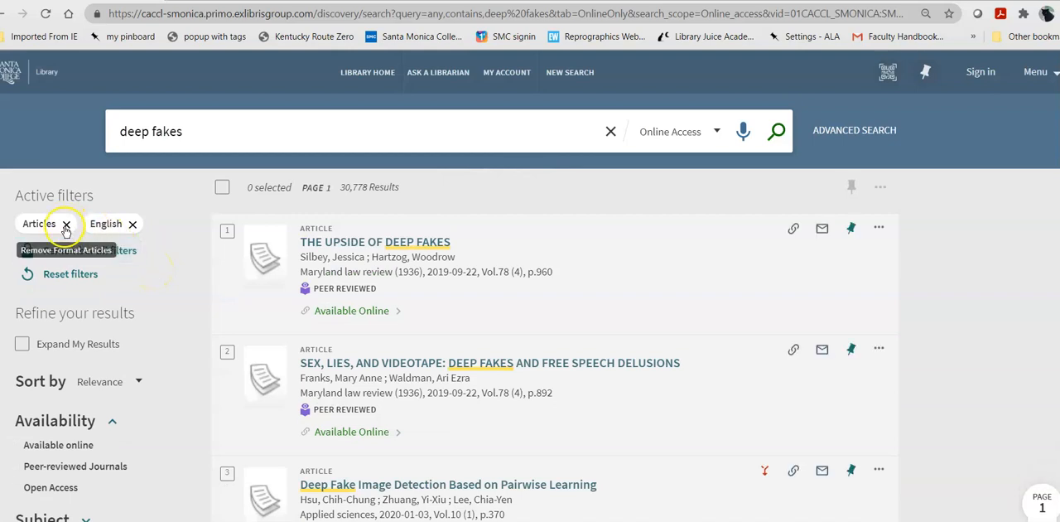
{"action": "left_click", "coordinate": [65, 224]}
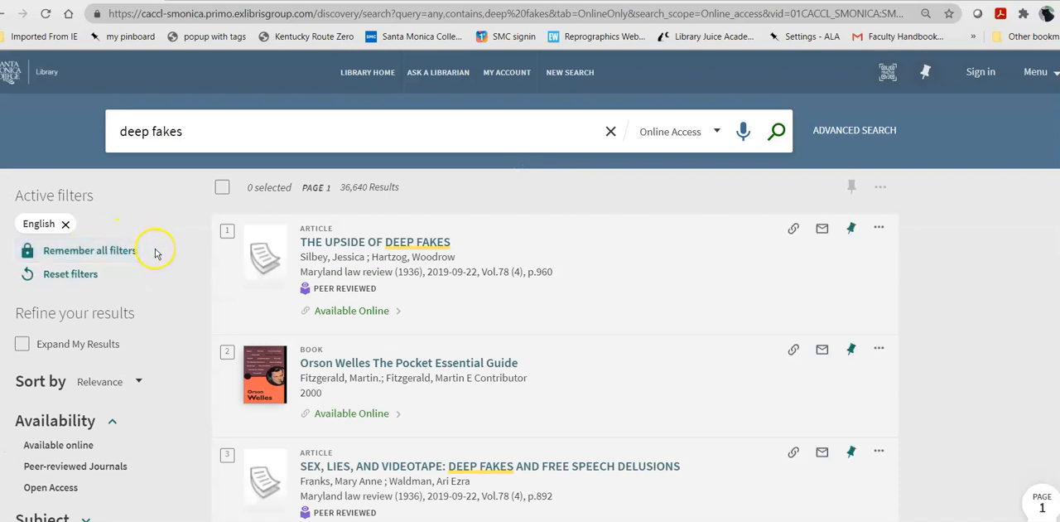
{"action": "mouse_move", "coordinate": [352, 186]}
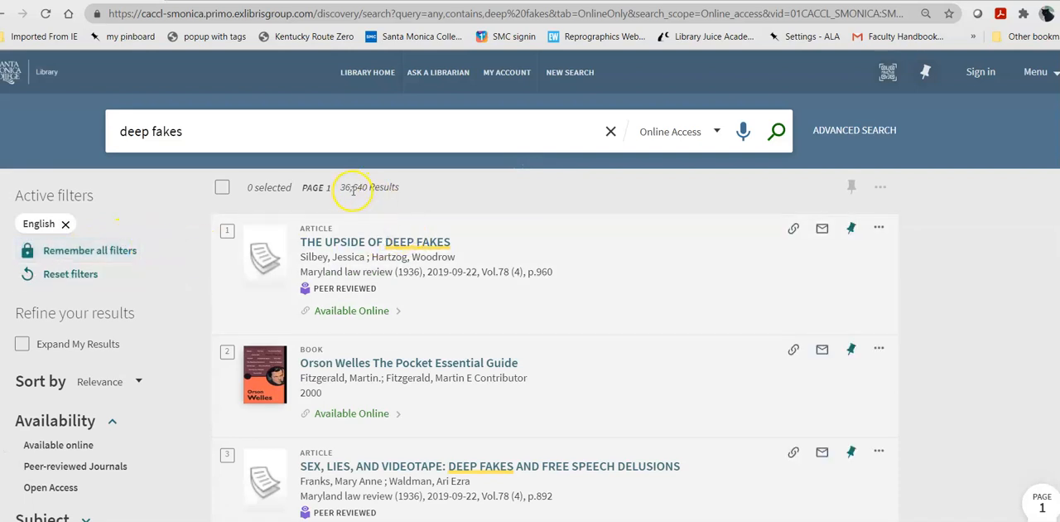
{"action": "scroll", "scroll_direction": "down", "scroll_amount": 3}
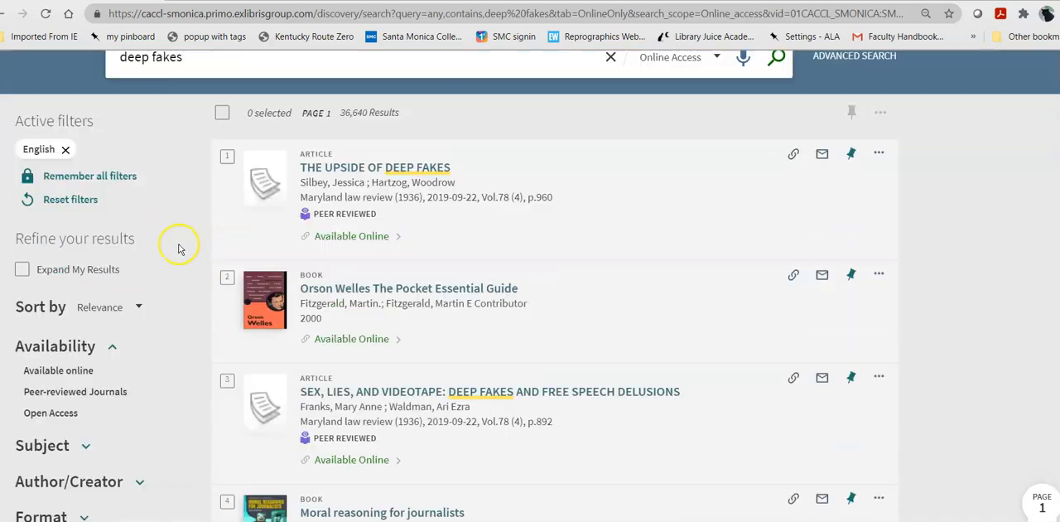
{"action": "scroll", "scroll_direction": "down", "scroll_amount": 3}
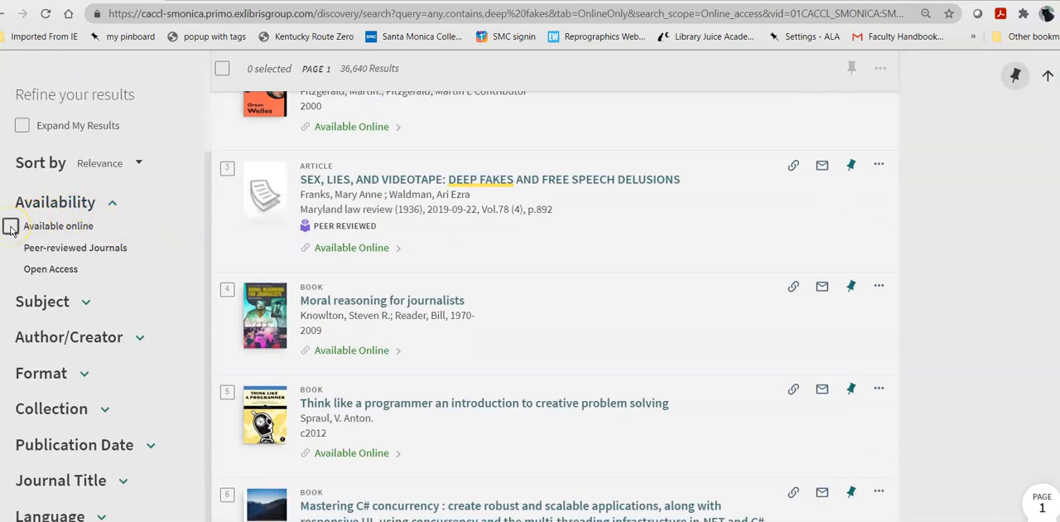
Add Available online and Books filters, then browse the 87 book results.
{"action": "left_click", "coordinate": [17, 226]}
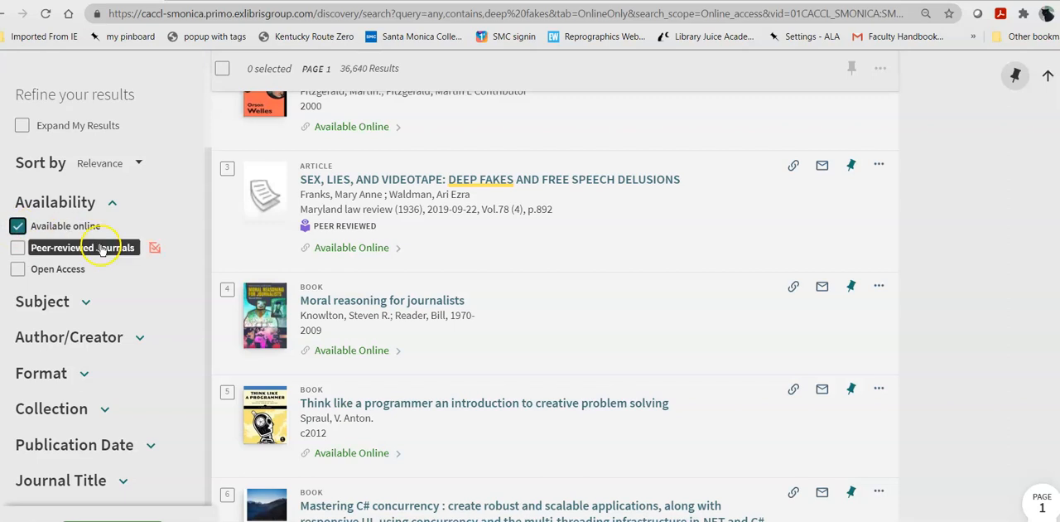
{"action": "mouse_move", "coordinate": [117, 305]}
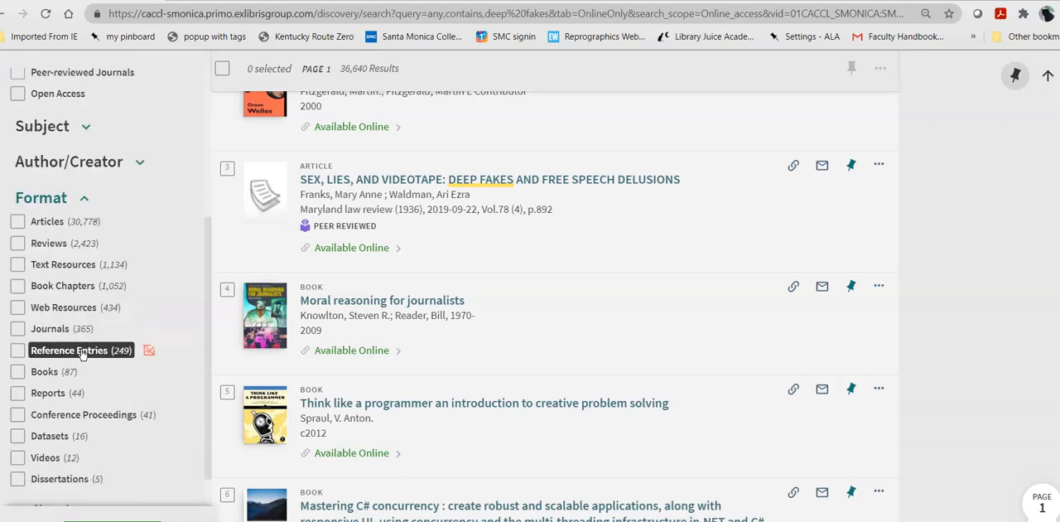
{"action": "mouse_move", "coordinate": [18, 371]}
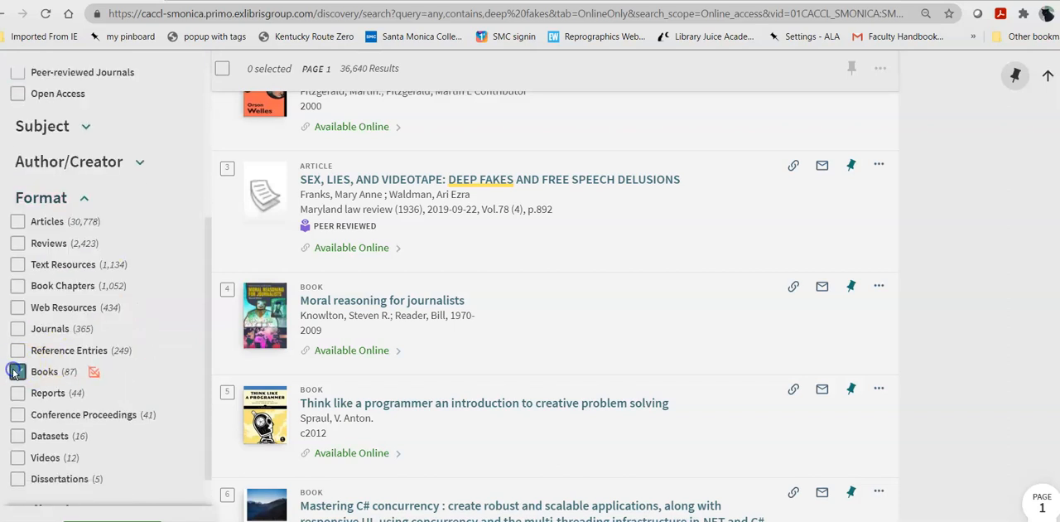
{"action": "left_click", "coordinate": [19, 371]}
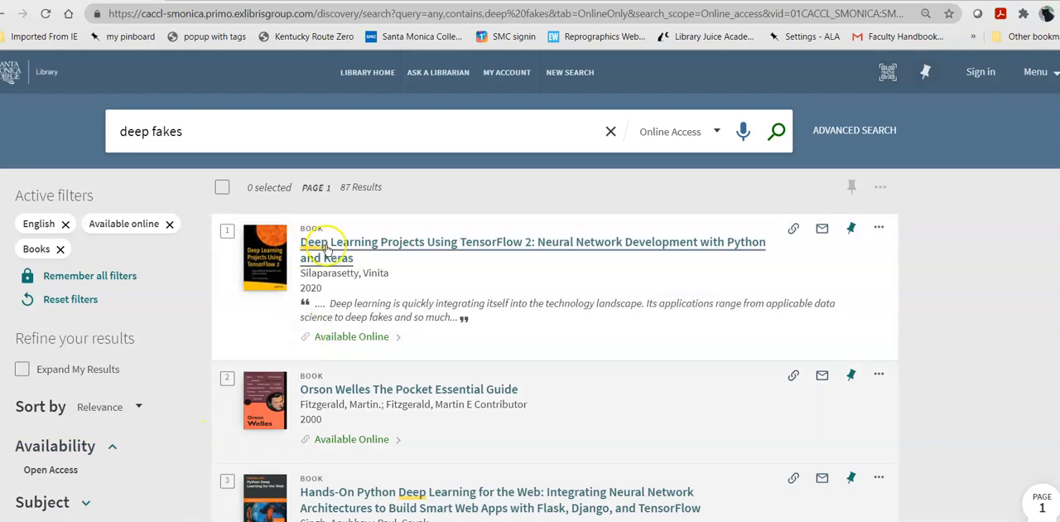
{"action": "scroll", "scroll_direction": "down", "scroll_amount": 3}
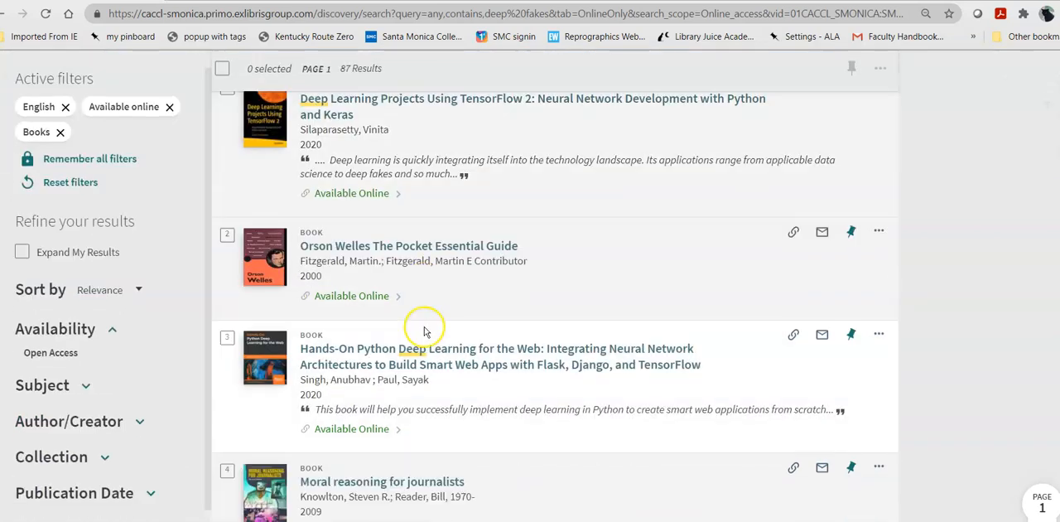
{"action": "scroll", "scroll_direction": "down", "scroll_amount": 3}
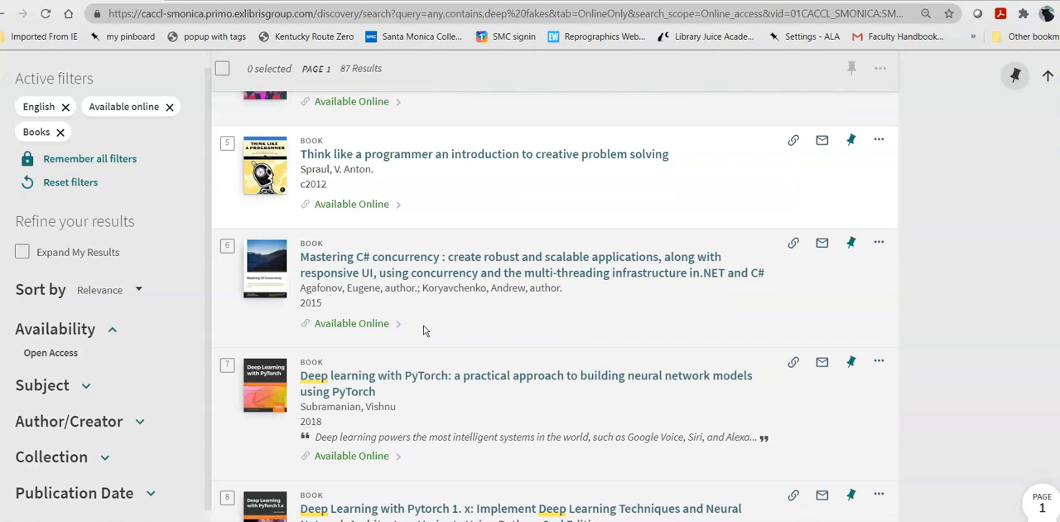
{"action": "scroll", "scroll_direction": "down", "scroll_amount": 3}
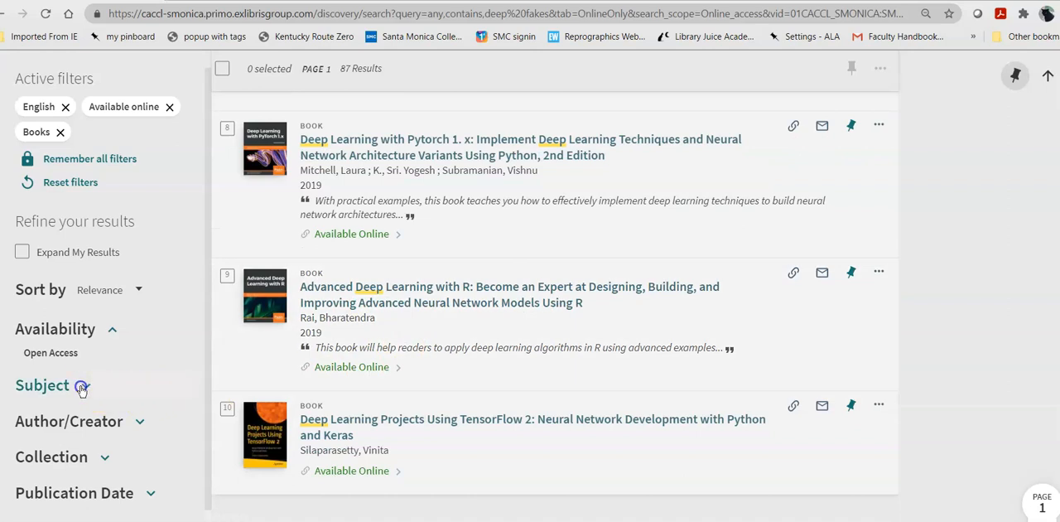
Filter by the Journalistic Ethics subject, leaving two Moral Reasoning for Journalists results.
{"action": "left_click", "coordinate": [42, 384]}
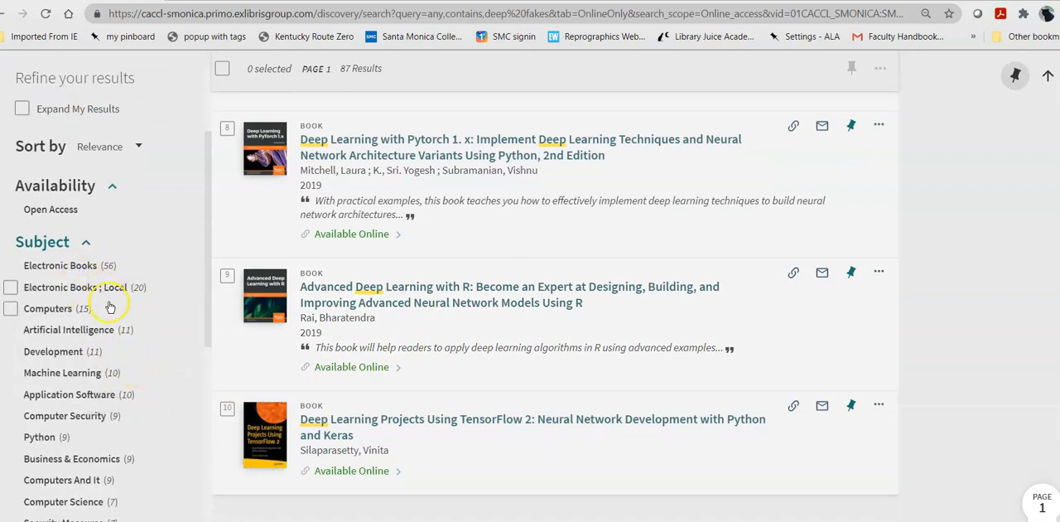
{"action": "scroll", "scroll_direction": "down", "scroll_amount": 3}
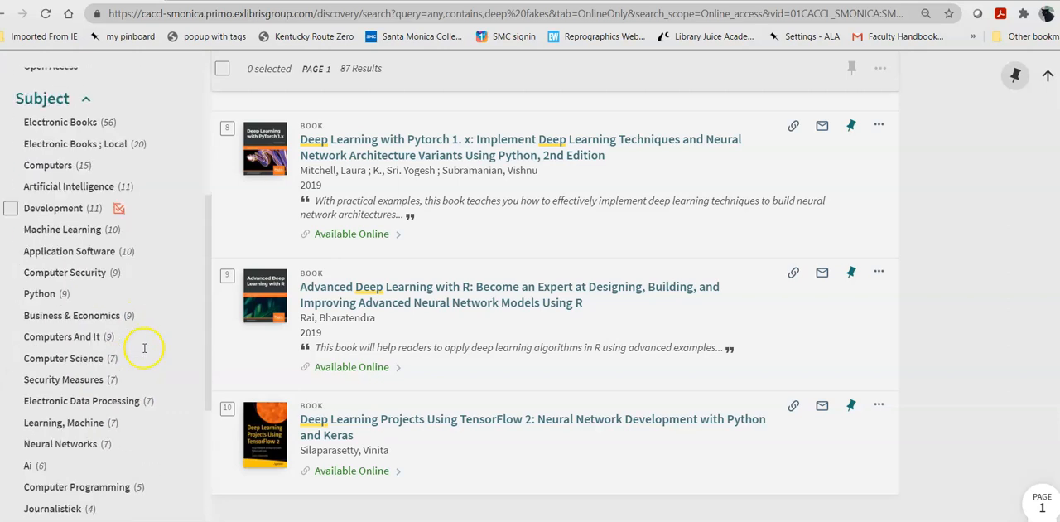
{"action": "mouse_move", "coordinate": [87, 294]}
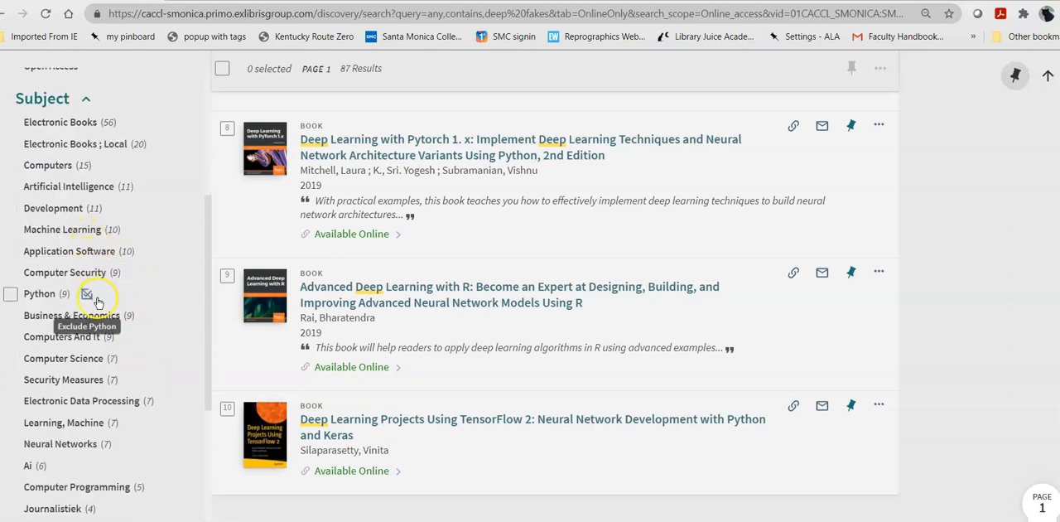
{"action": "scroll", "scroll_direction": "down", "scroll_amount": 3}
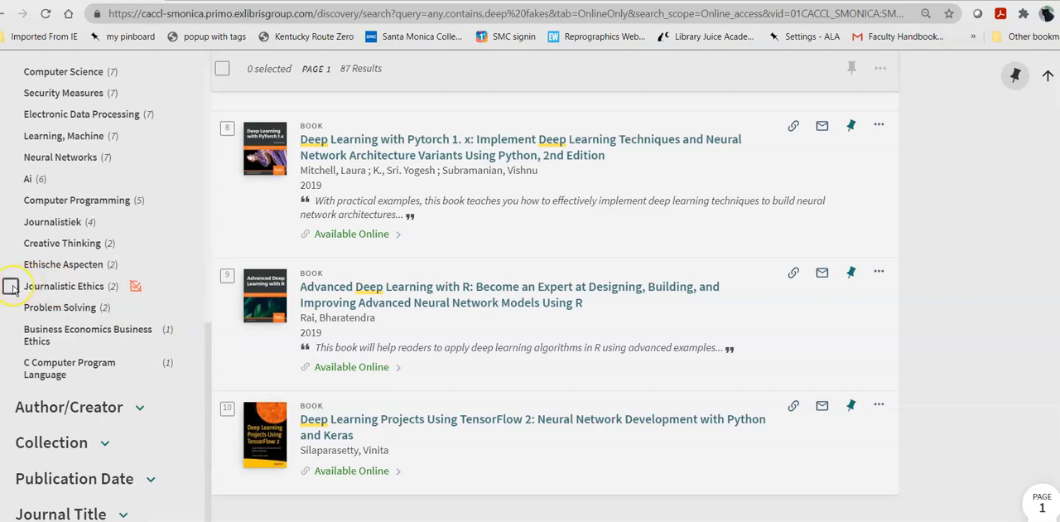
{"action": "mouse_move", "coordinate": [16, 230]}
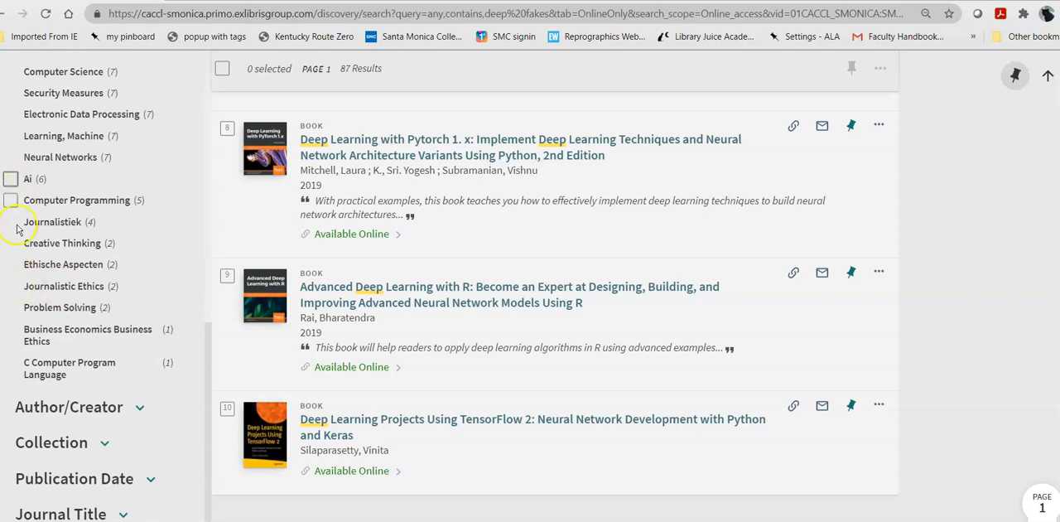
{"action": "left_click", "coordinate": [11, 286]}
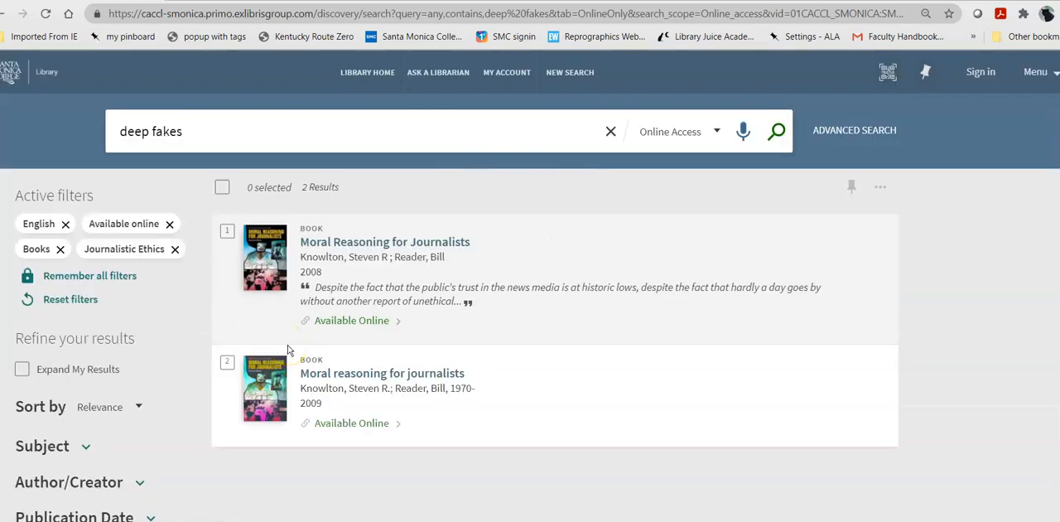
{"action": "mouse_move", "coordinate": [364, 273]}
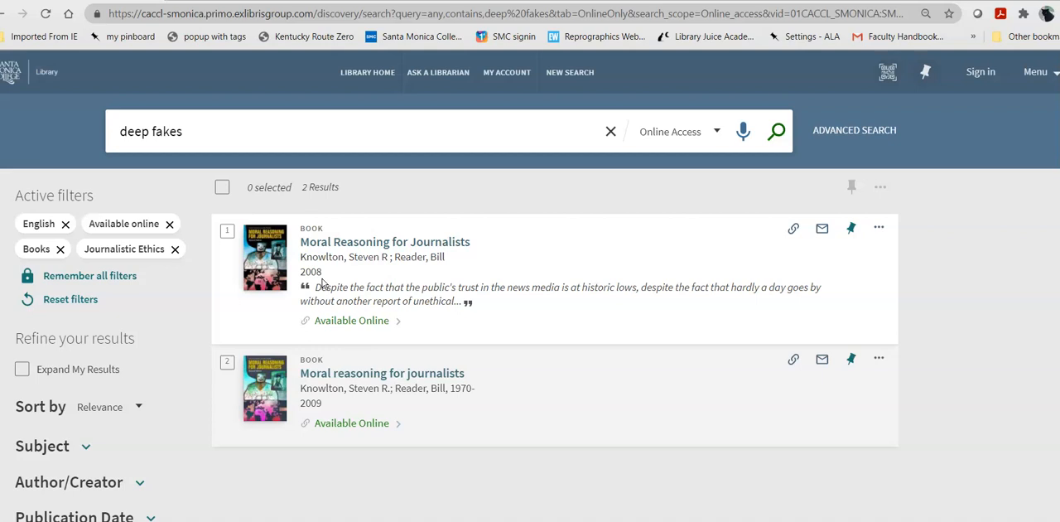
{"action": "mouse_move", "coordinate": [437, 73]}
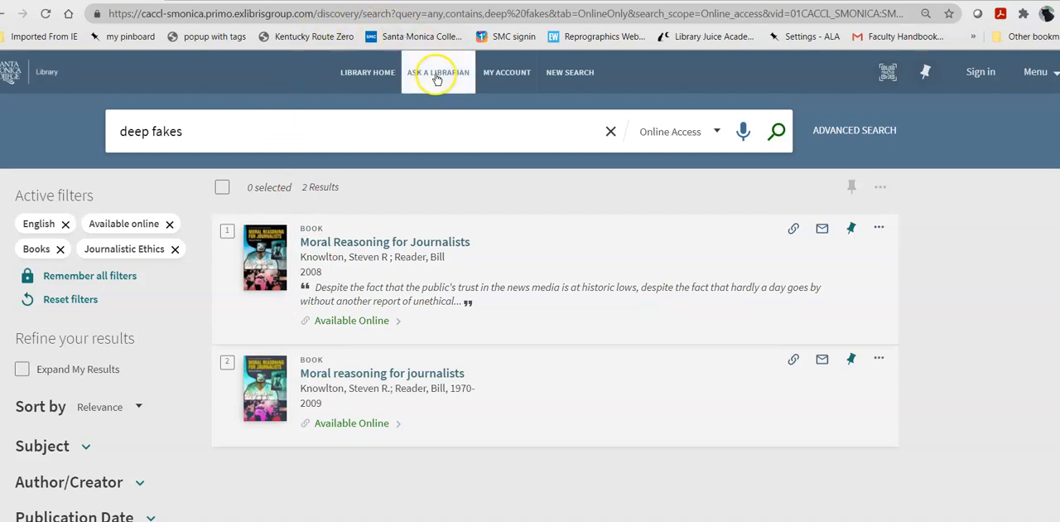
{"action": "mouse_move", "coordinate": [437, 72]}
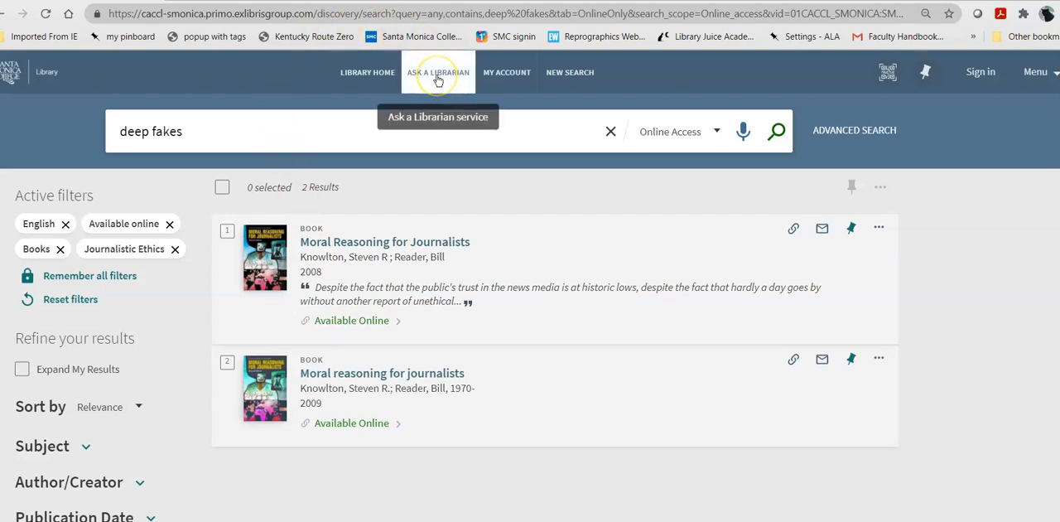
{"action": "mouse_move", "coordinate": [438, 72]}
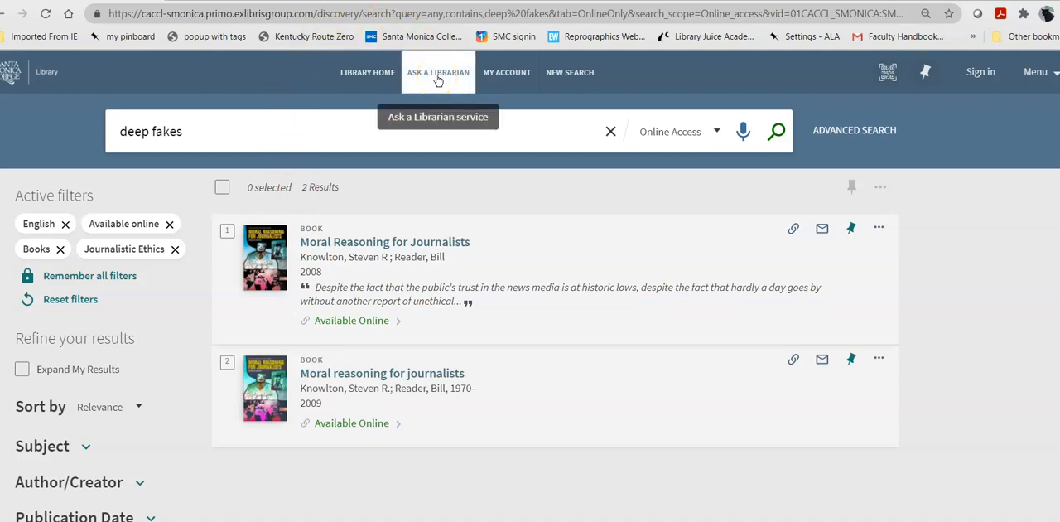